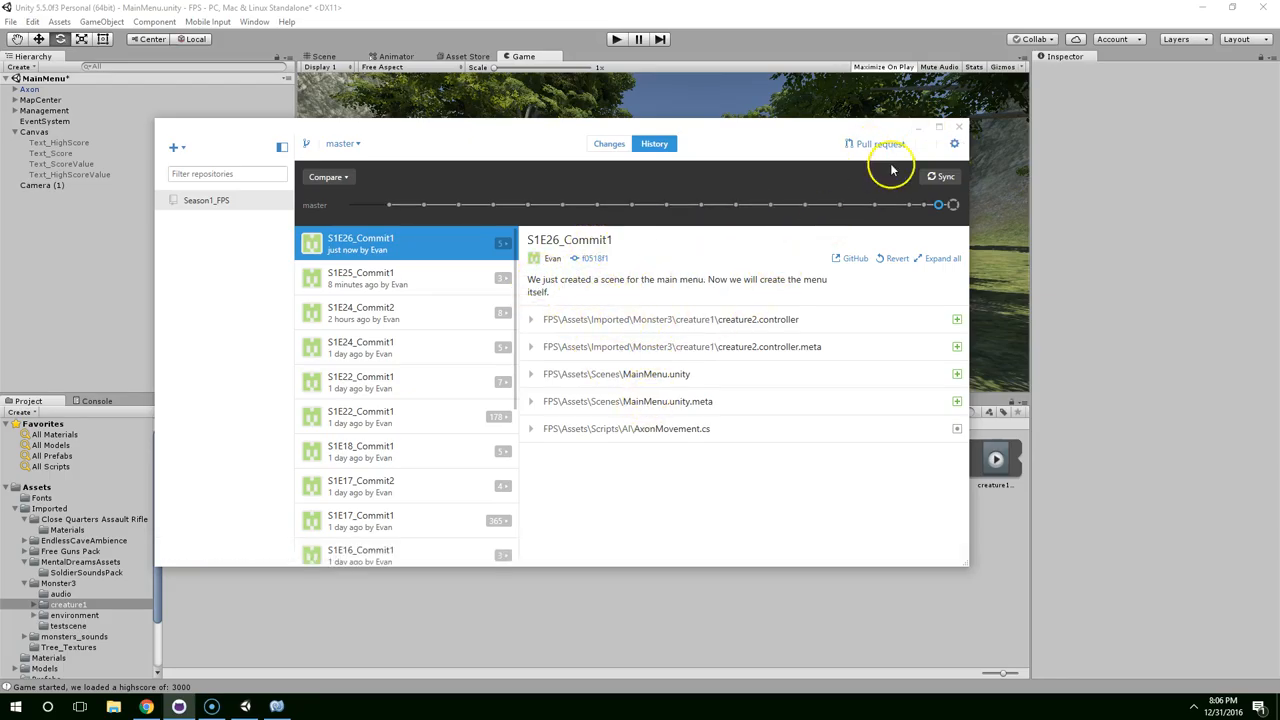
Step: Close the GitHub history window and show the MainMenu Canvas in the Scene view
left_click(959, 127)
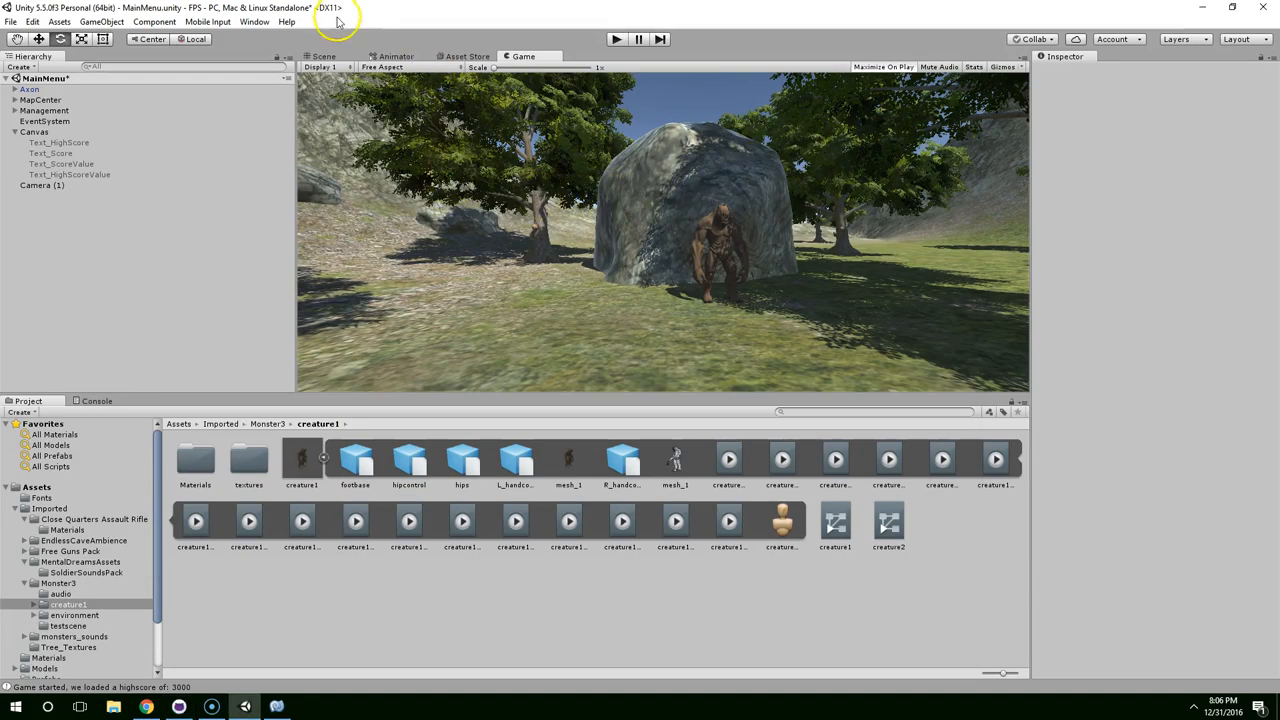
left_click(35, 131)
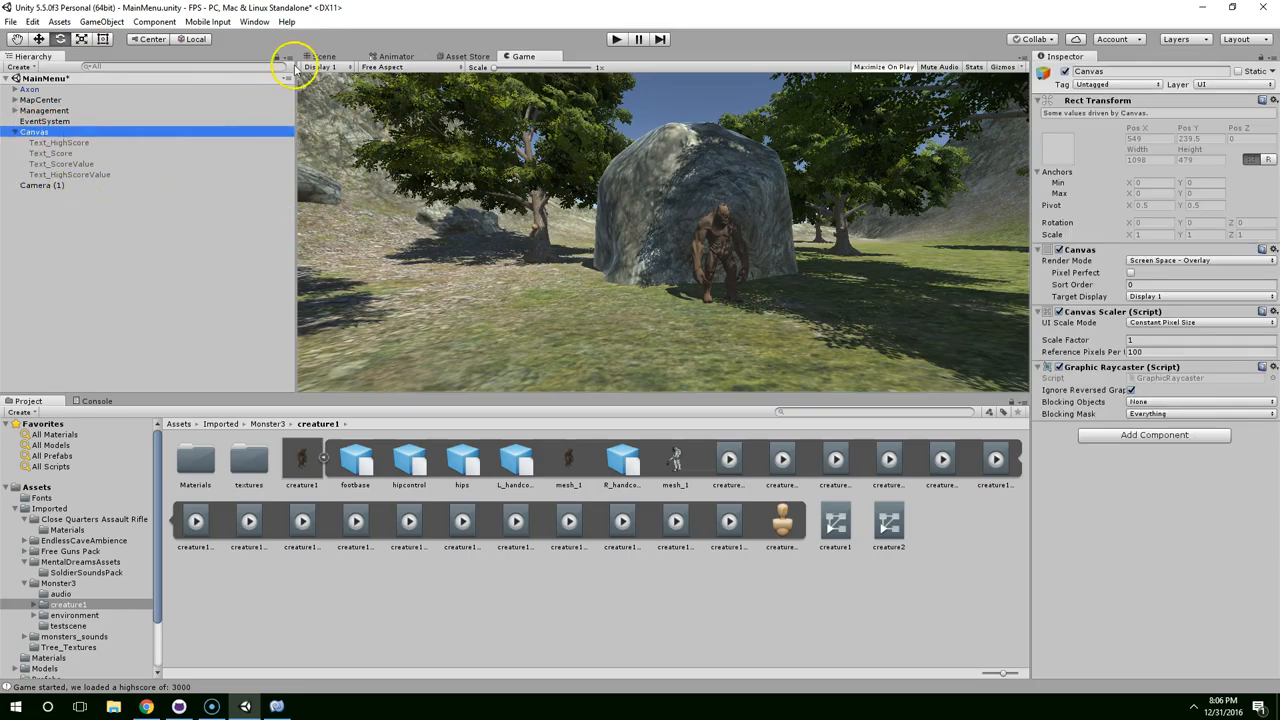
left_click(324, 56)
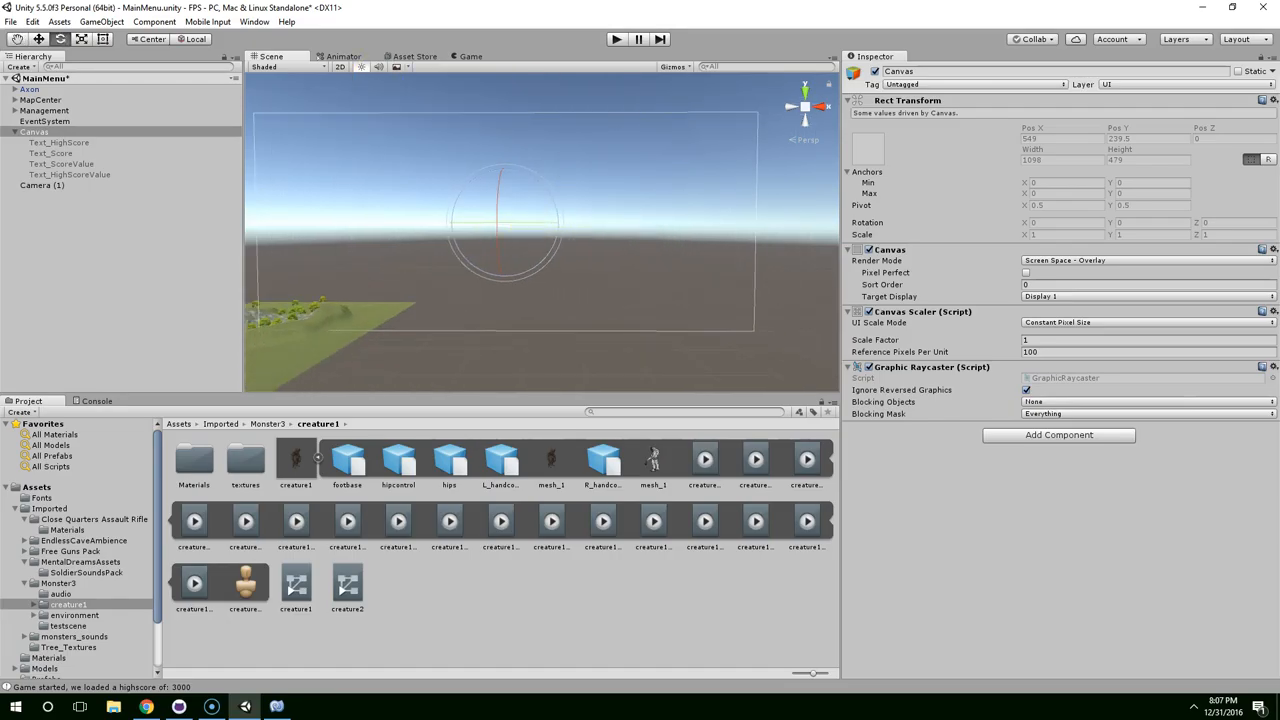
Step: Add a button under Canvas, set its label text to 'Start Game', and preview the game
right_click(33, 131)
type("Button_StartGame")
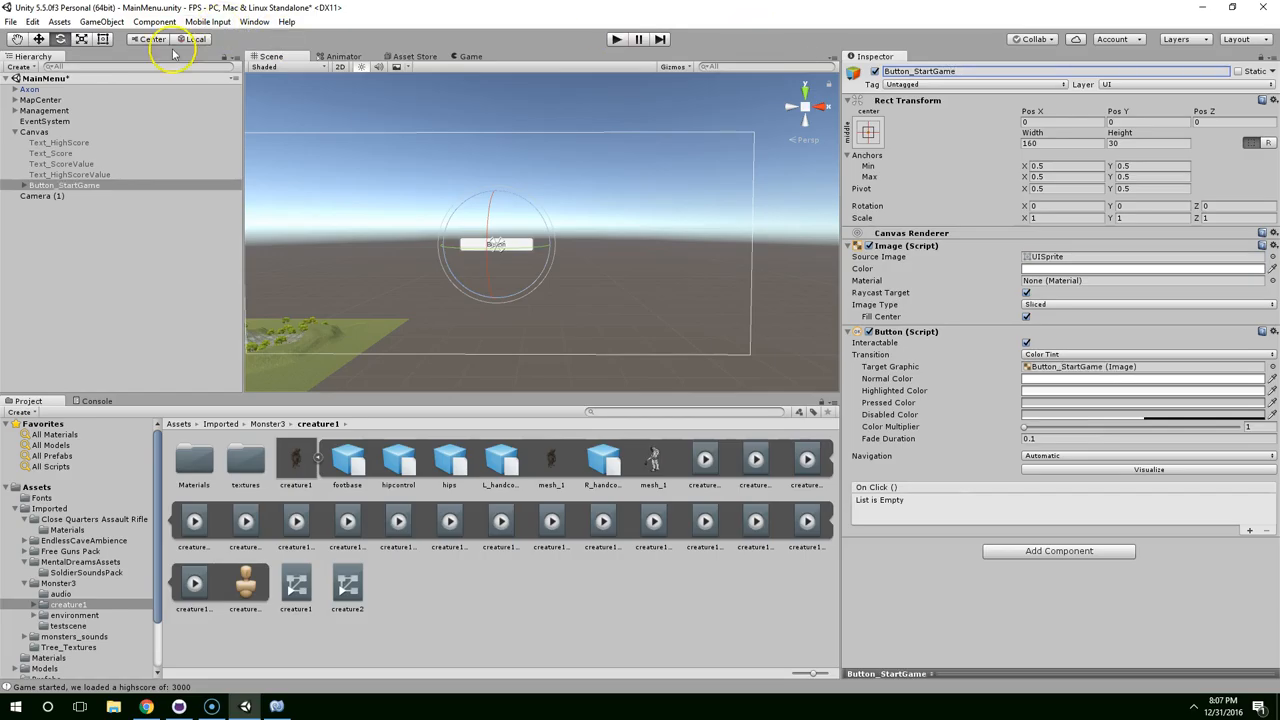
left_click(65, 185)
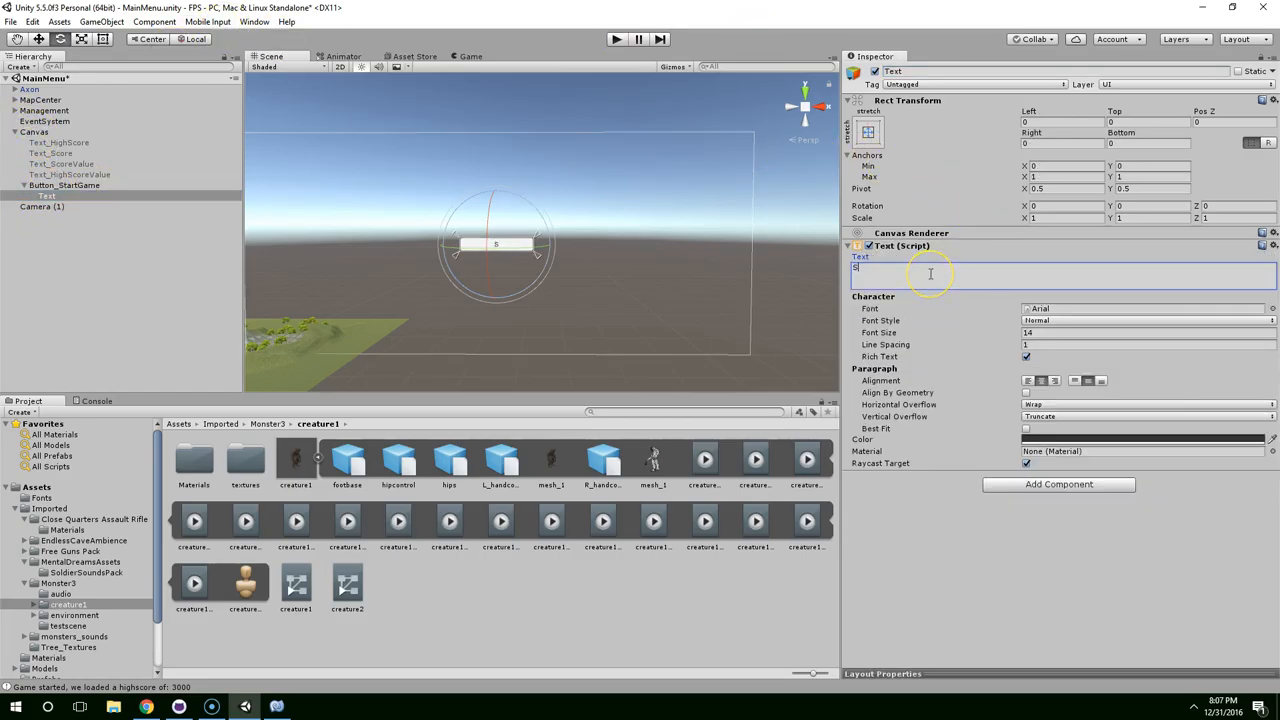
type("Start Game")
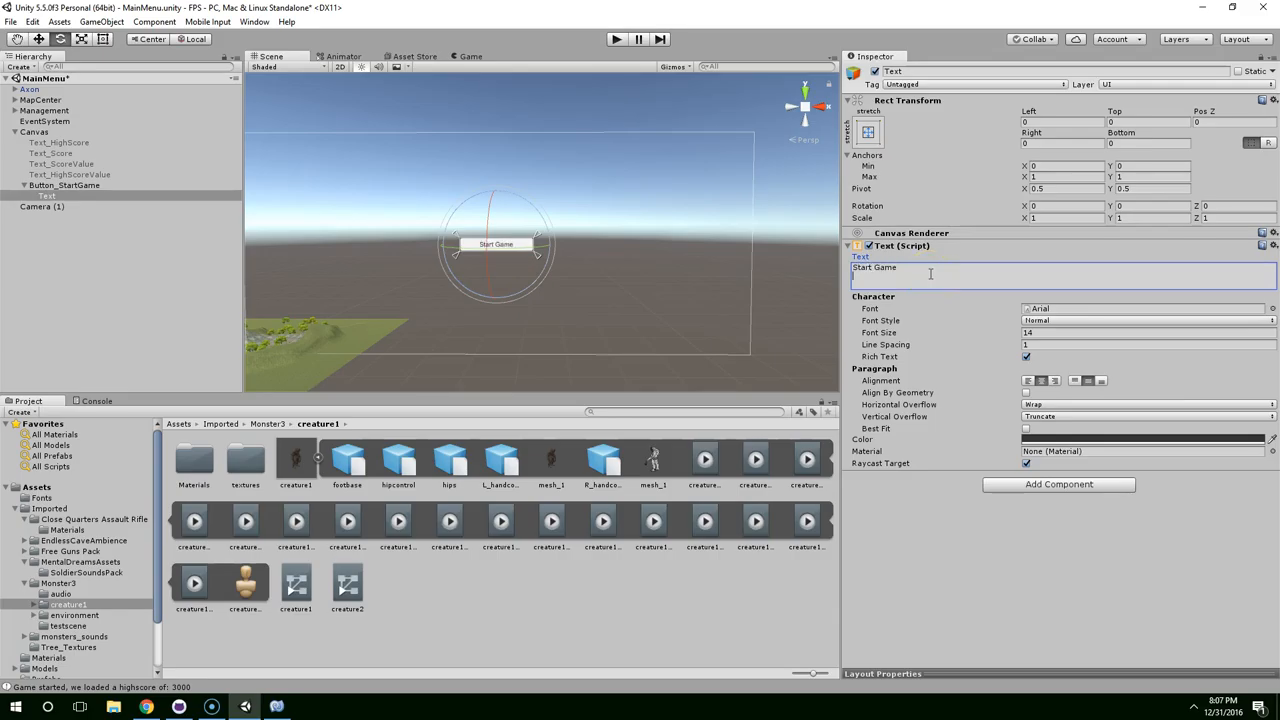
left_click(615, 39)
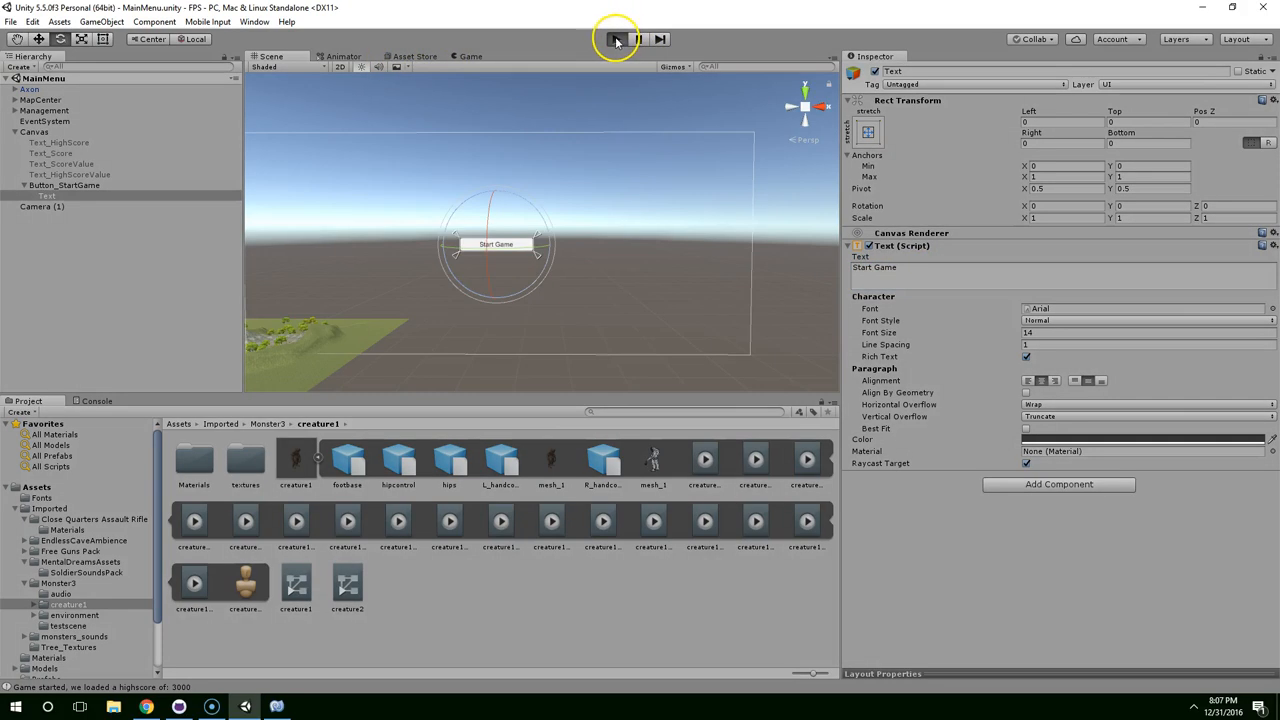
left_click(616, 39)
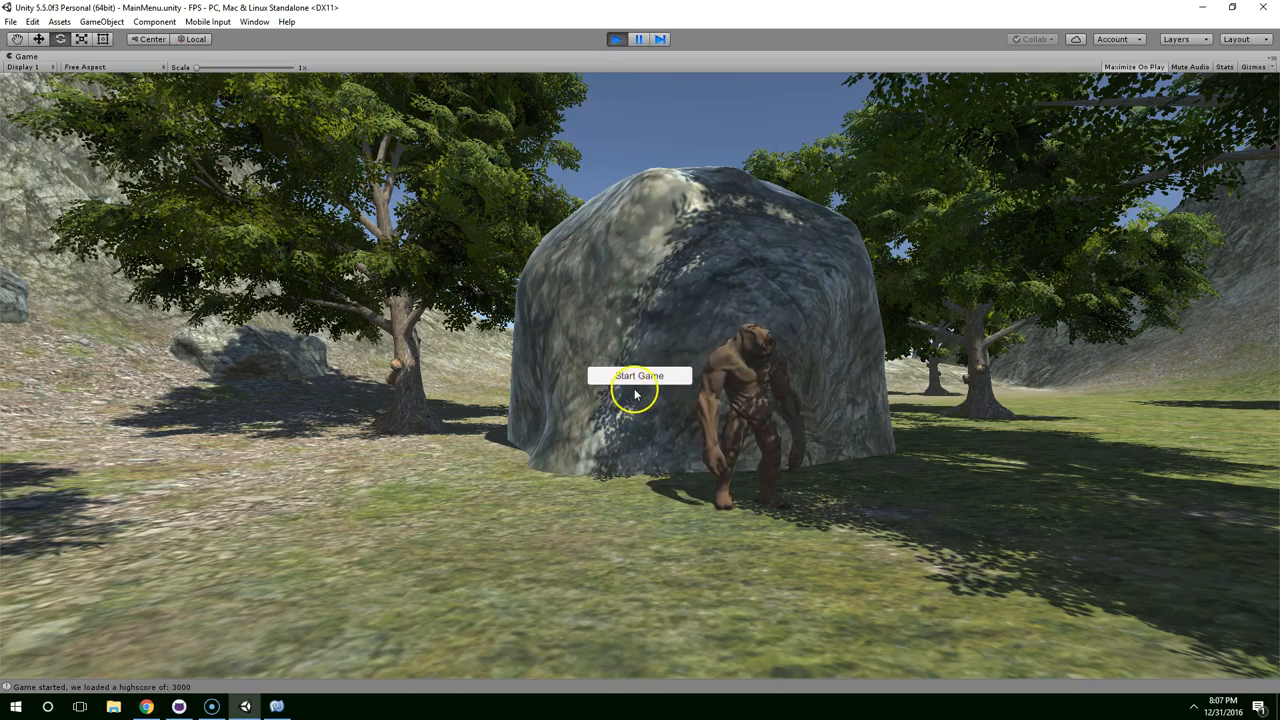
mouse_move(702, 283)
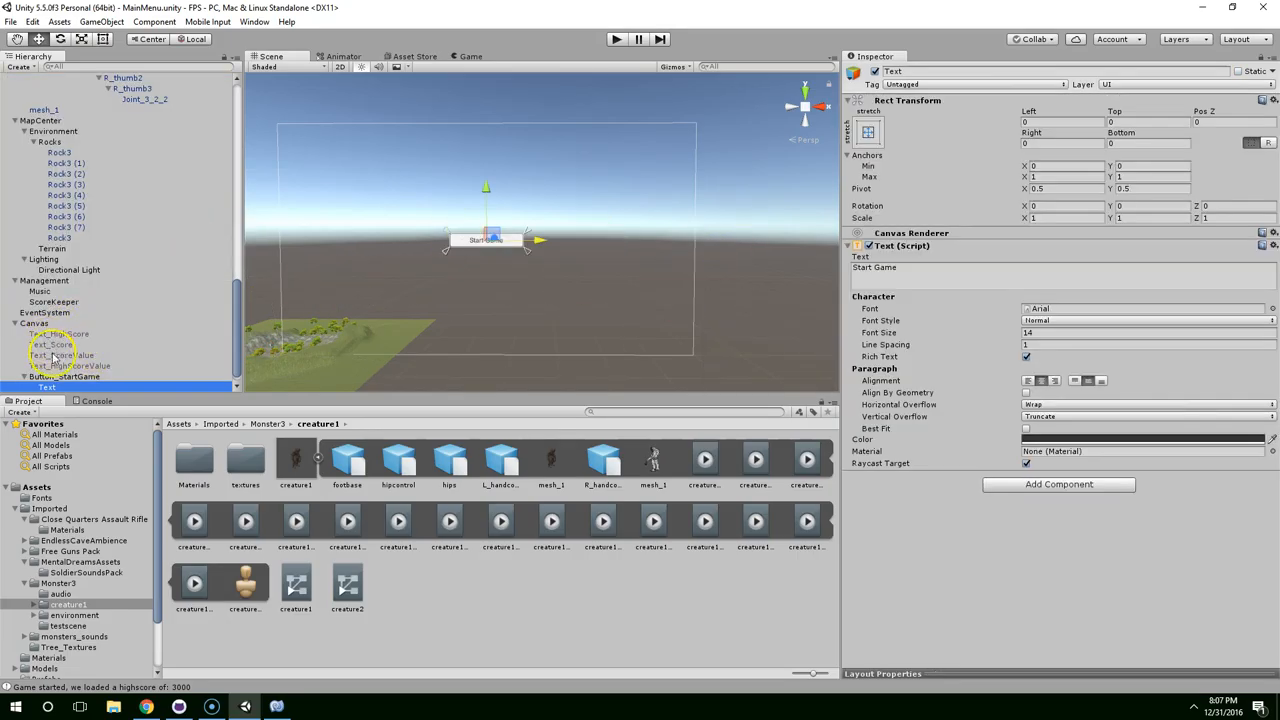
Step: Anchor Button_StartGame to the canvas's middle-left and check its placement in the Game view
left_click(65, 376)
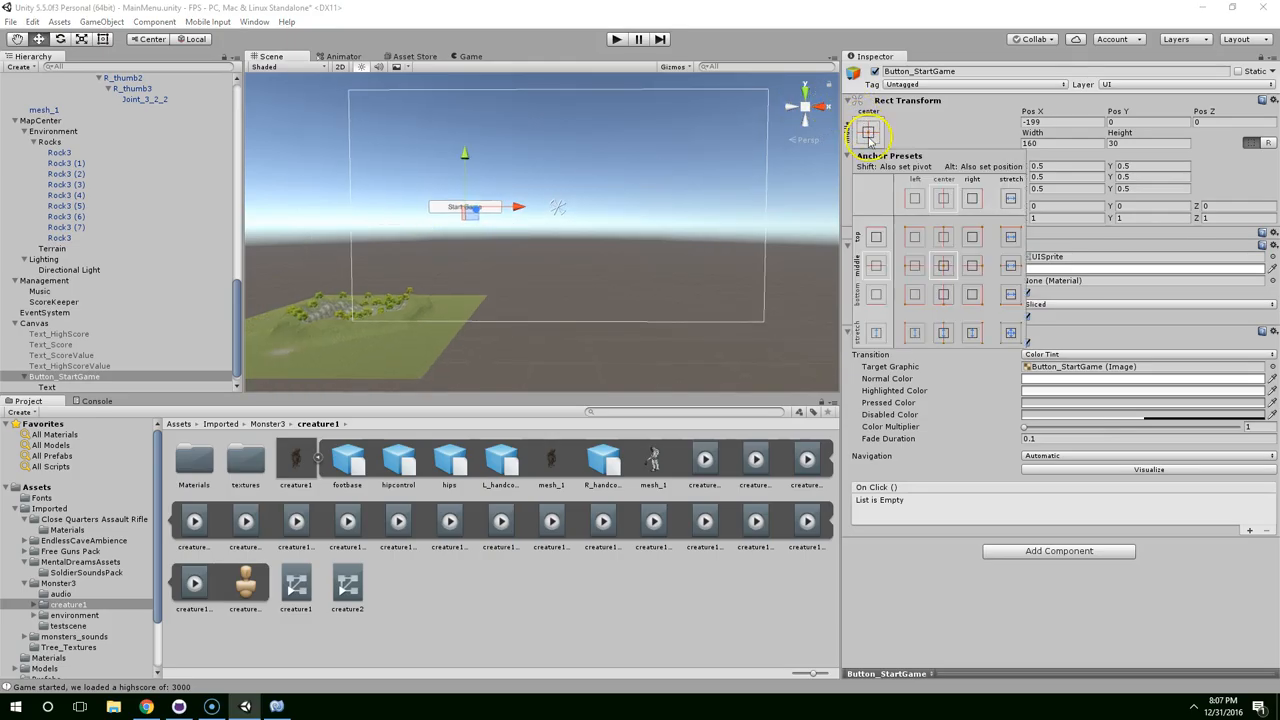
left_click(913, 265)
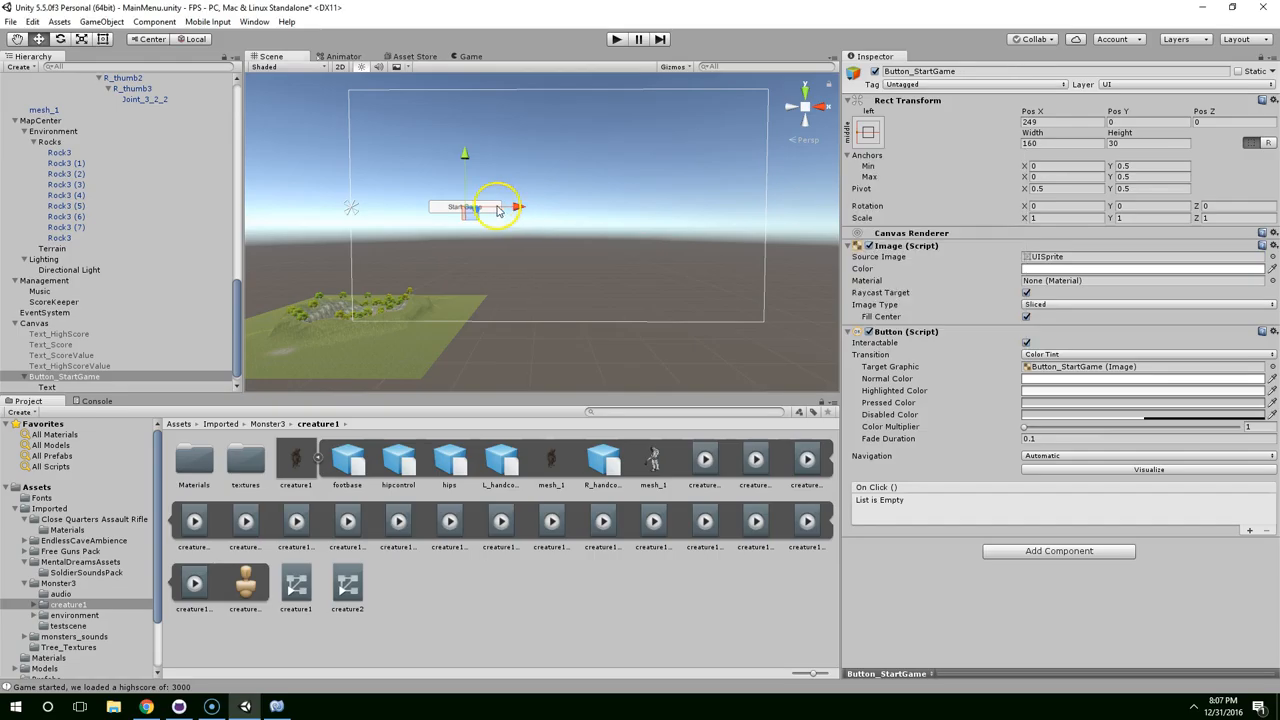
left_click(467, 56)
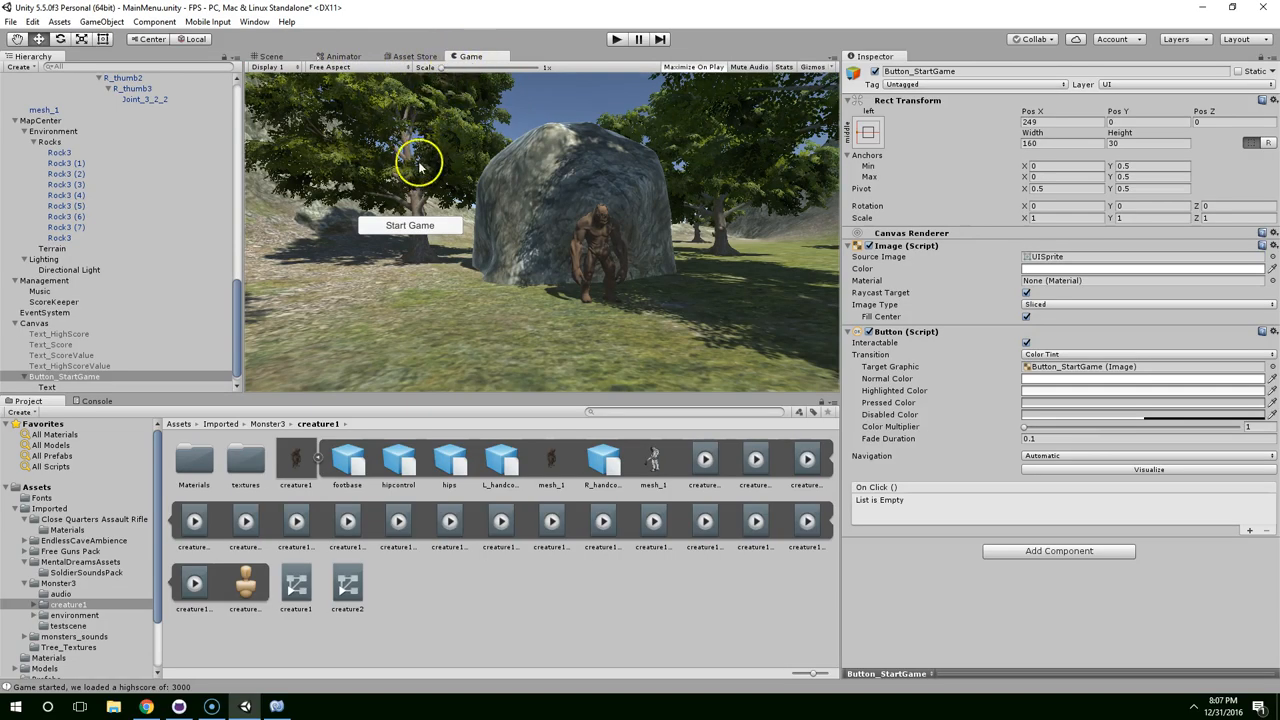
left_click(271, 56)
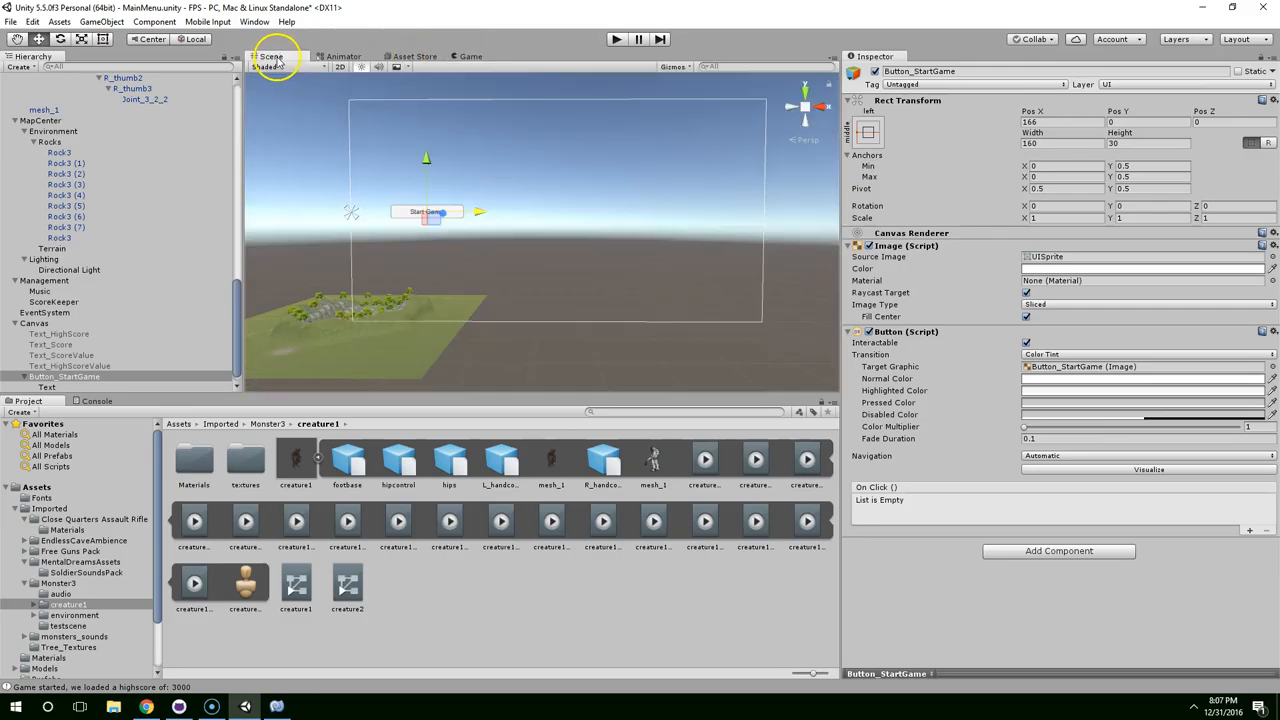
left_click(471, 56)
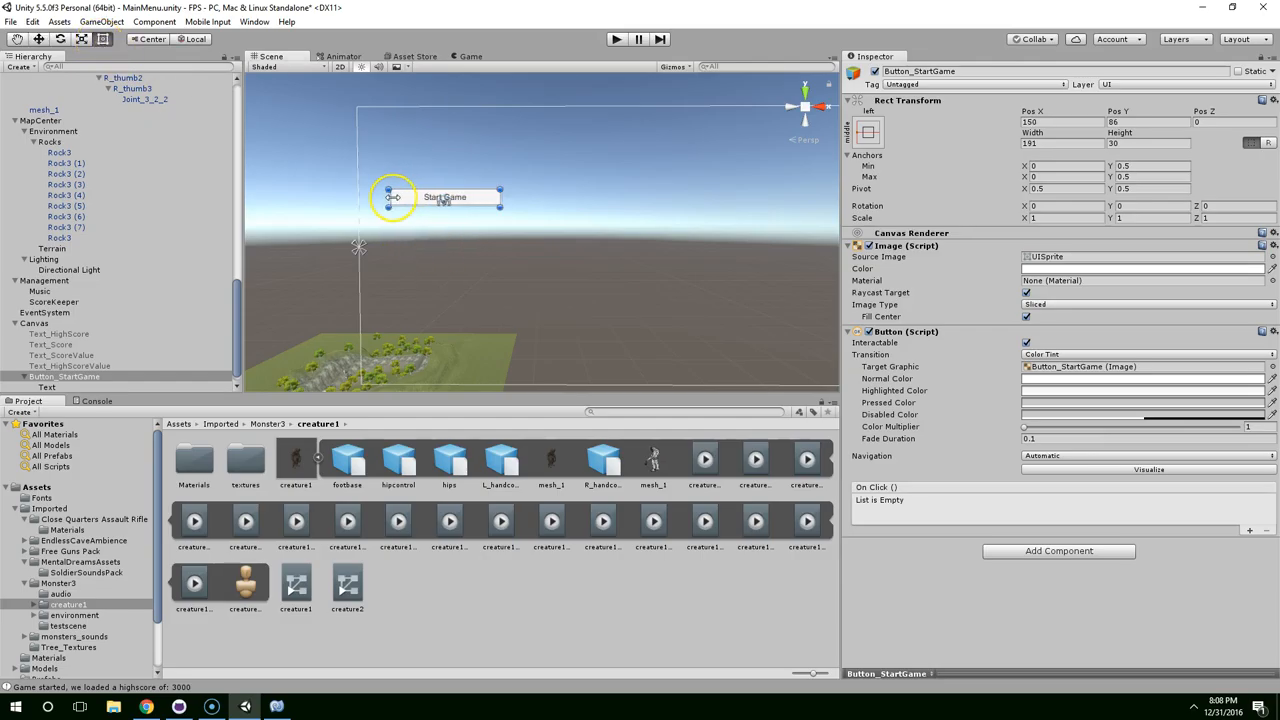
Step: Drag the Start Game button's Rect handles to make it wider and taller
left_click_drag(500, 197, 535, 197)
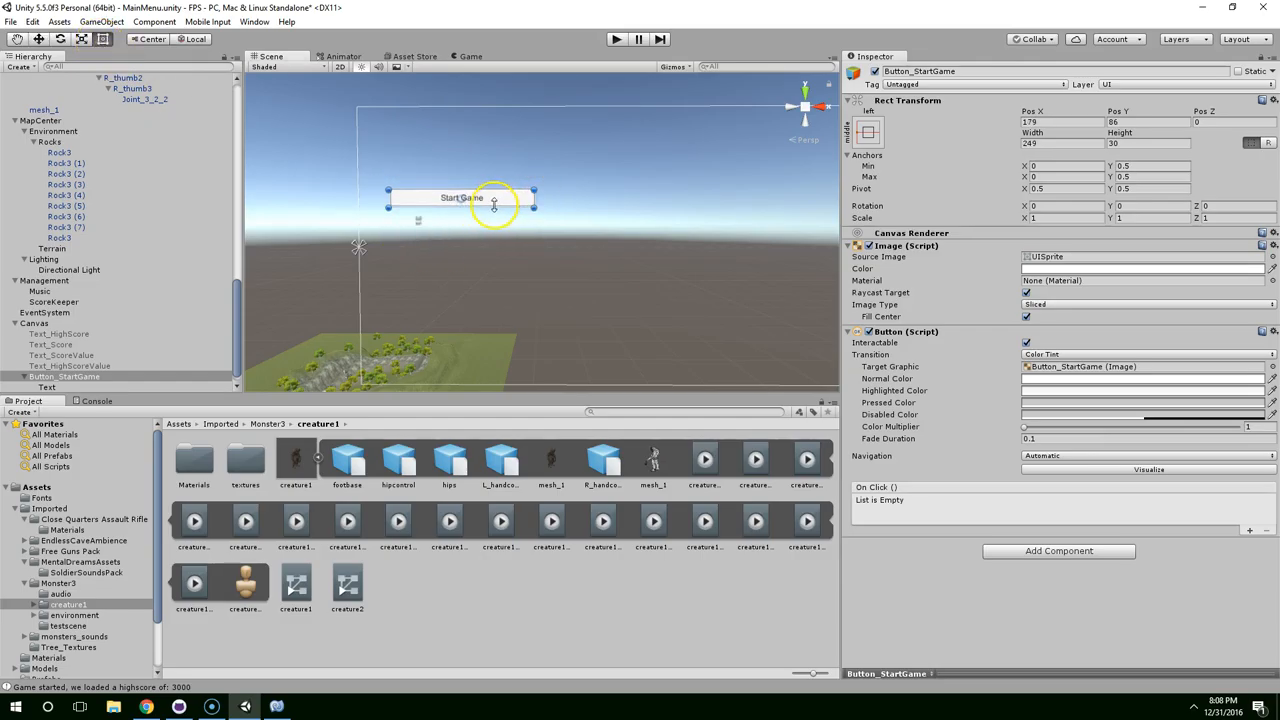
left_click_drag(462, 205, 462, 222)
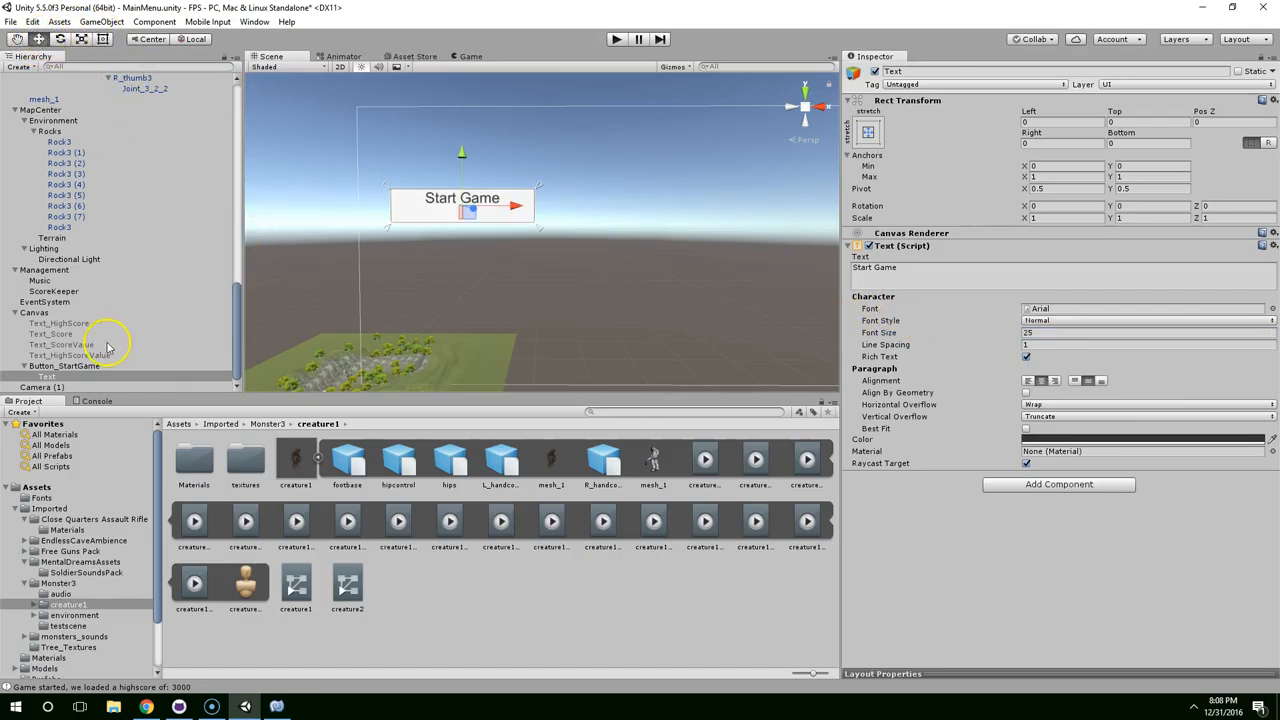
left_click(65, 365)
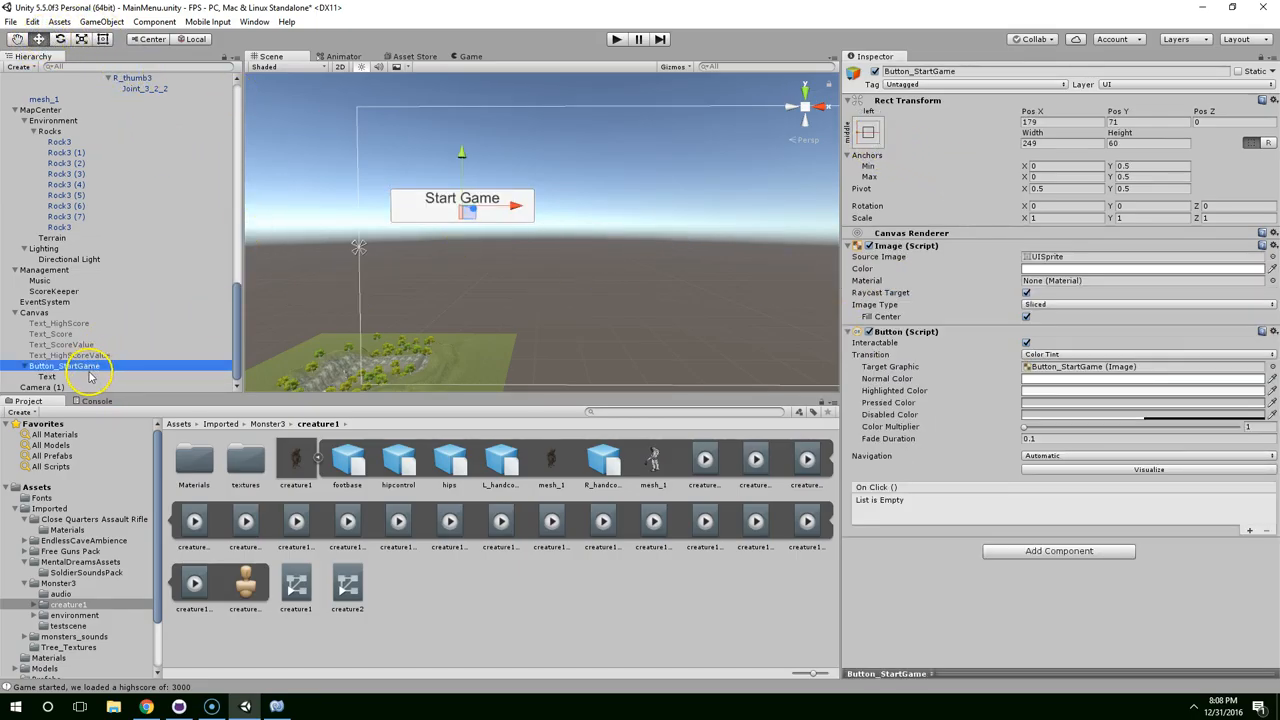
left_click(47, 376)
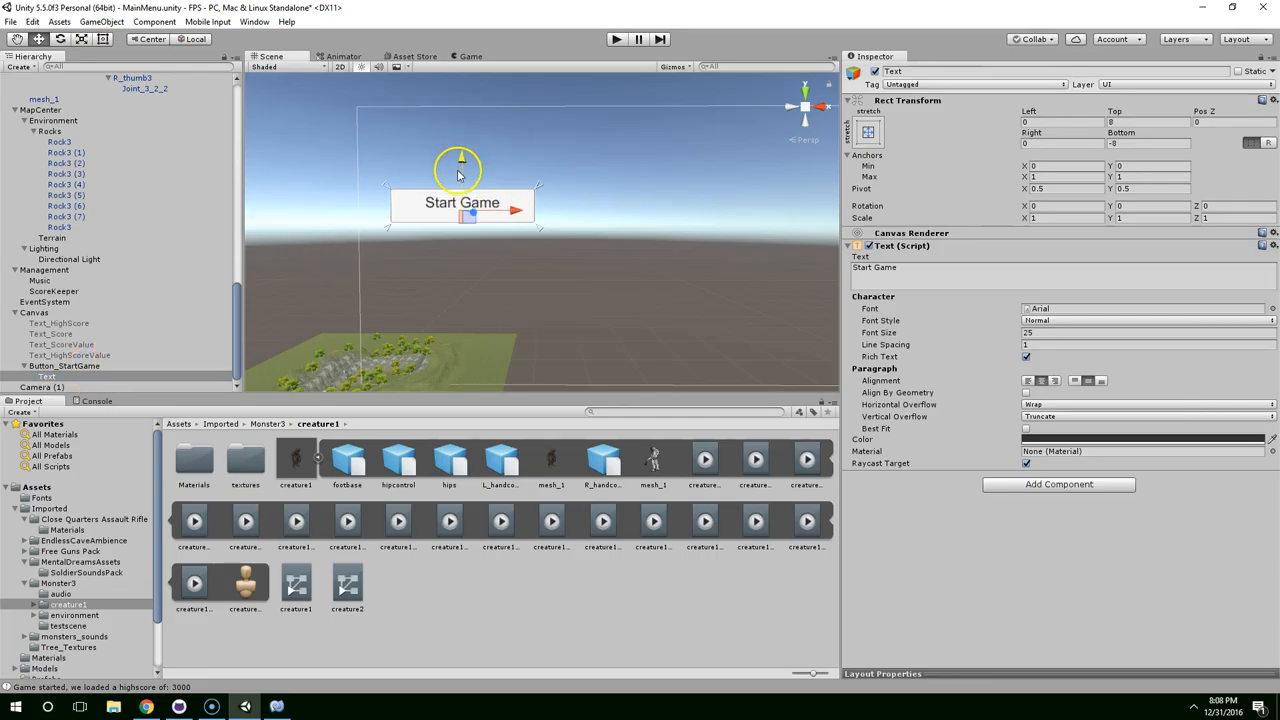
left_click(470, 56)
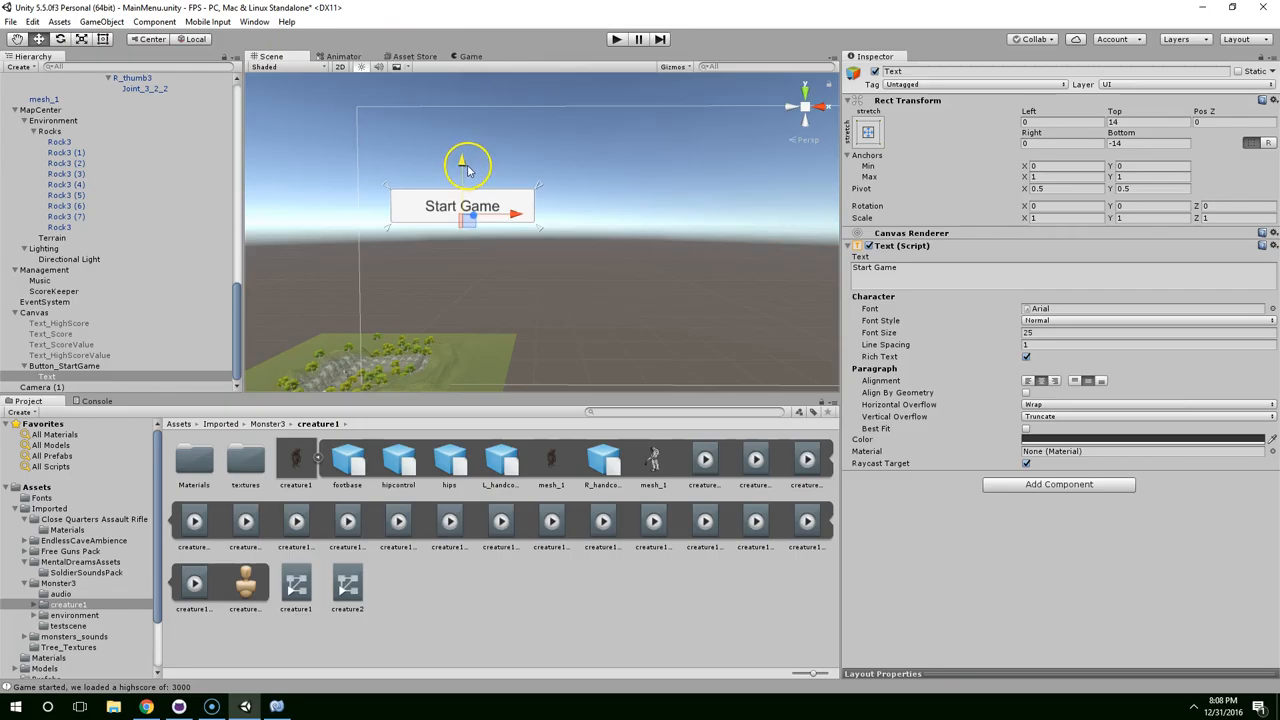
Step: Preview the button in the Game view and raise the label's font size to 20
left_click(469, 56)
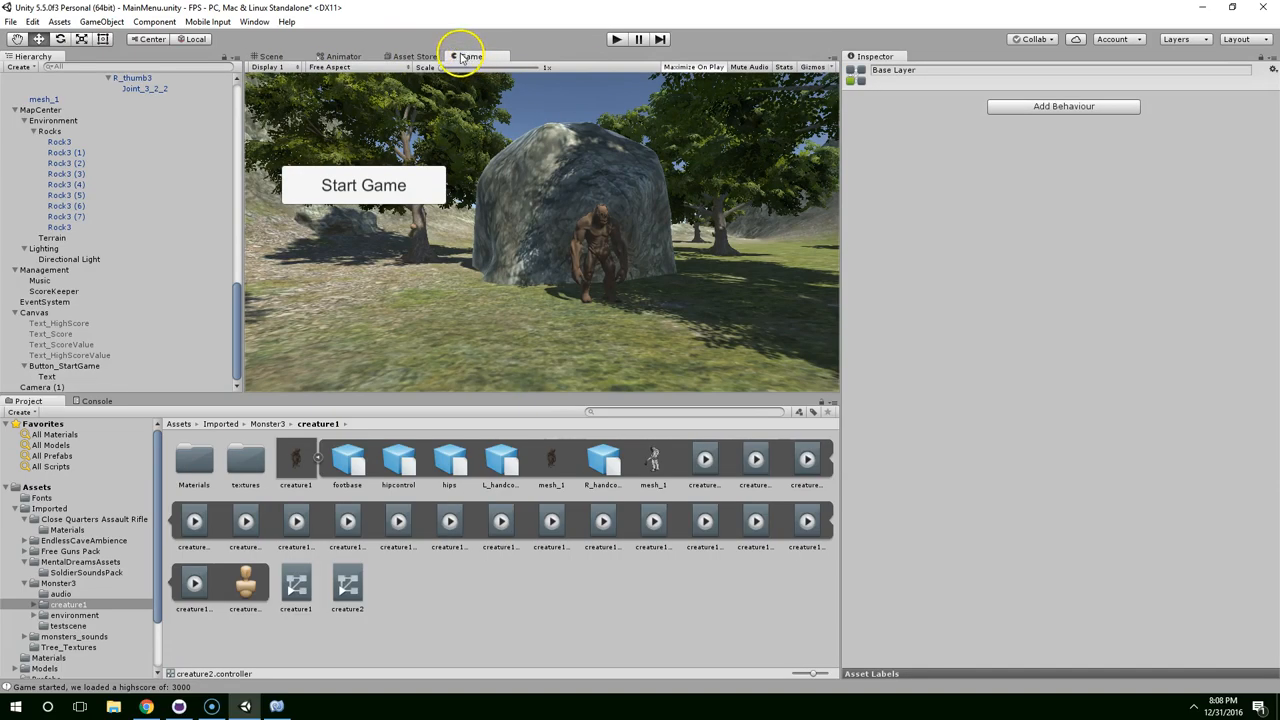
left_click(271, 56)
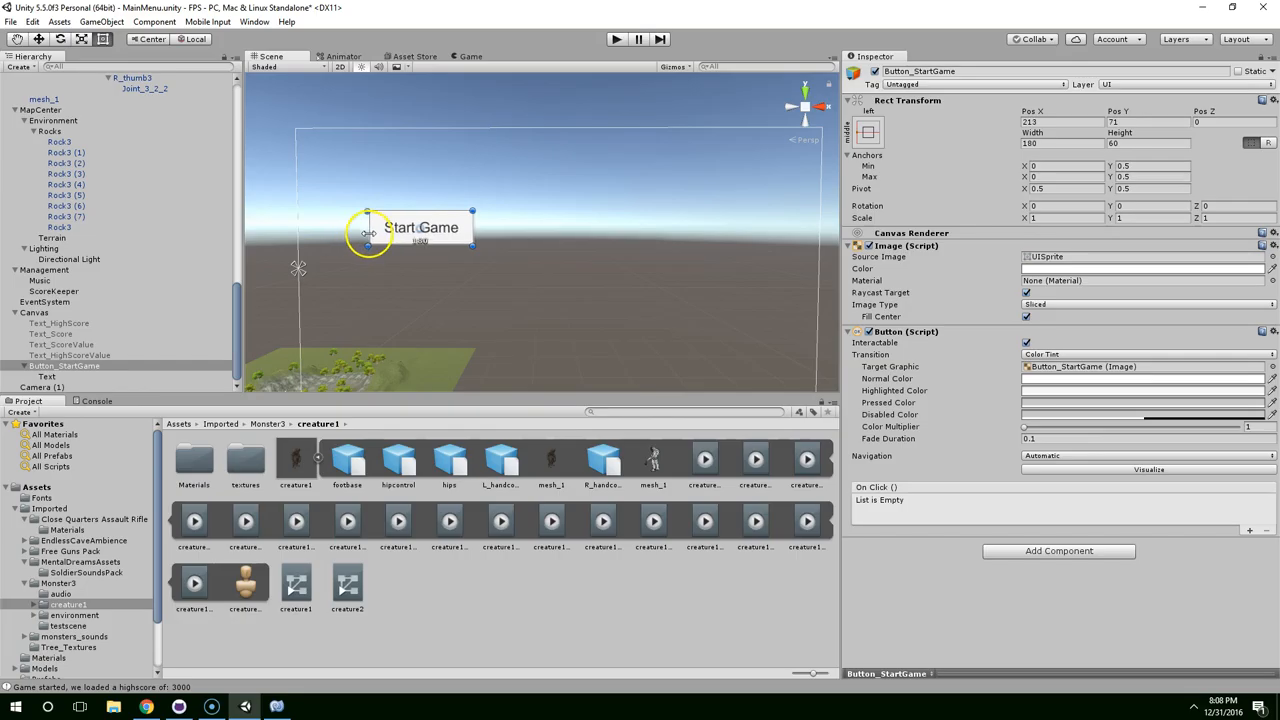
left_click(47, 375)
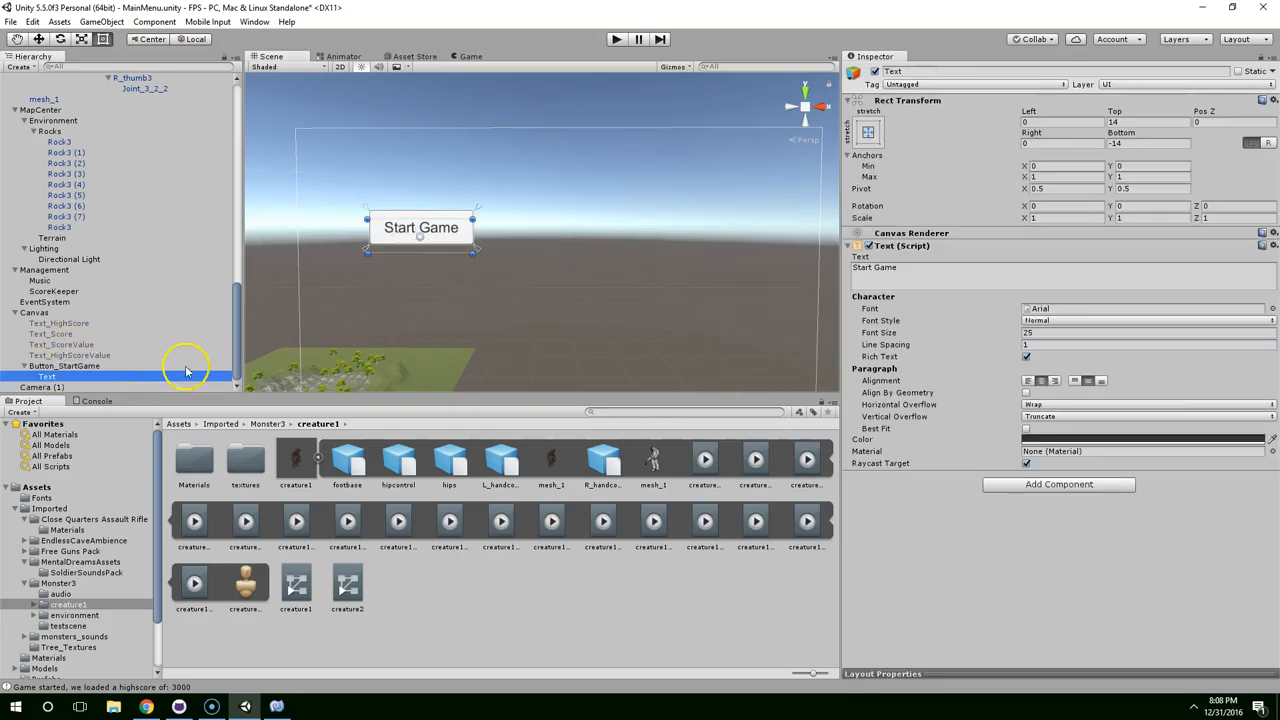
left_click(1145, 332)
type("20")
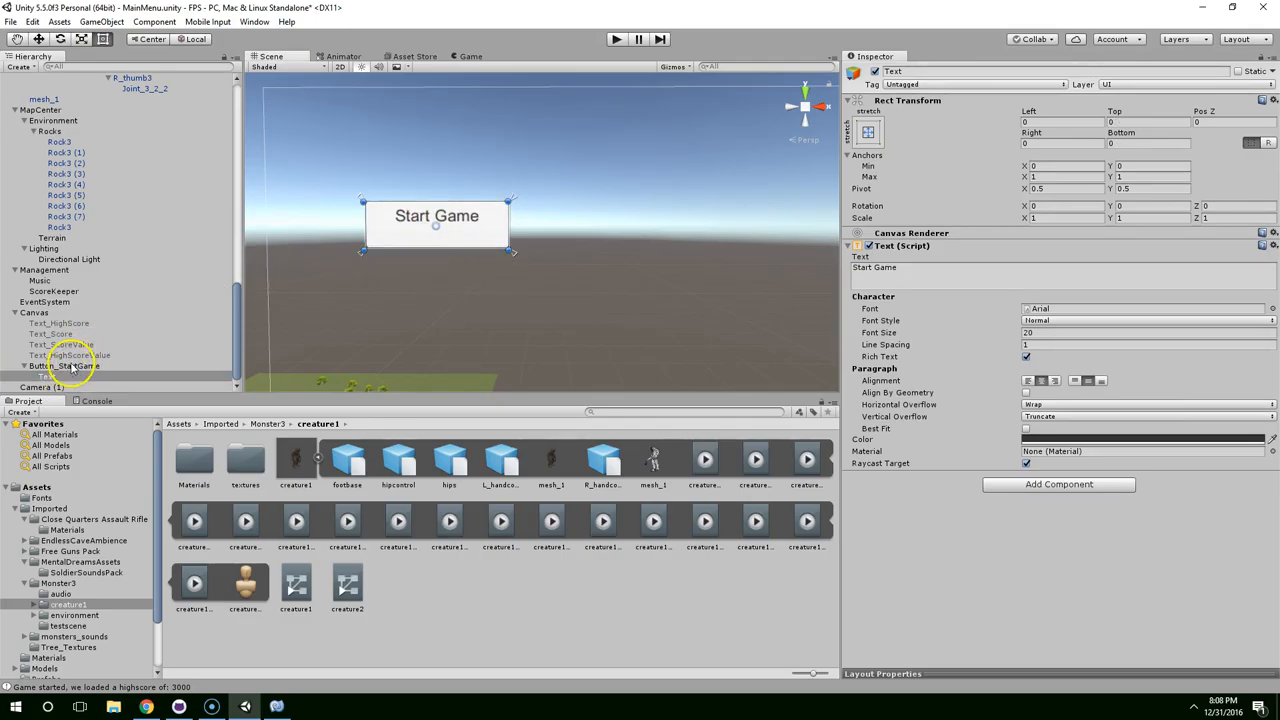
left_click(64, 365)
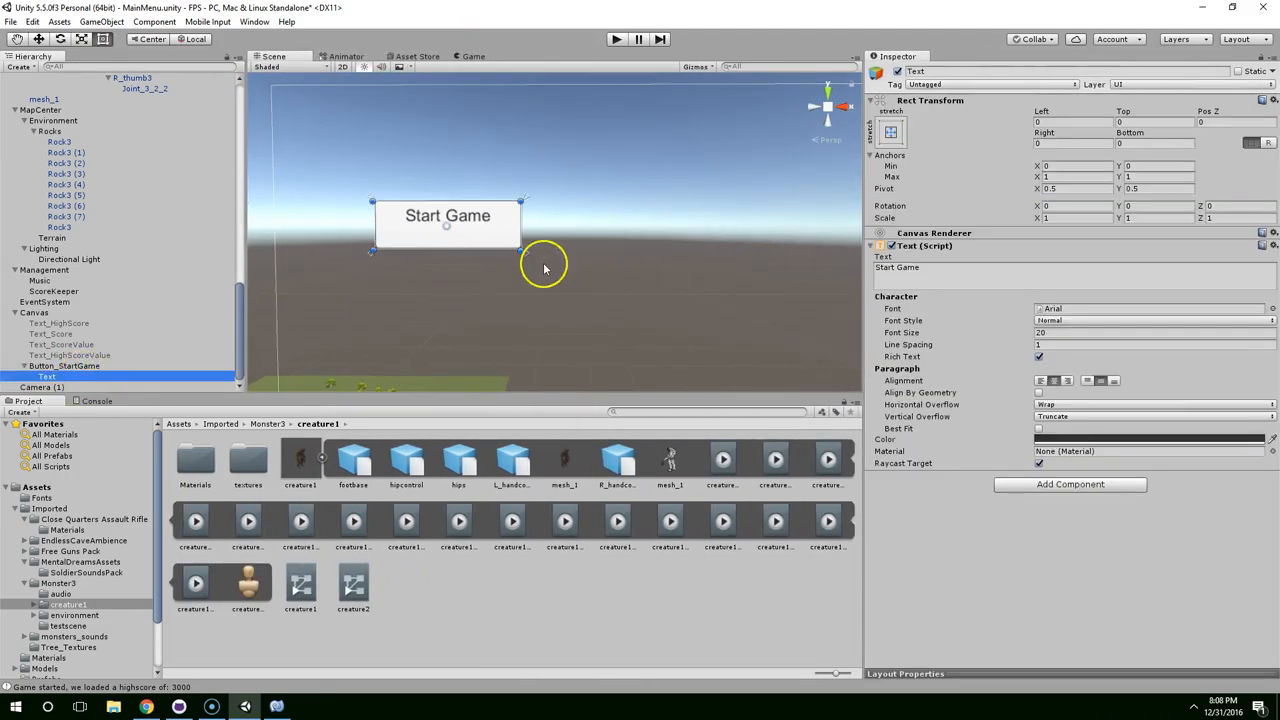
Step: Edit the label's Text (Script) field so it reads 'Start Game'
left_click(945, 278)
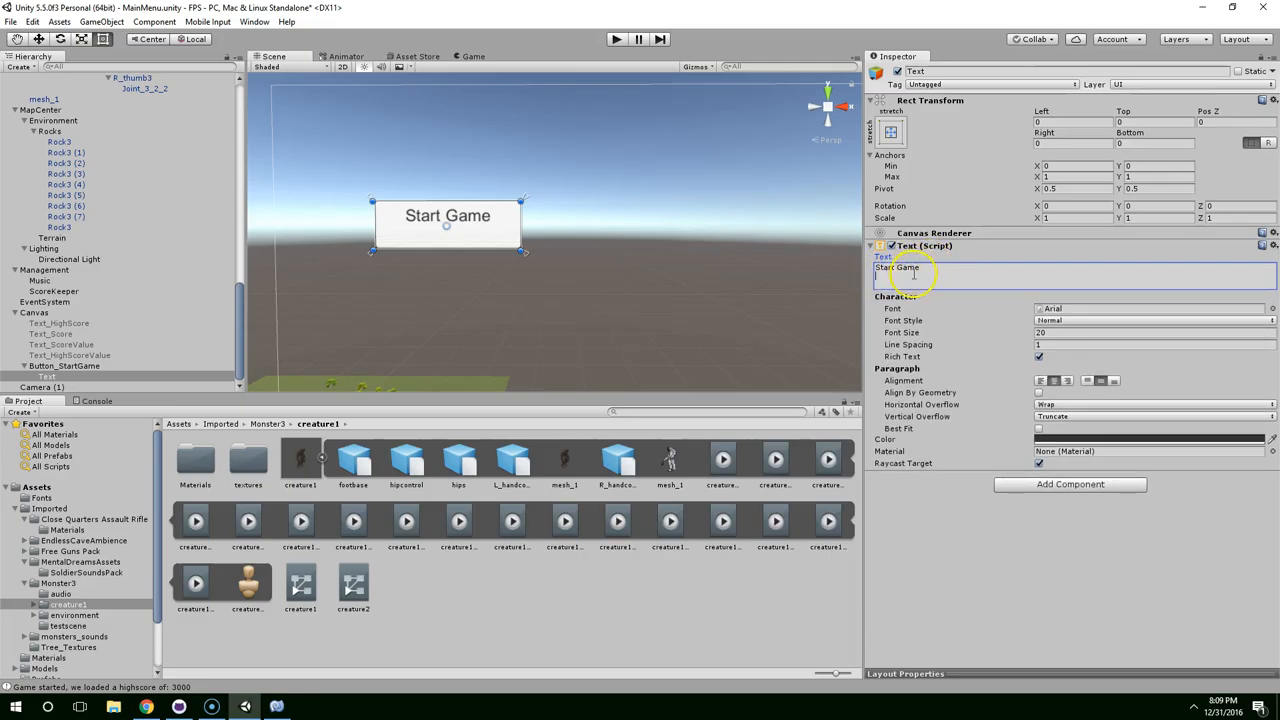
mouse_move(448, 232)
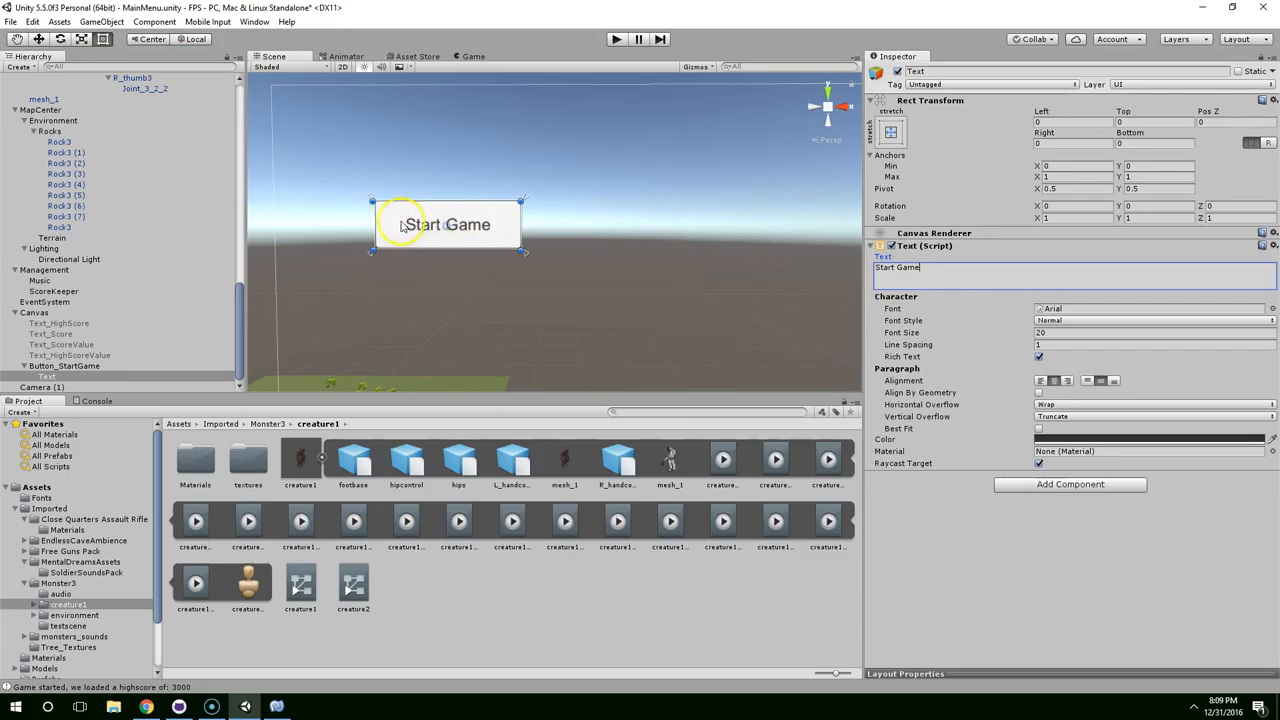
mouse_move(955, 128)
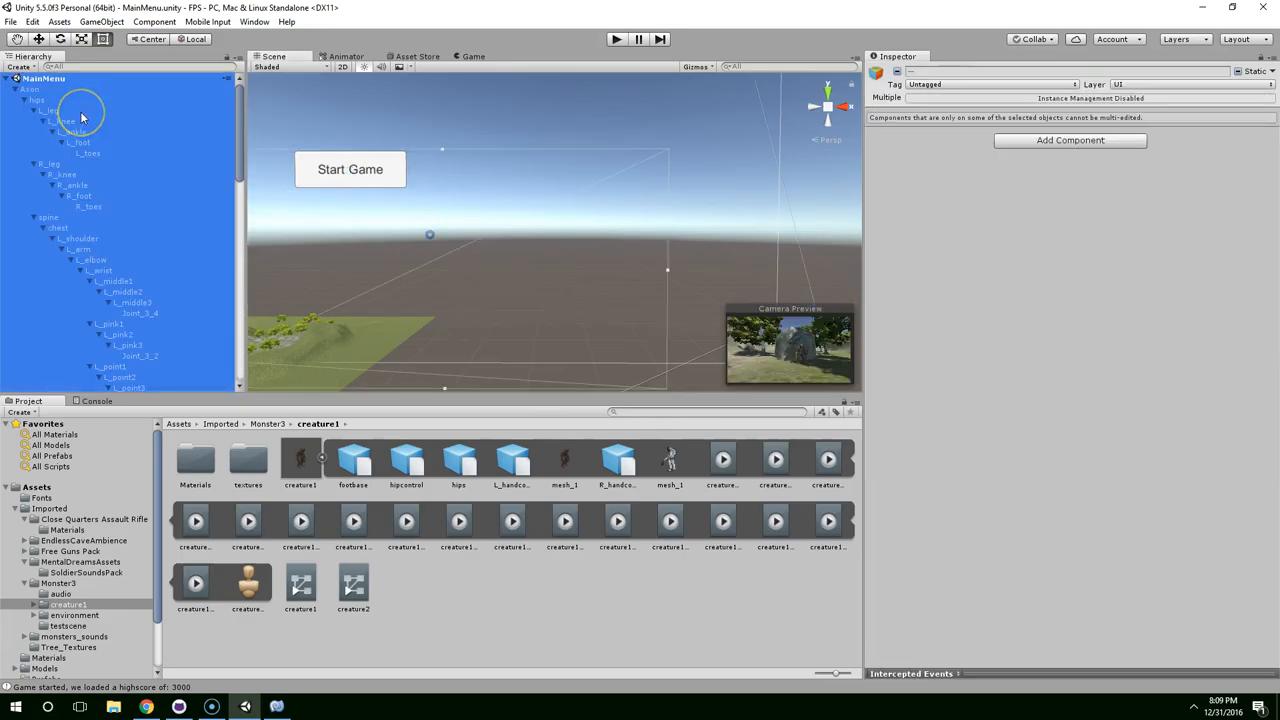
Step: Collapse the hierarchy, add an empty object under Management, and name it GameManager
left_click(17, 78)
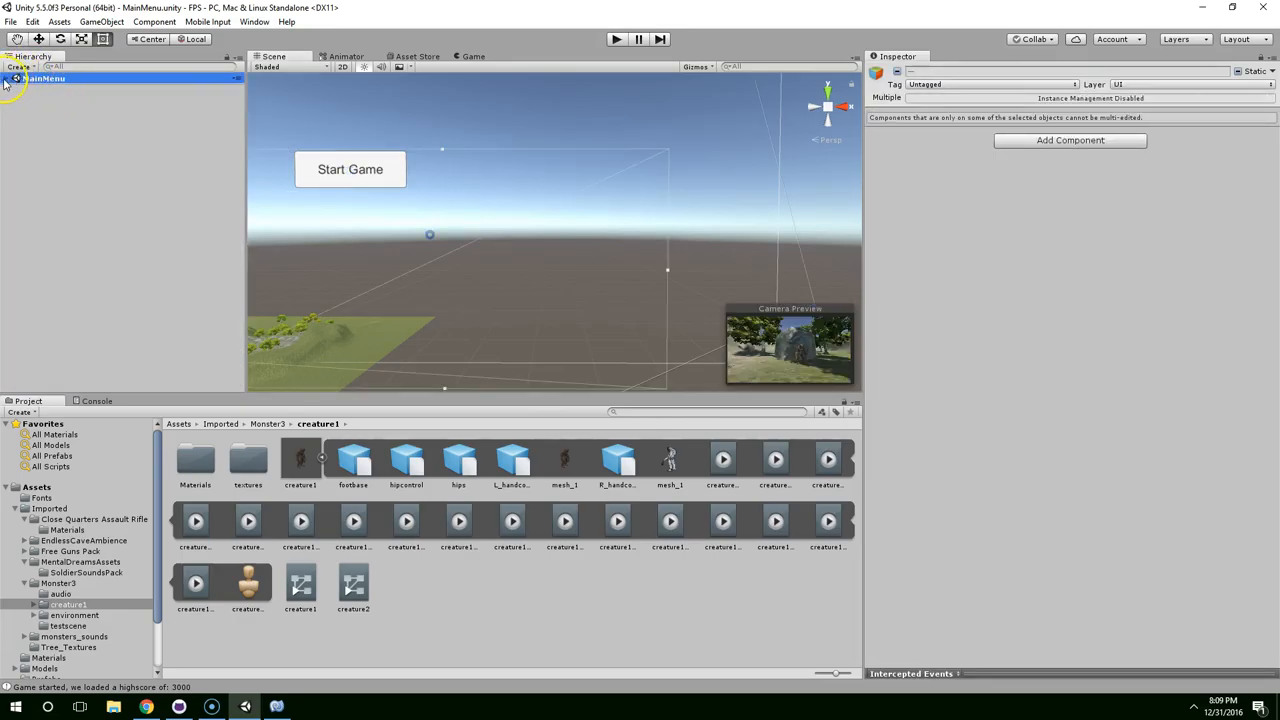
left_click(8, 78)
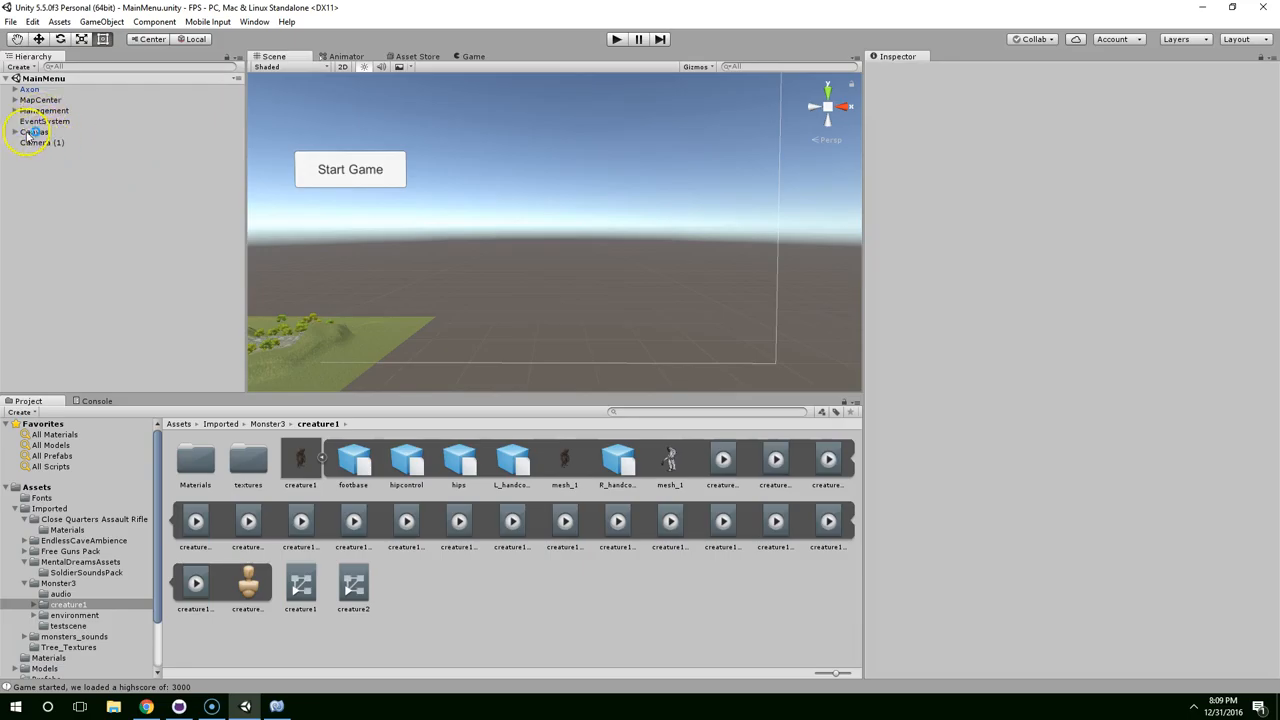
left_click(45, 110)
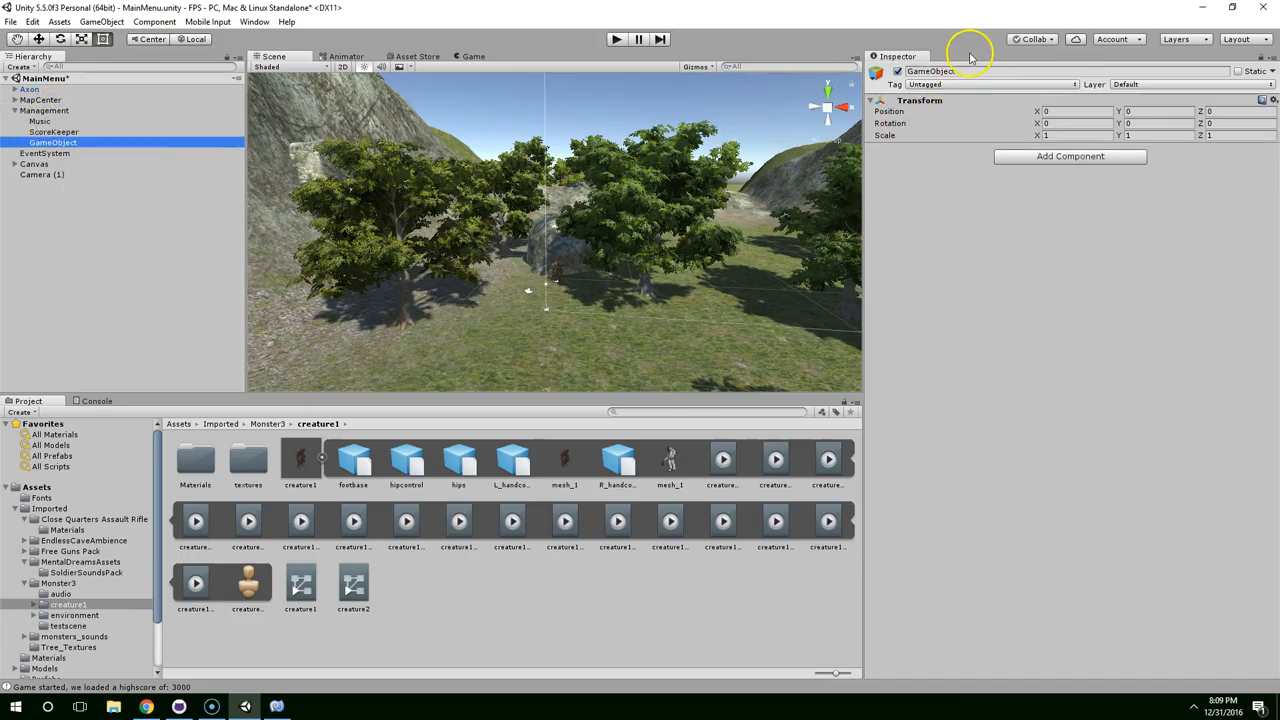
double_click(965, 71)
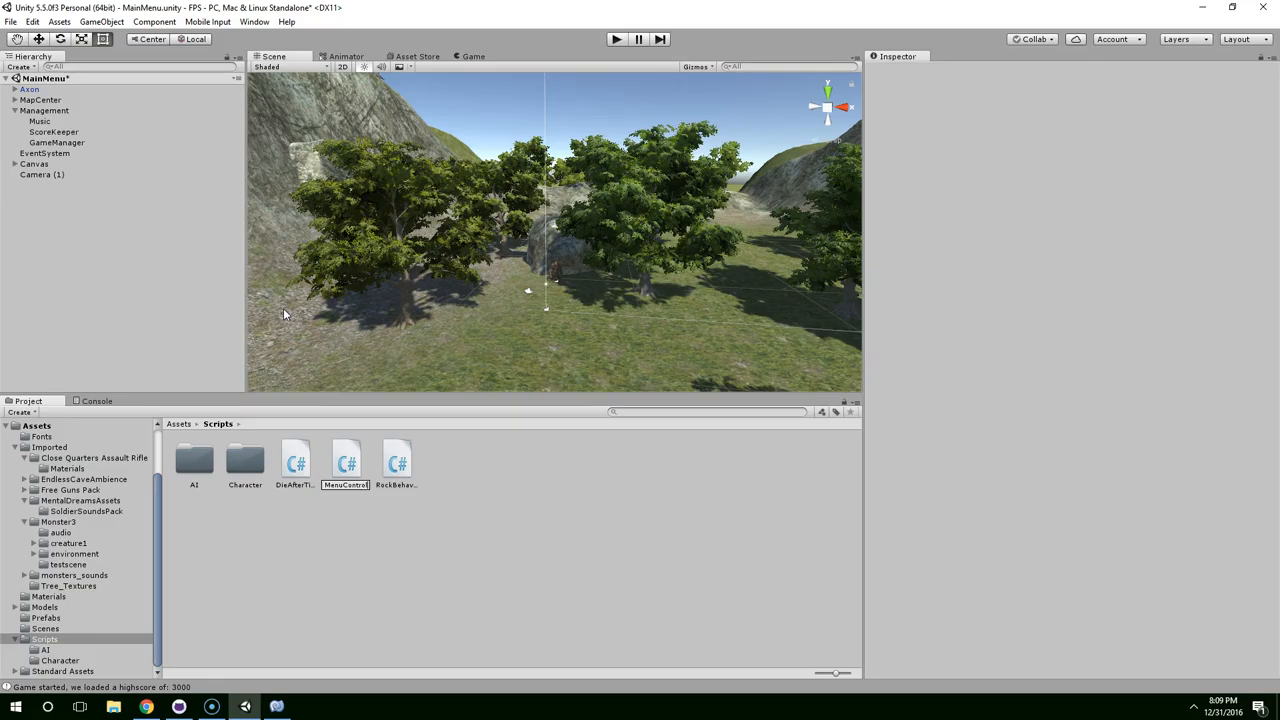
Step: Drag MenuControl.cs onto GameManager to attach it as a component
left_click(346, 460)
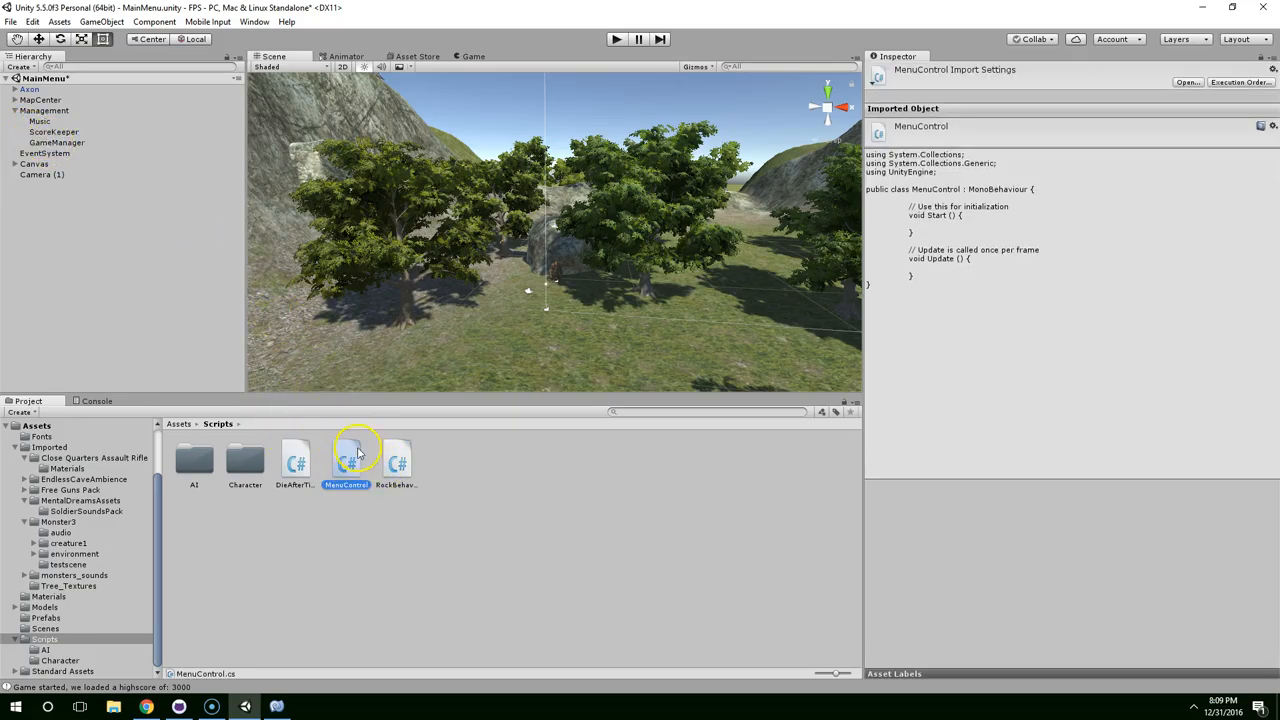
left_click(56, 142)
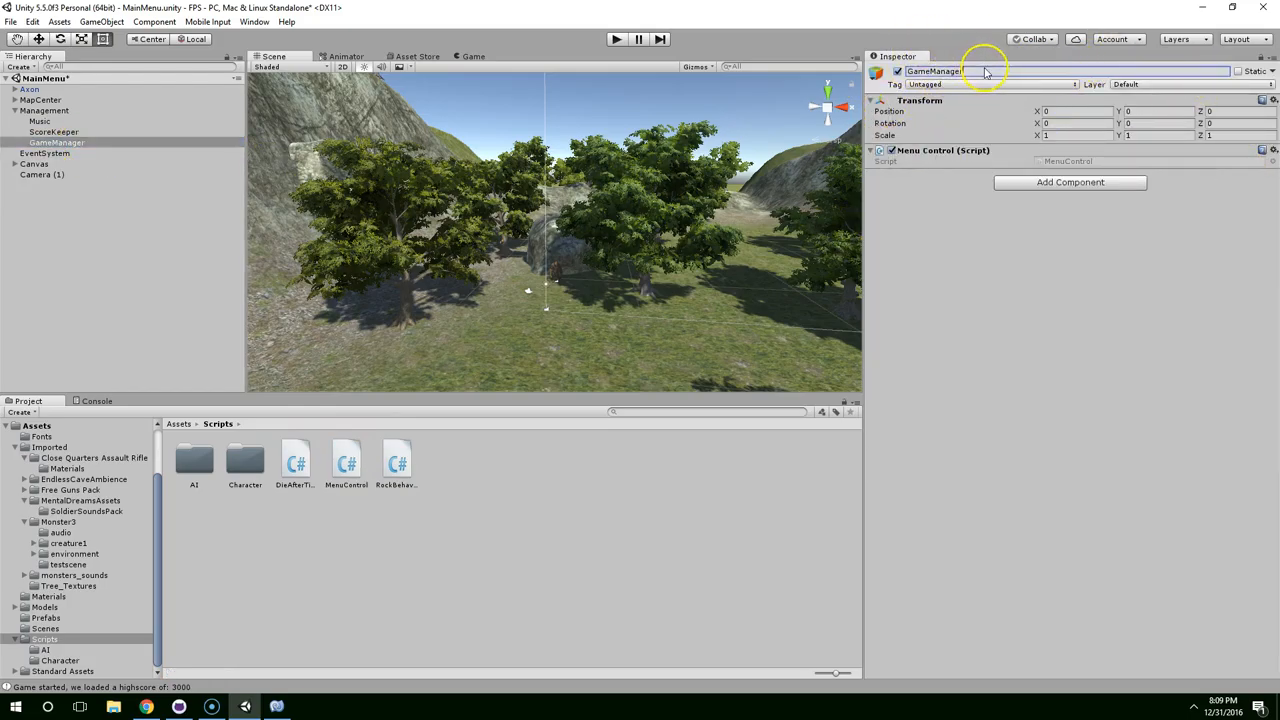
Step: Change GameManager's name in the Inspector to MenuControl
double_click(935, 71)
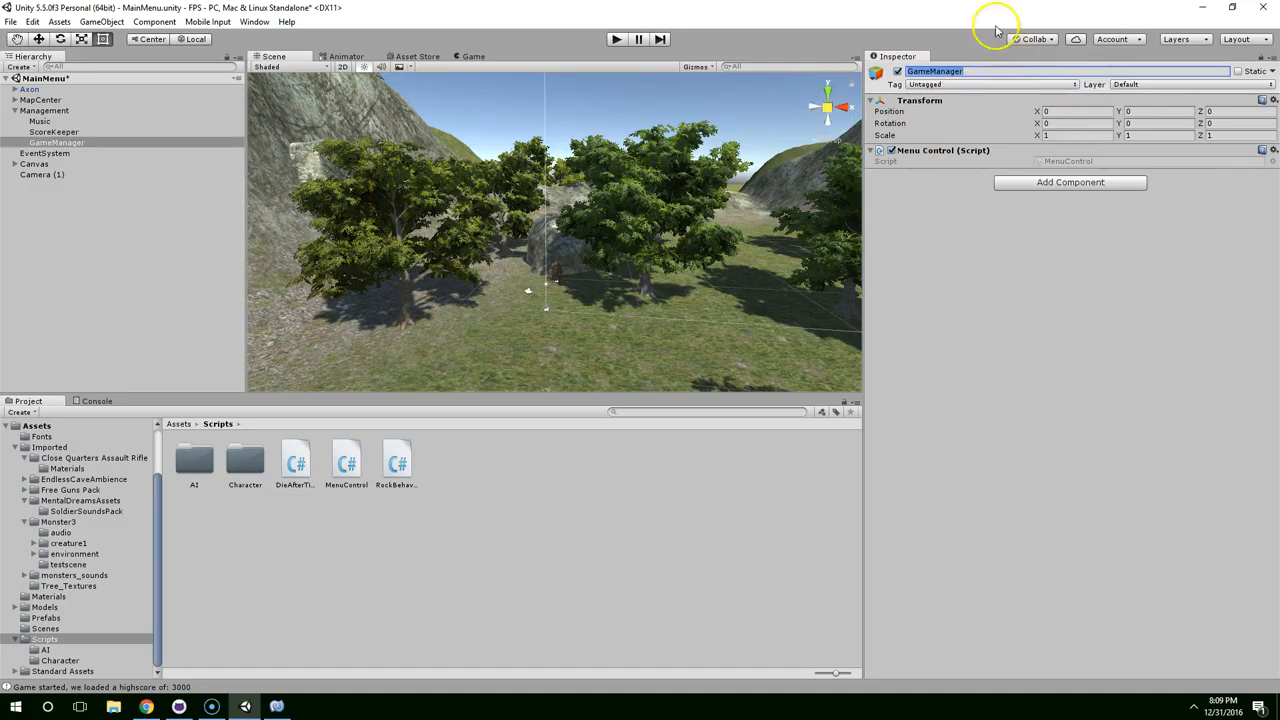
mouse_move(1053, 23)
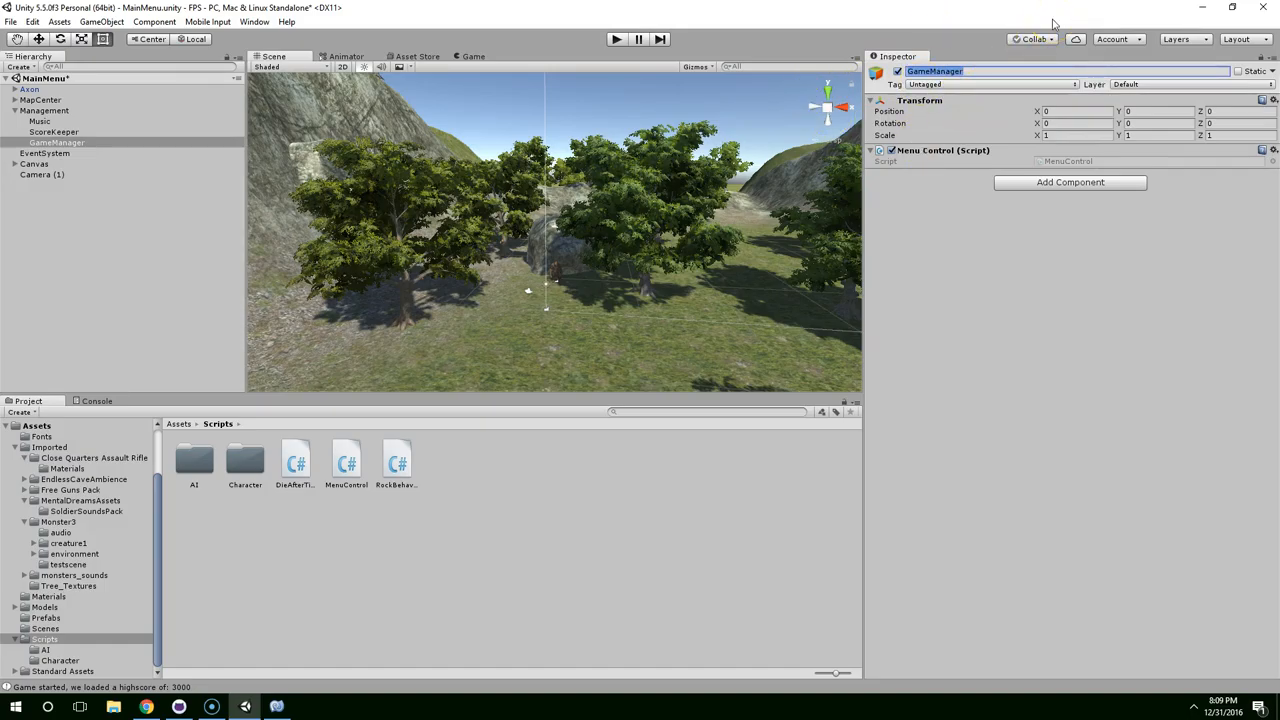
type("MenuControl")
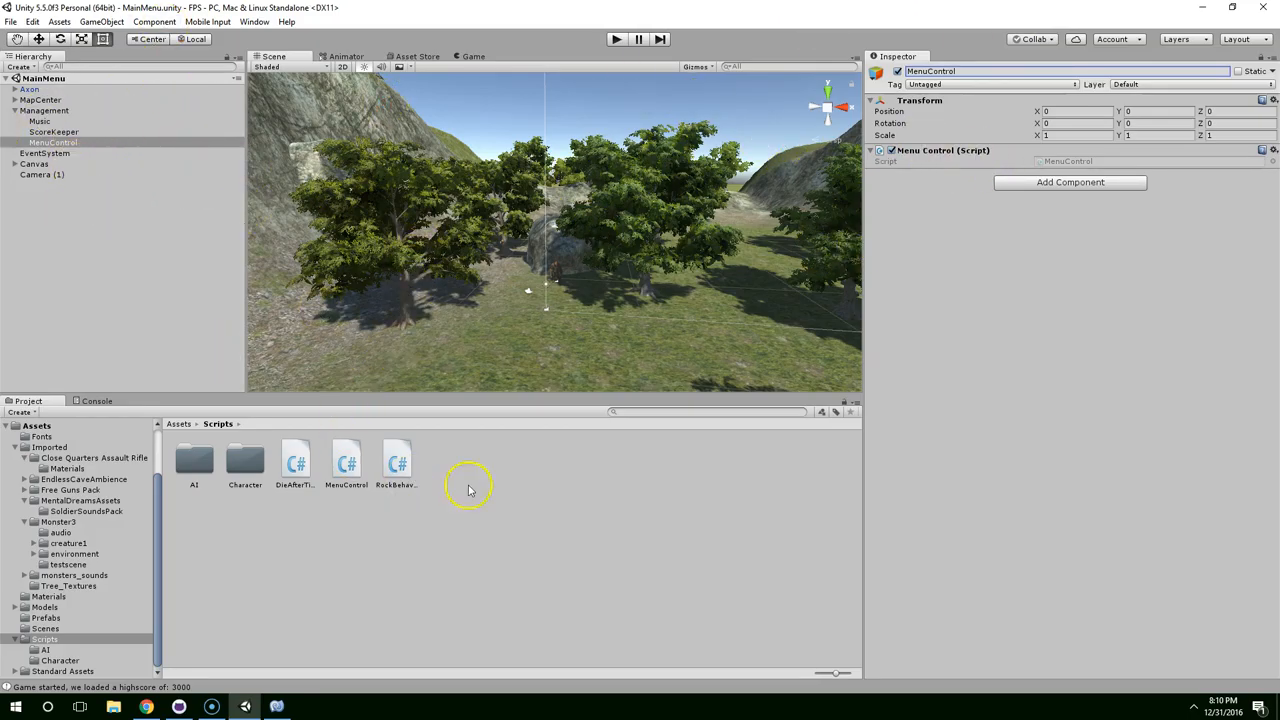
Step: Open MenuControl.cs in MonoDevelop and write a public void StartGame() method calling print
left_click(346, 460)
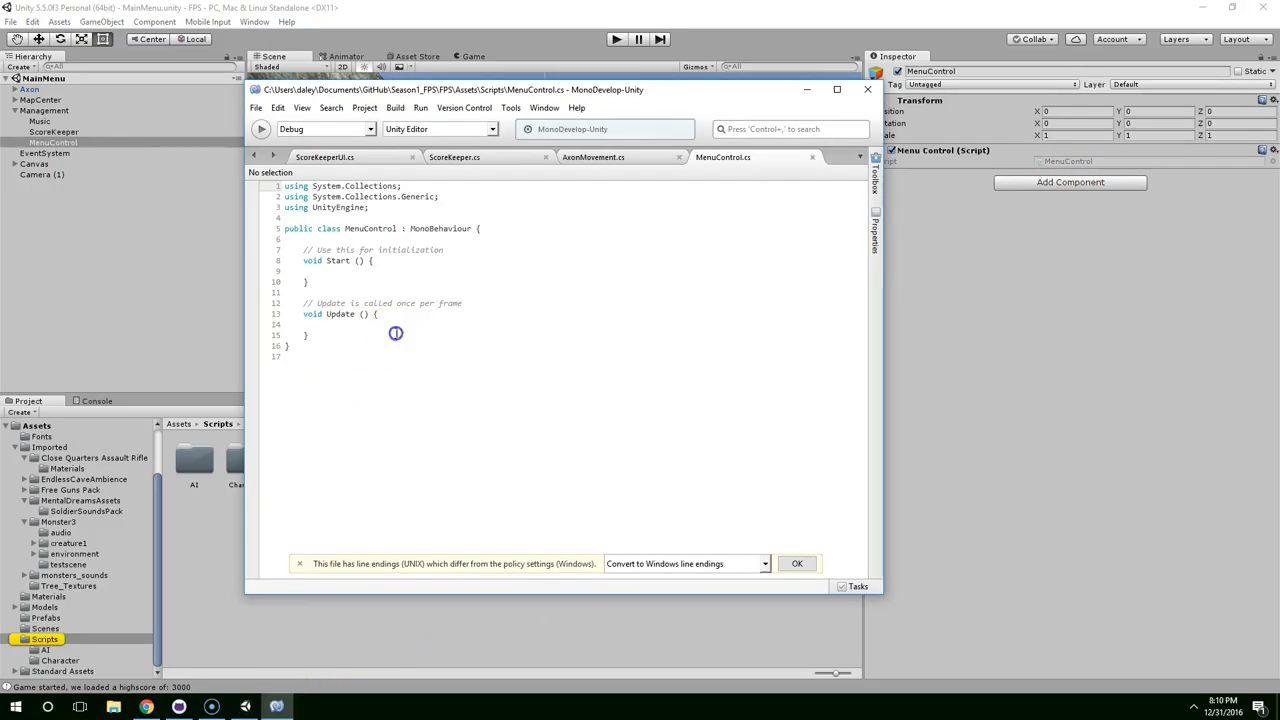
type("public")
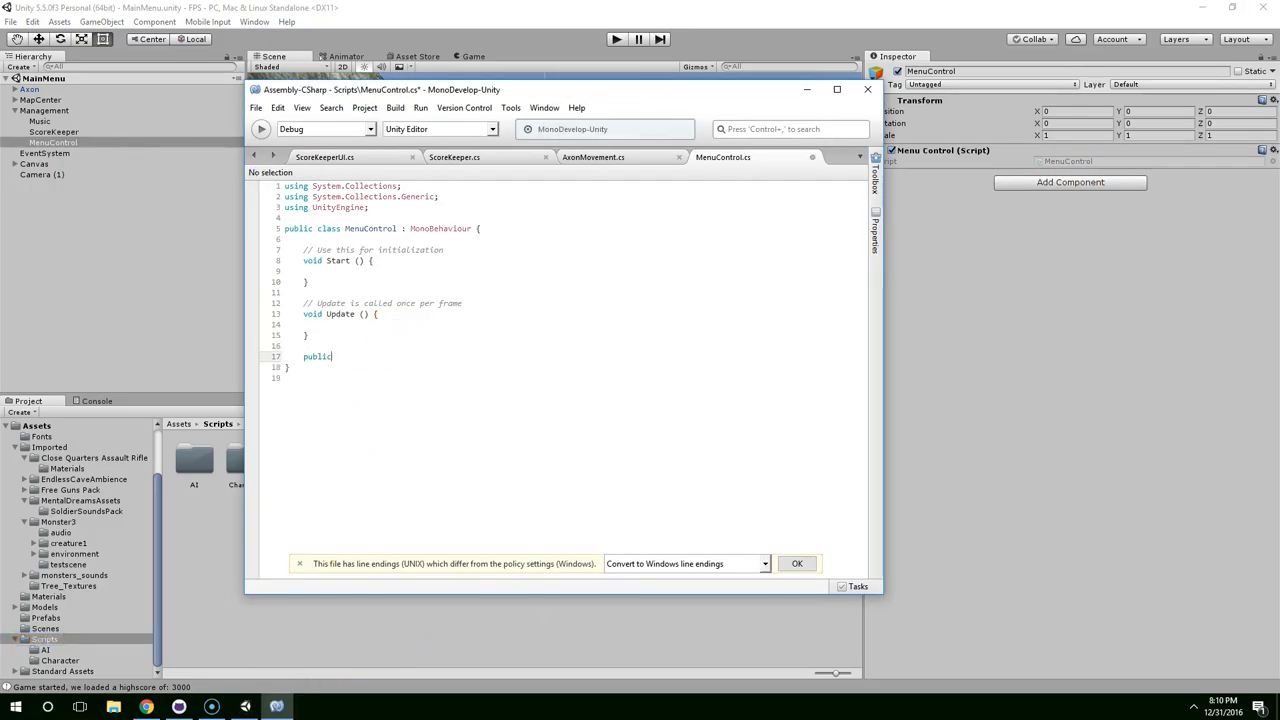
type("void")
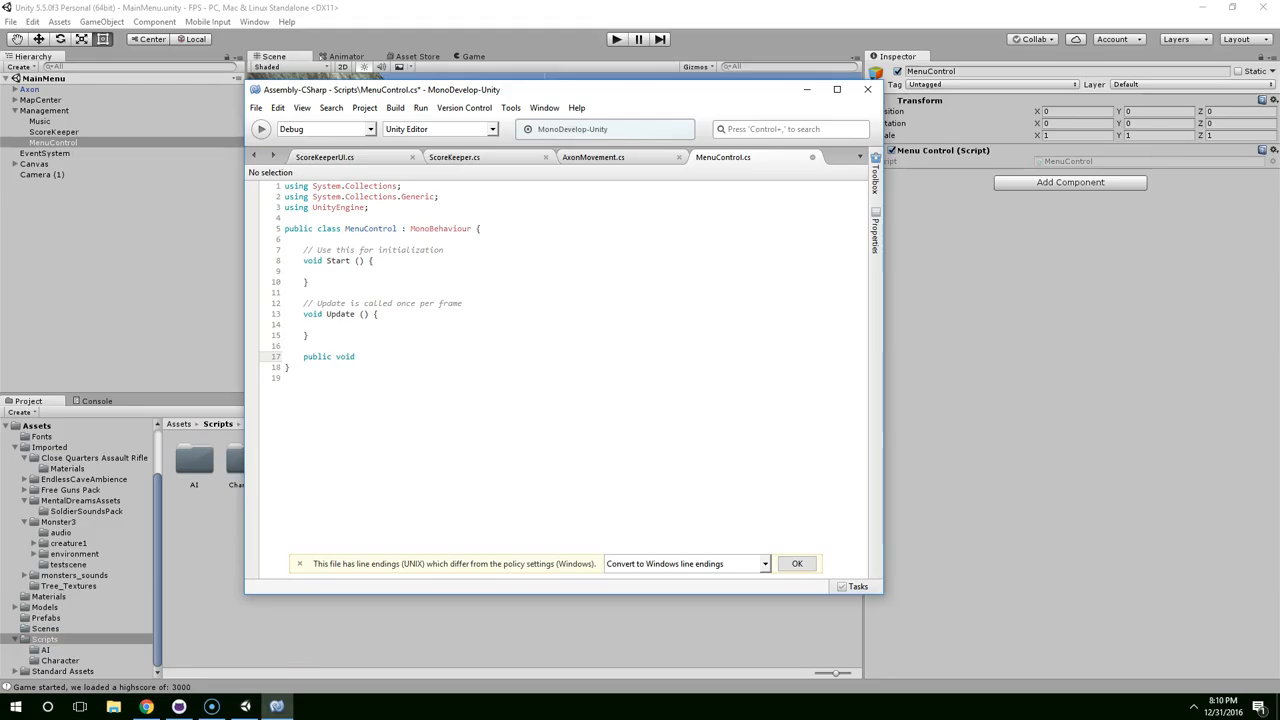
type("Start")
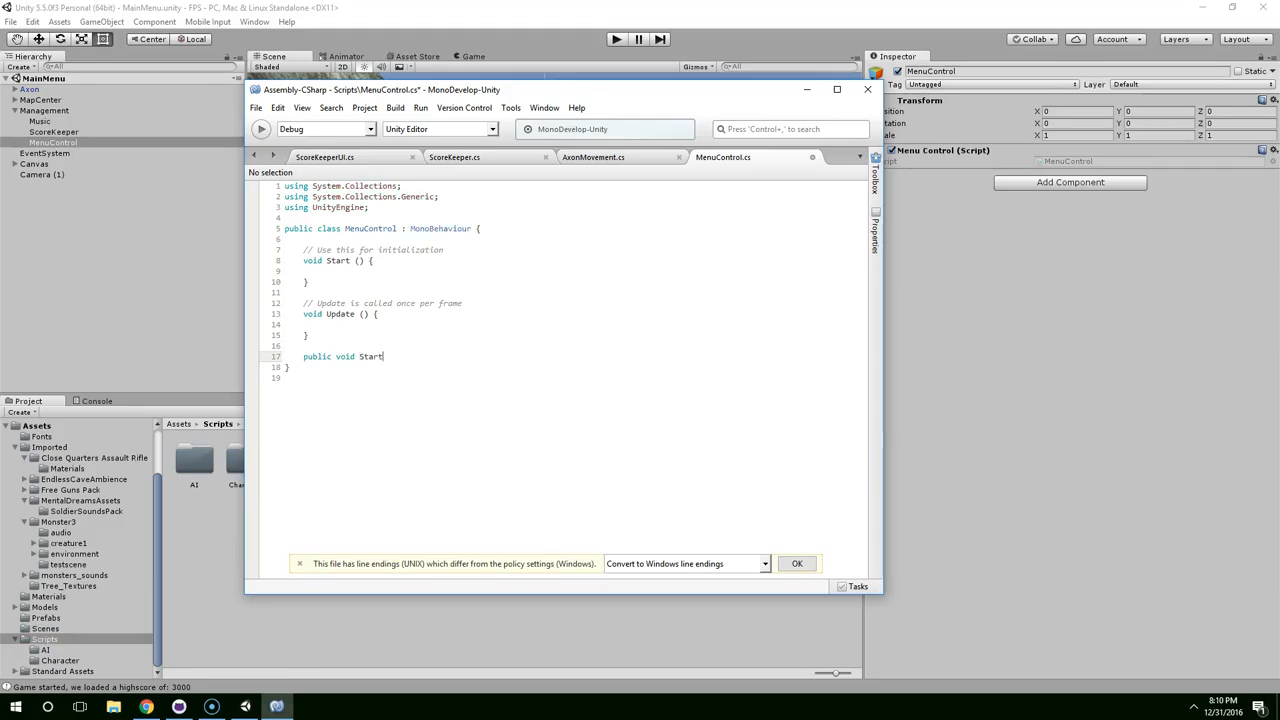
type("Game()")
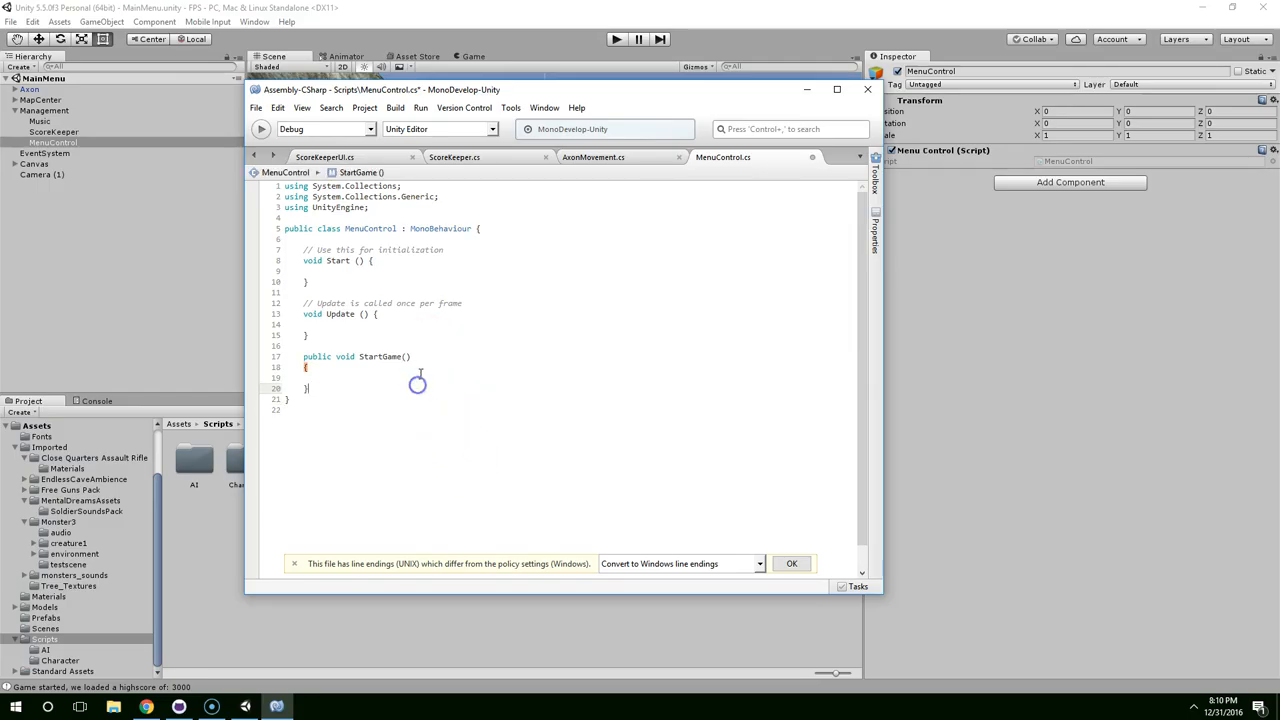
type("print(")
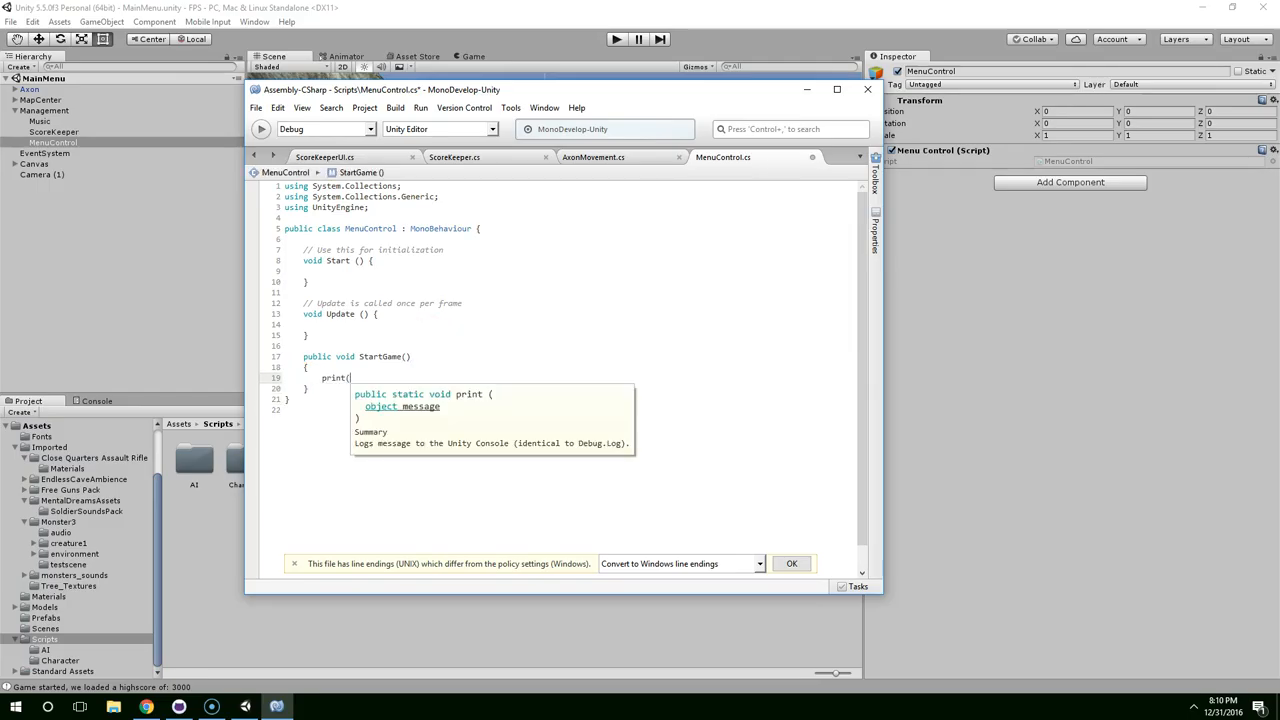
key("backspace")
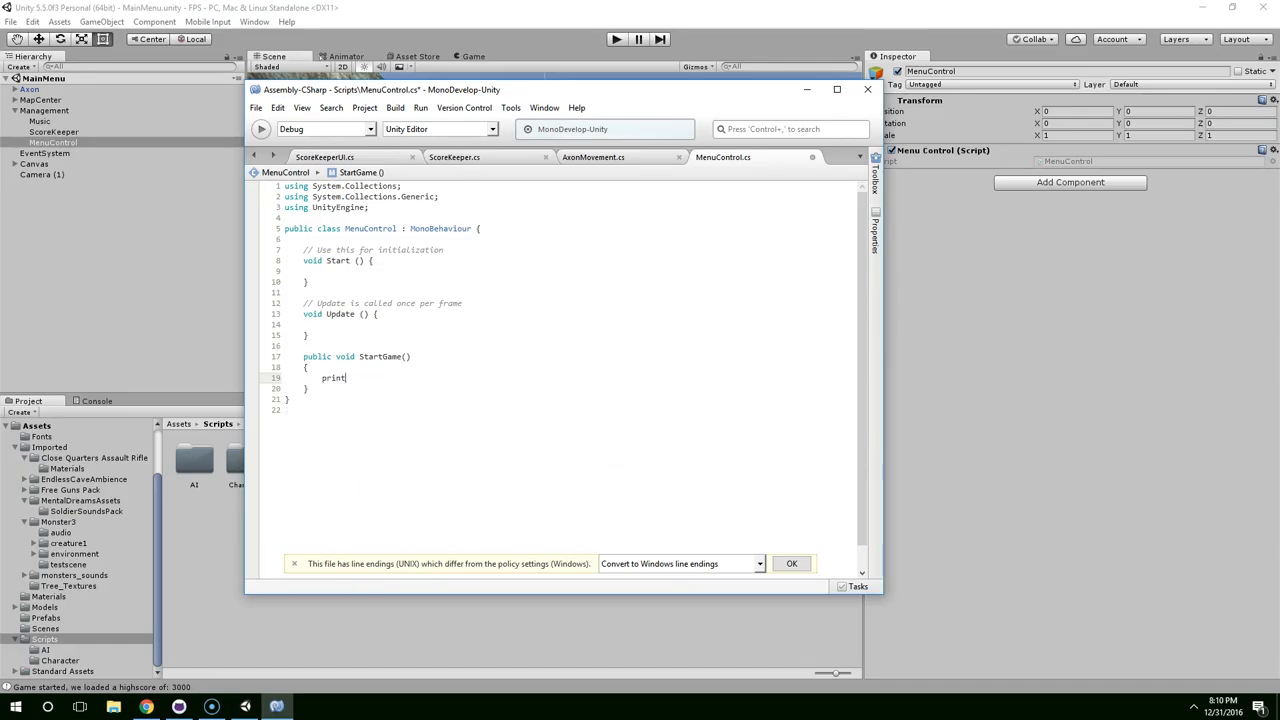
type("(\"")
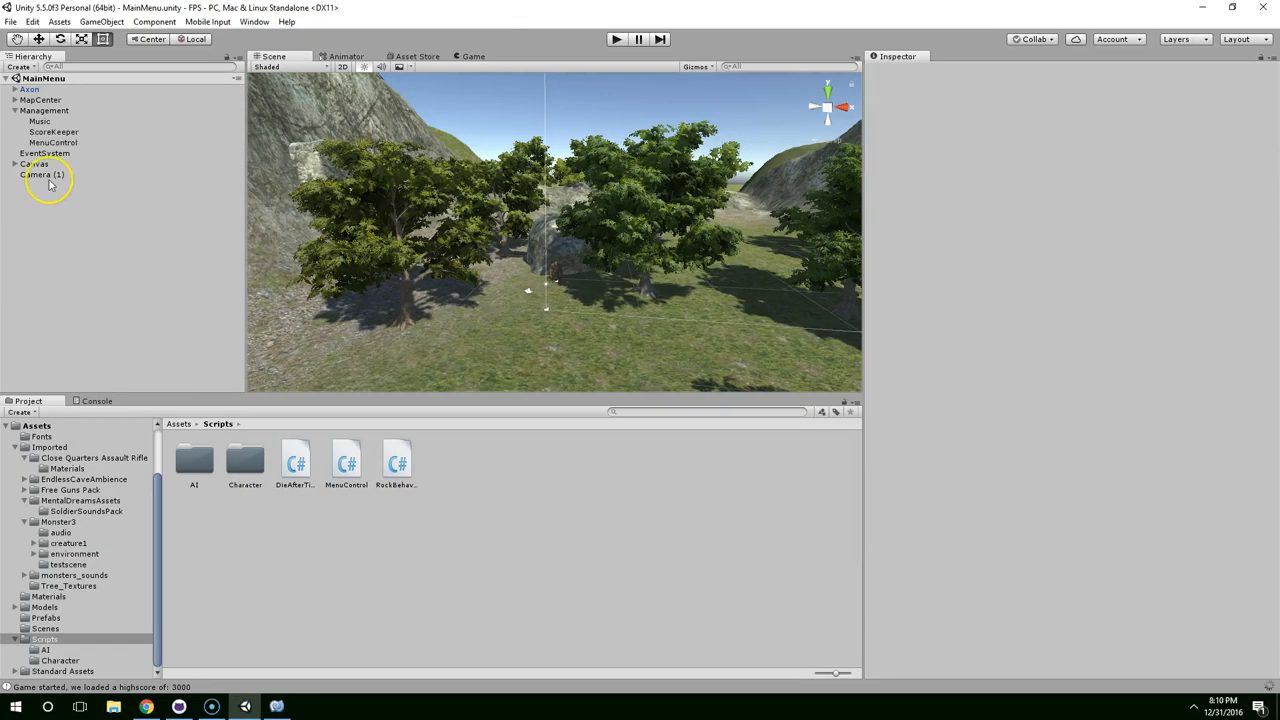
Step: Select Button_StartGame under Canvas, add an On Click entry, and choose MenuControl.StartGame()
left_click(35, 163)
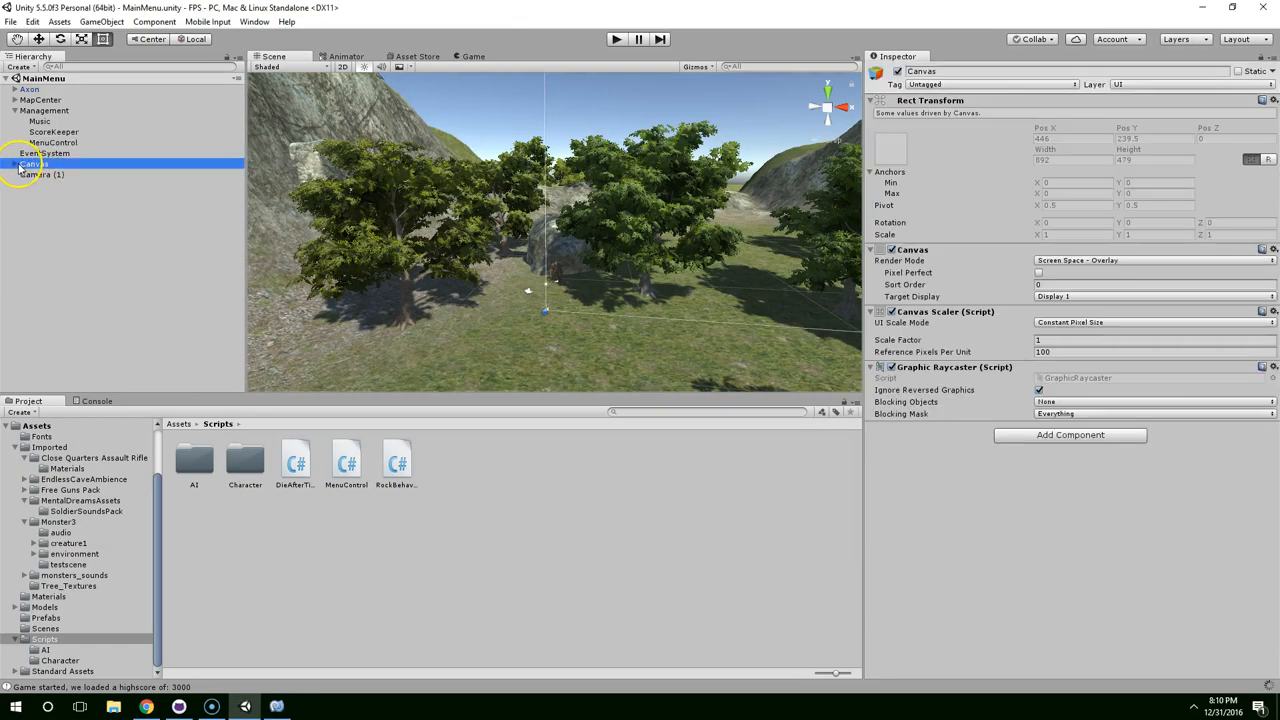
left_click(16, 163)
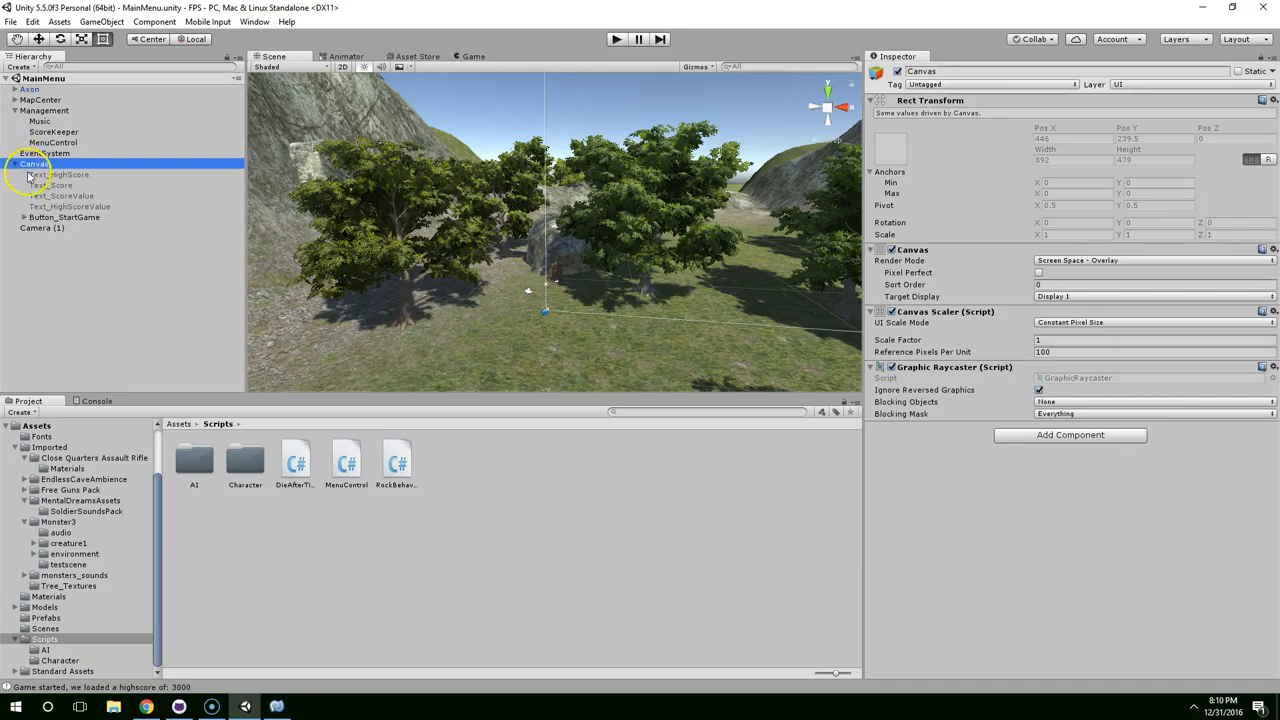
left_click(64, 217)
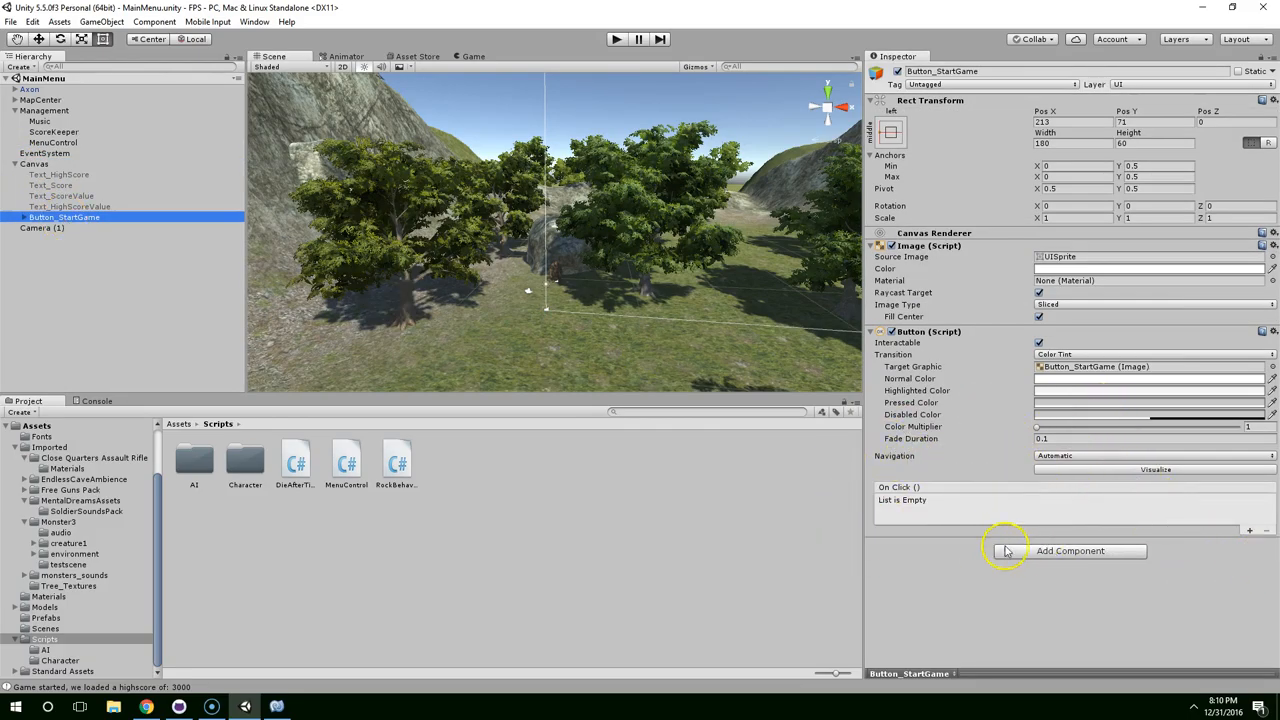
mouse_move(1253, 533)
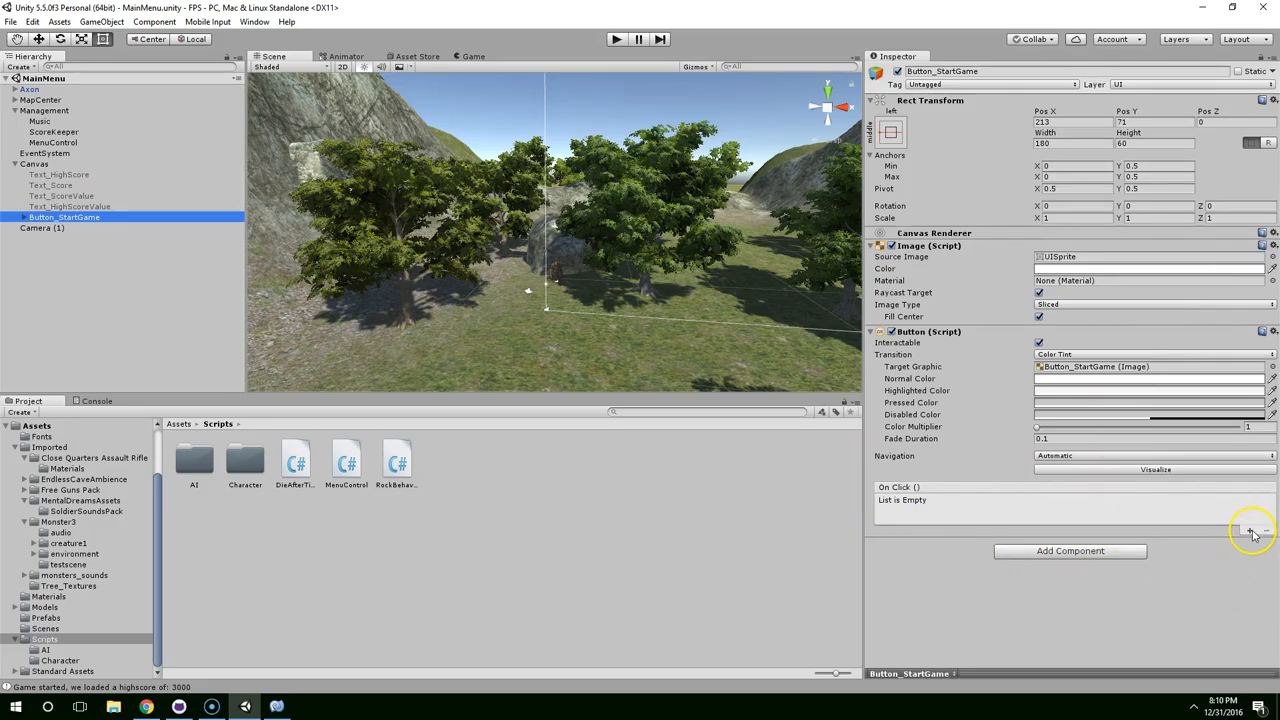
left_click(1250, 531)
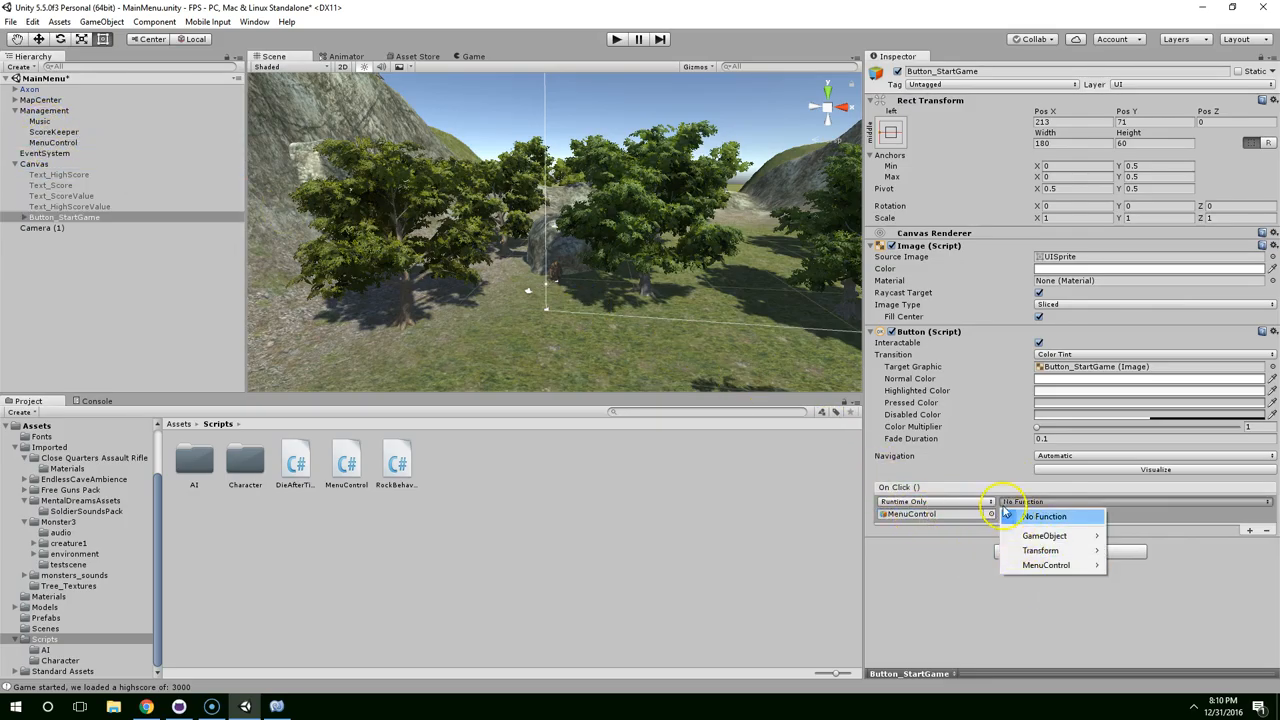
mouse_move(1040, 550)
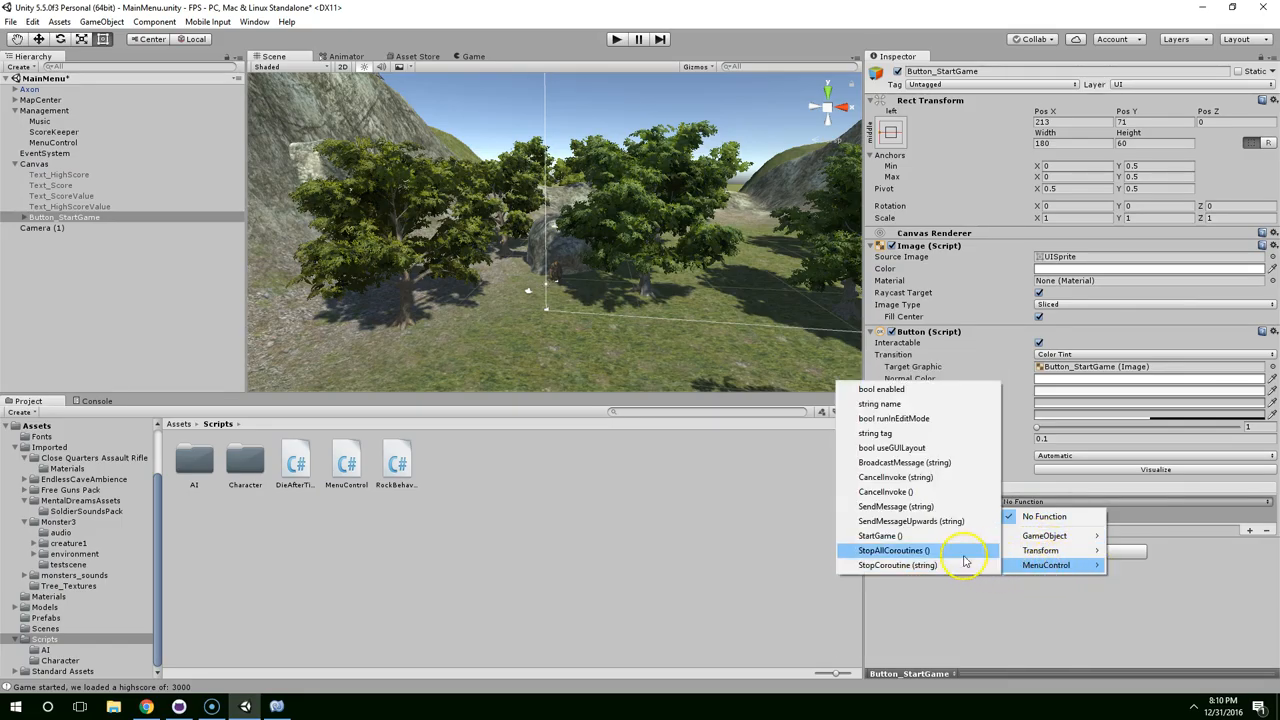
mouse_move(885, 491)
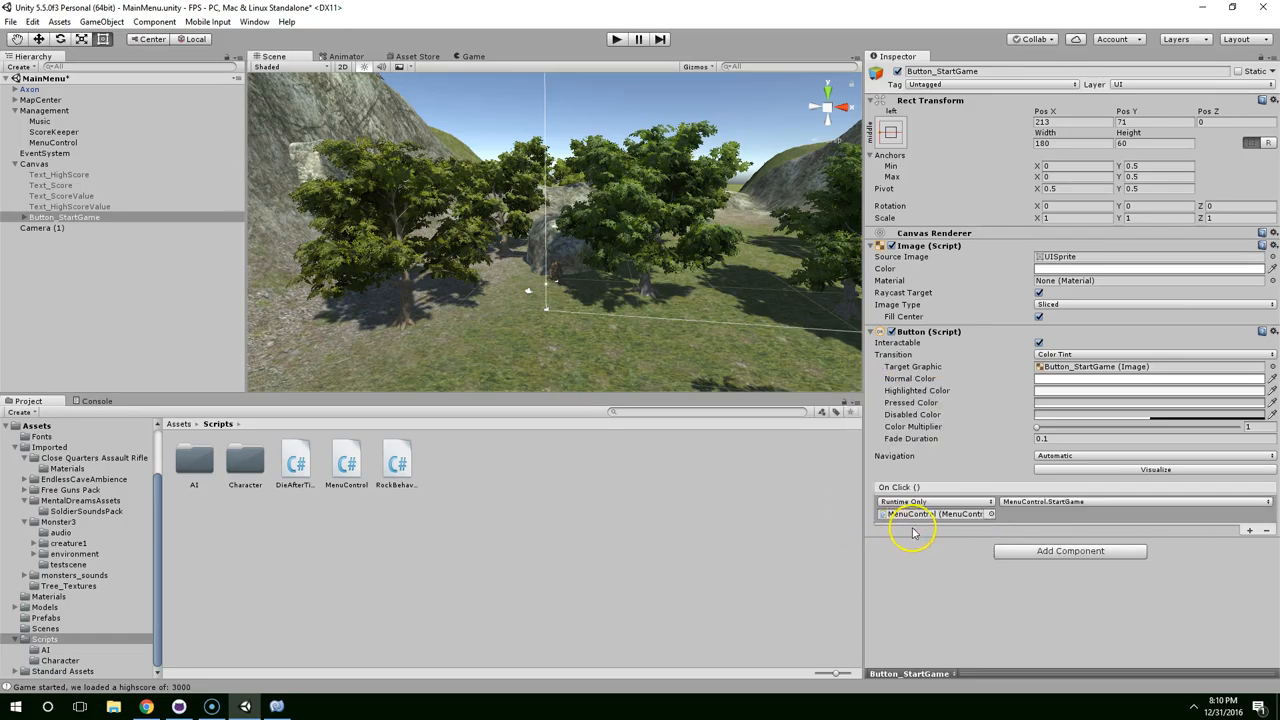
left_click(1040, 501)
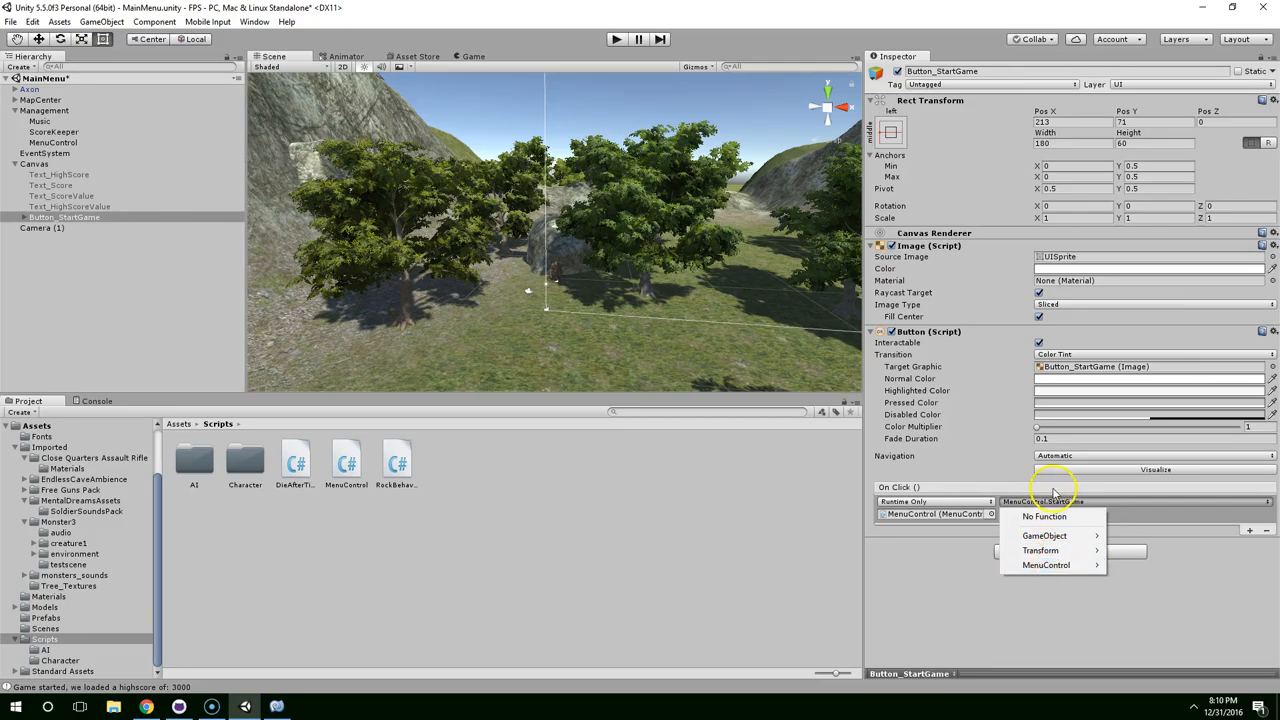
Step: Play the menu scene, confirm Start Game logs 'Started game', then stop playing
left_click(1045, 565)
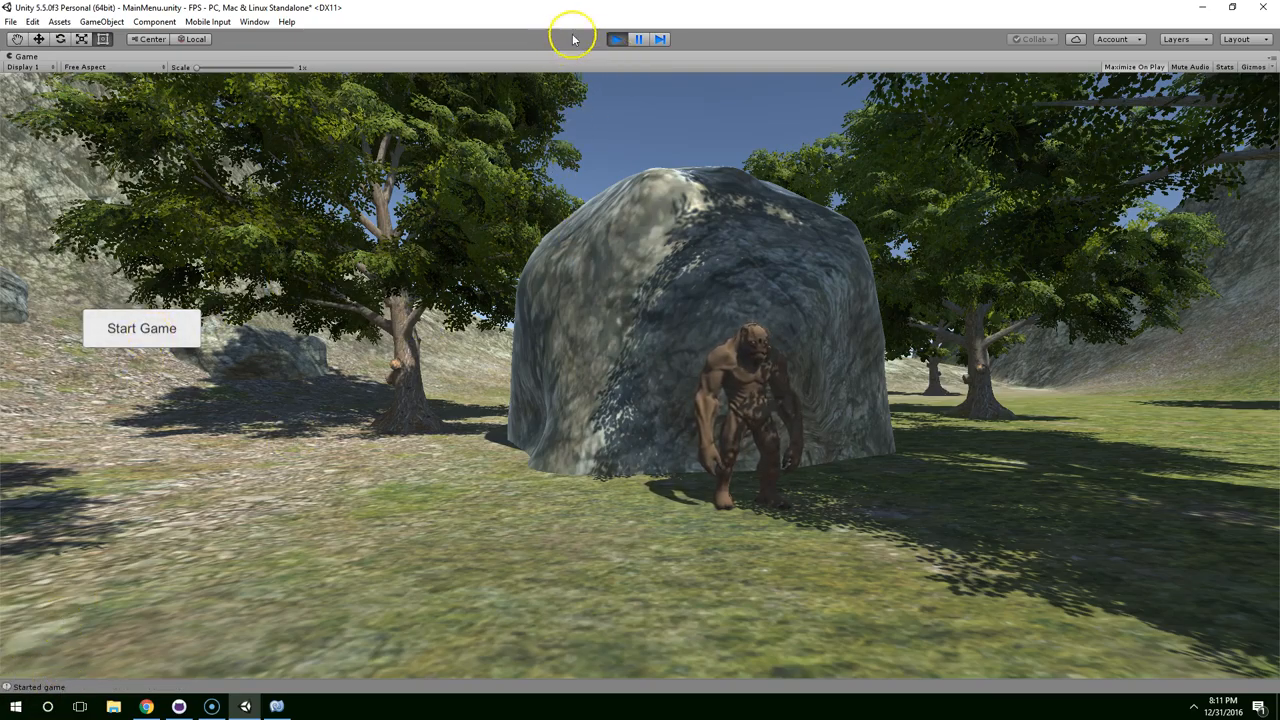
mouse_move(253, 338)
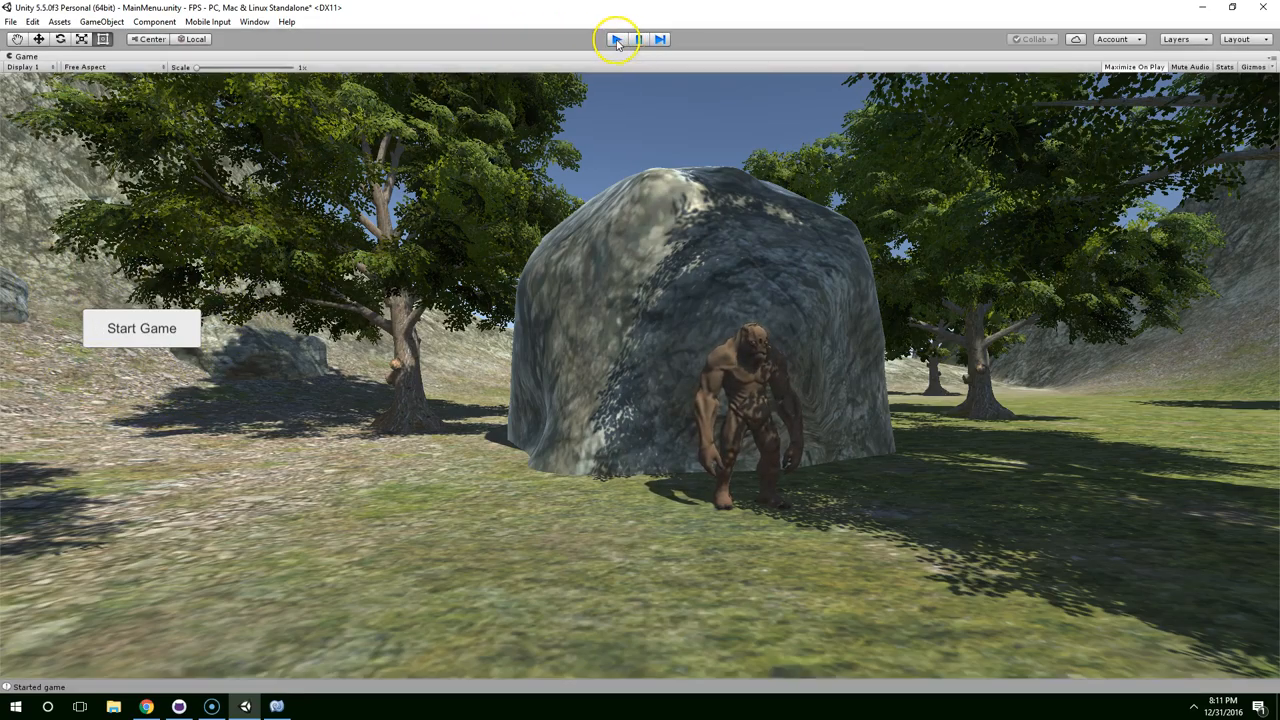
left_click(616, 39)
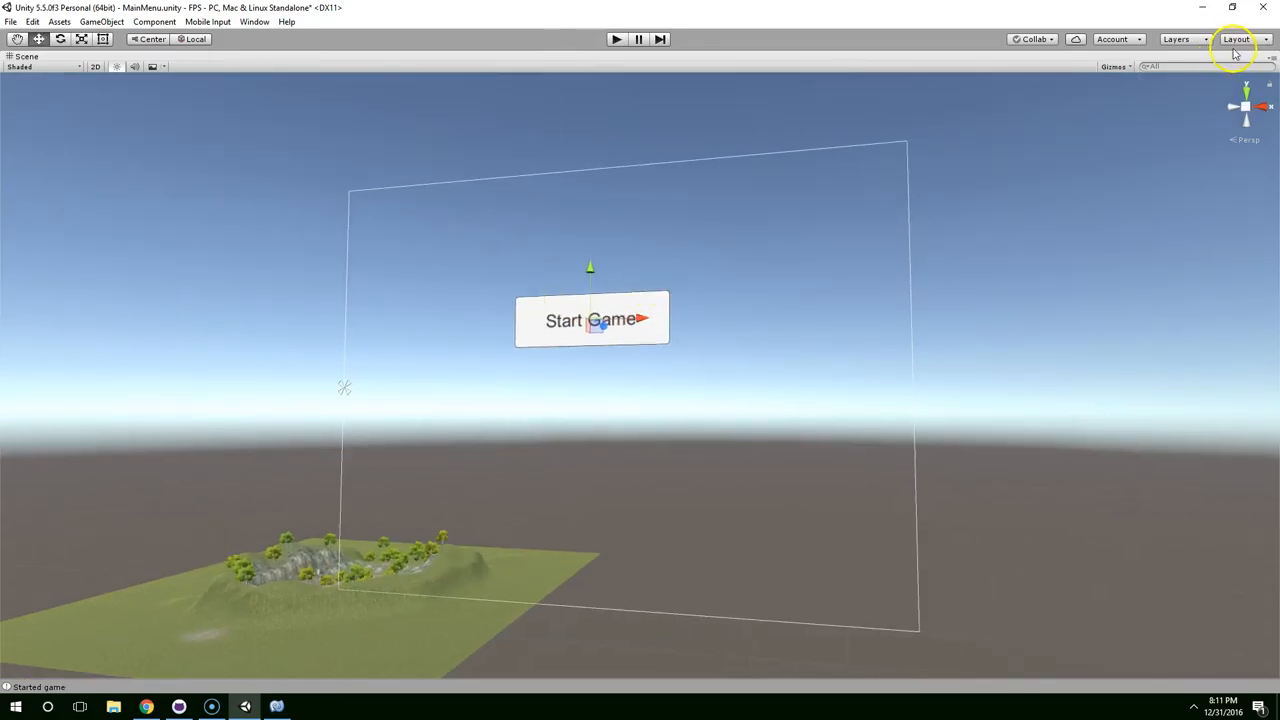
Step: Set Button_StartGame's Rect Transform width to 300, lower its Pos Y, and preview it
left_click(1237, 39)
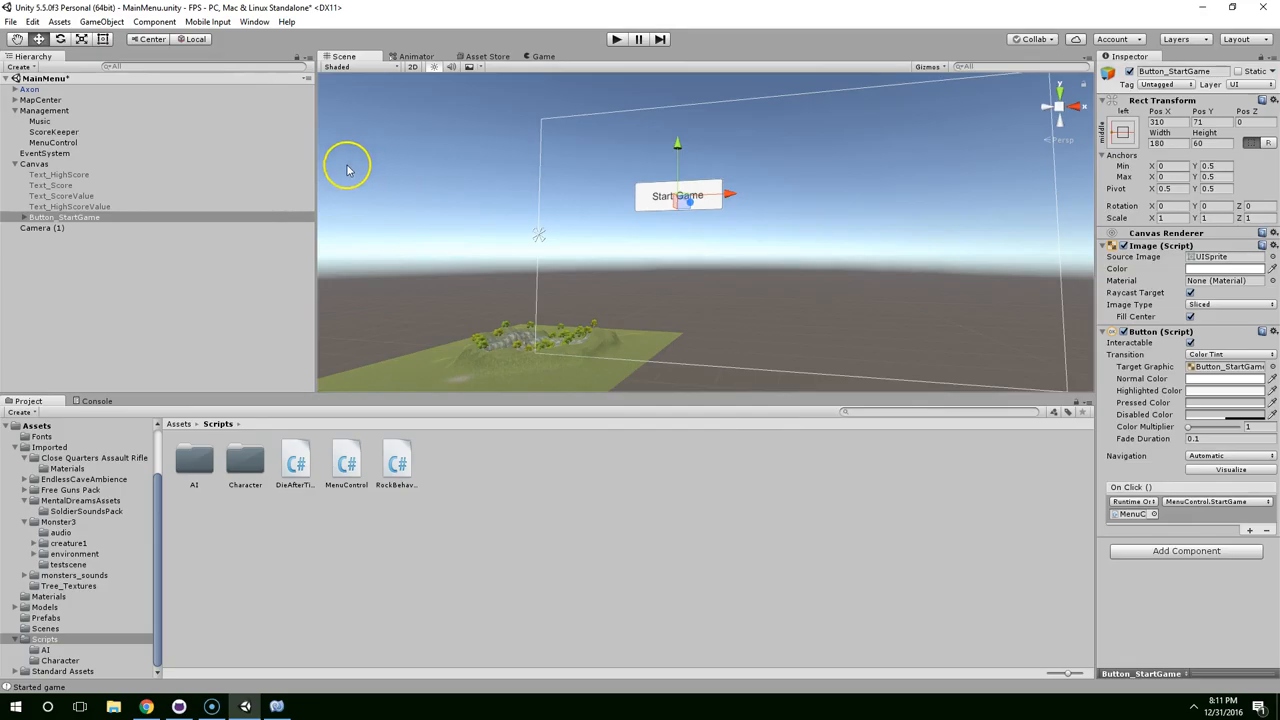
mouse_move(318, 163)
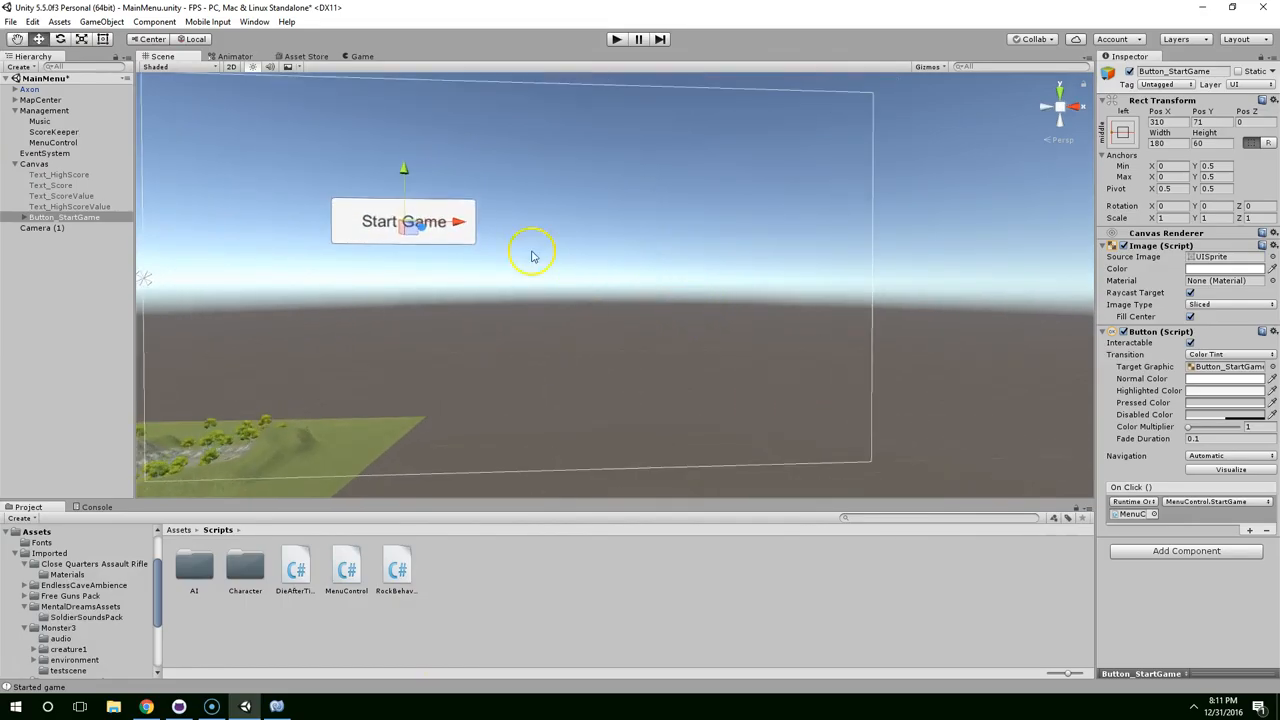
left_click(362, 56)
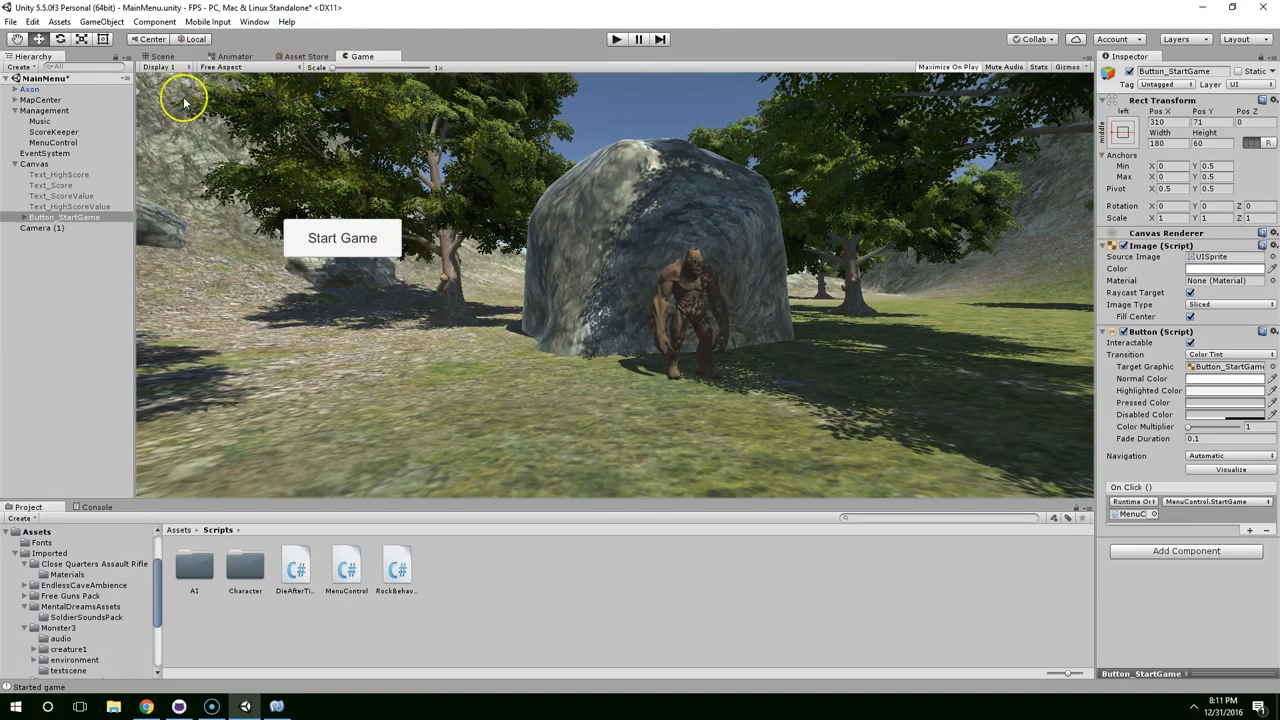
left_click(161, 56)
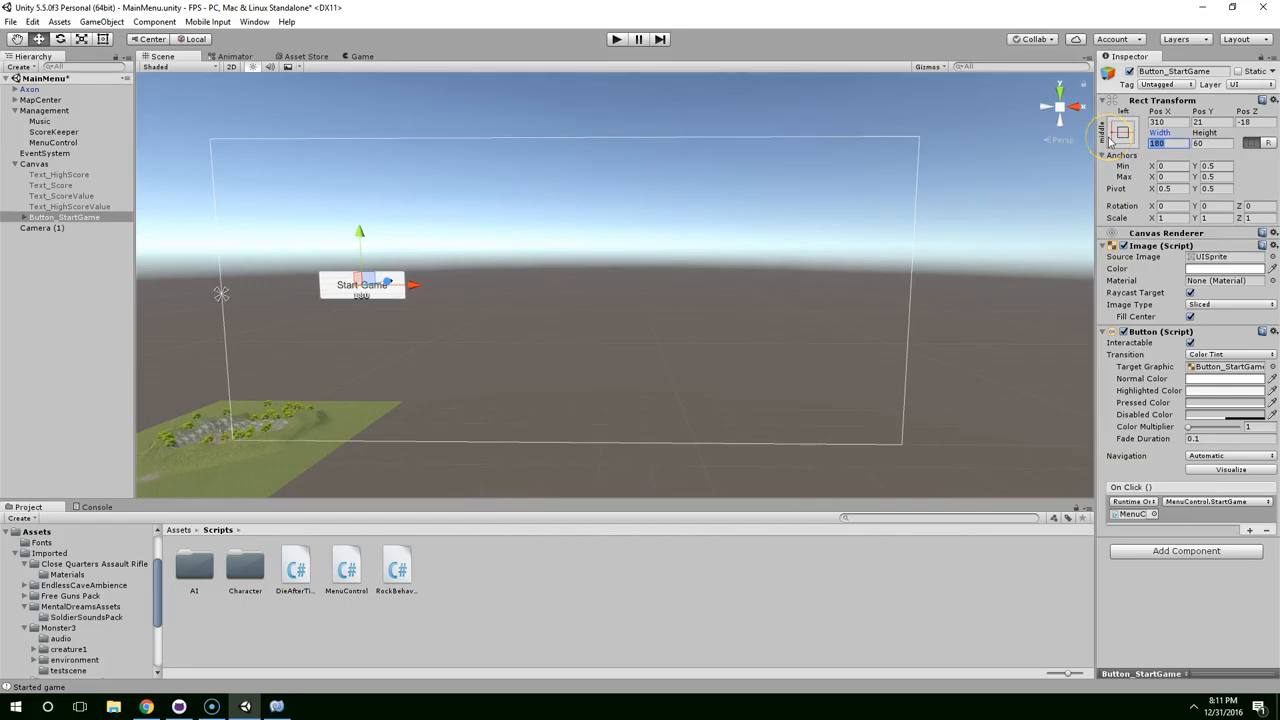
left_click(362, 56)
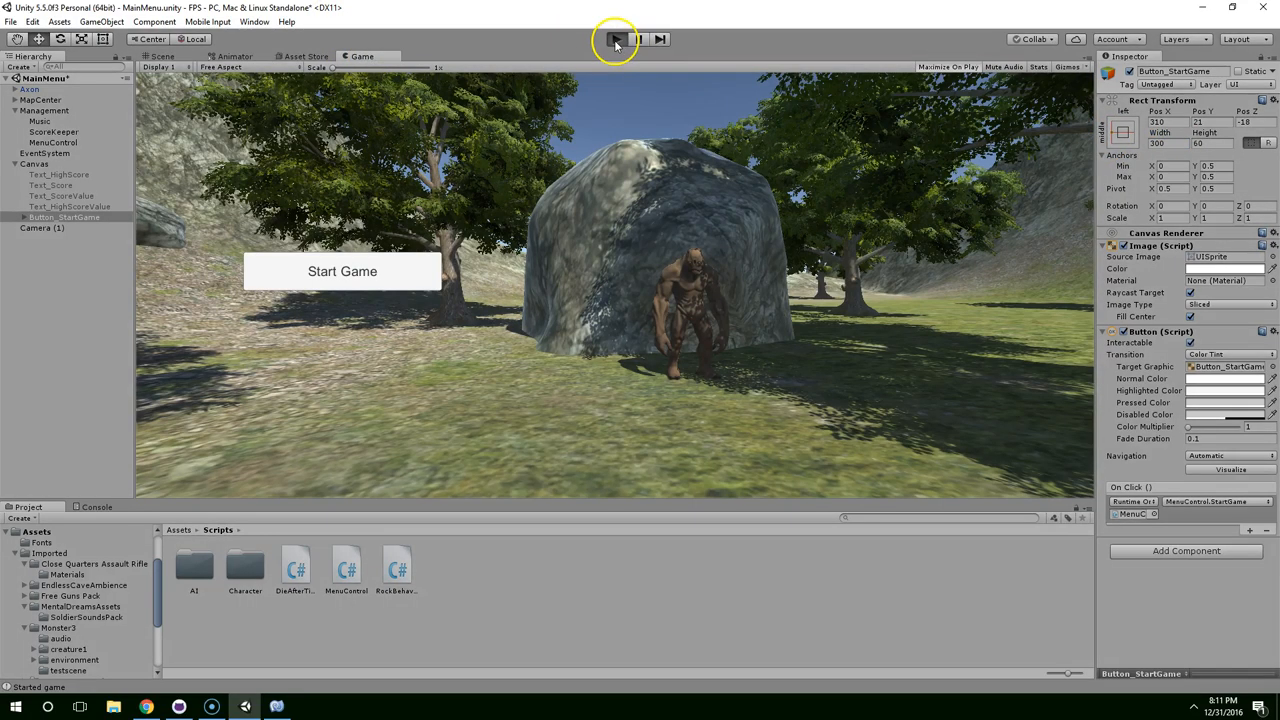
left_click(616, 39)
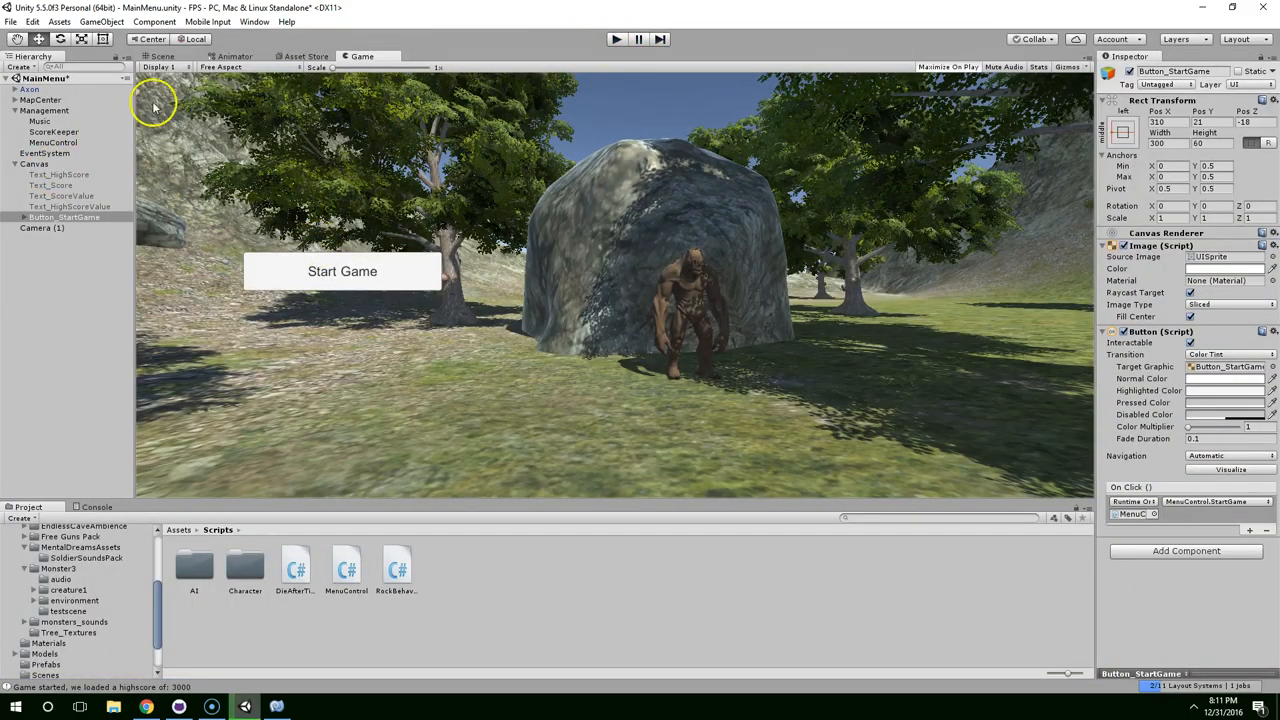
Step: Set Text_StartGame's font size to 30 and duplicate the button below the original
left_click(162, 56)
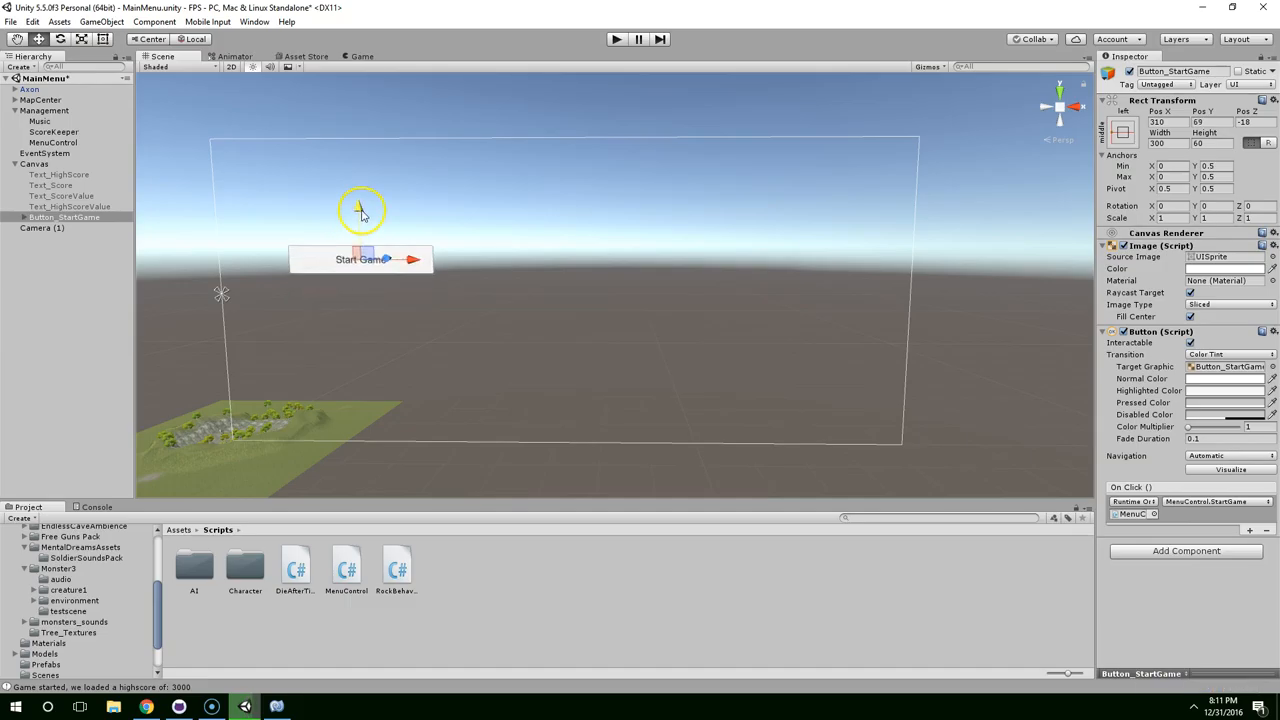
left_click(70, 228)
type("30")
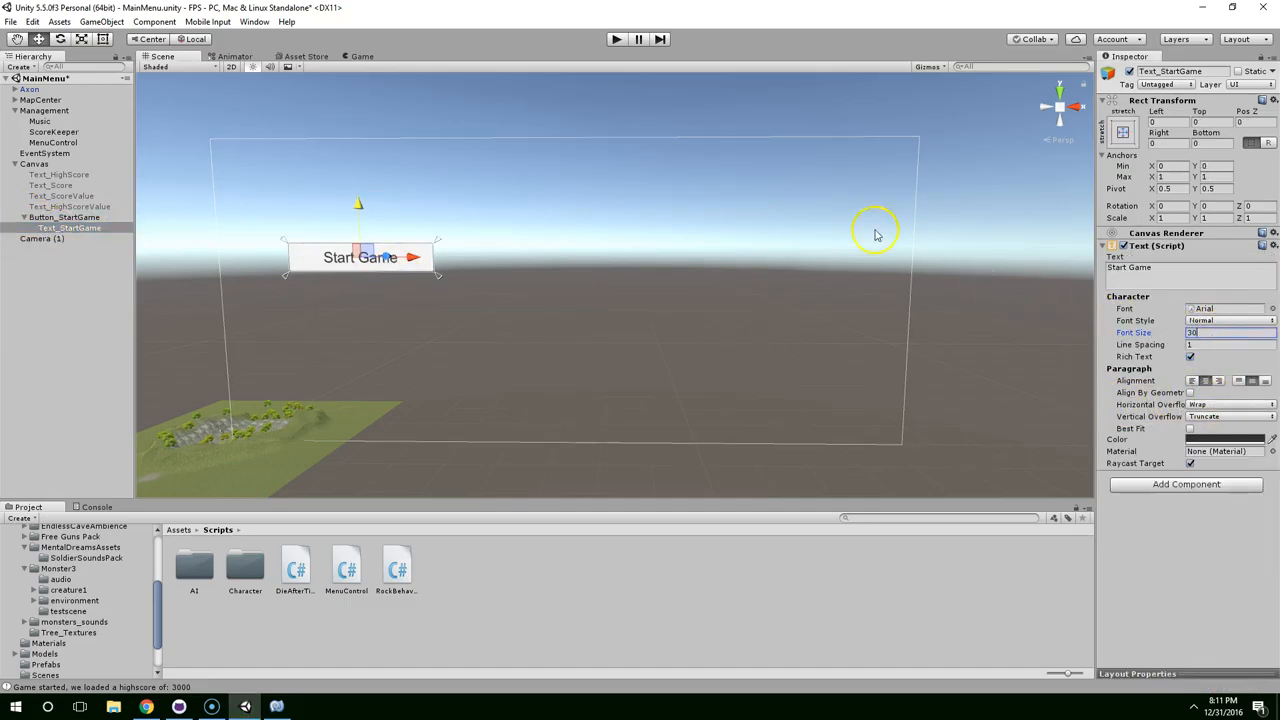
left_click(616, 38)
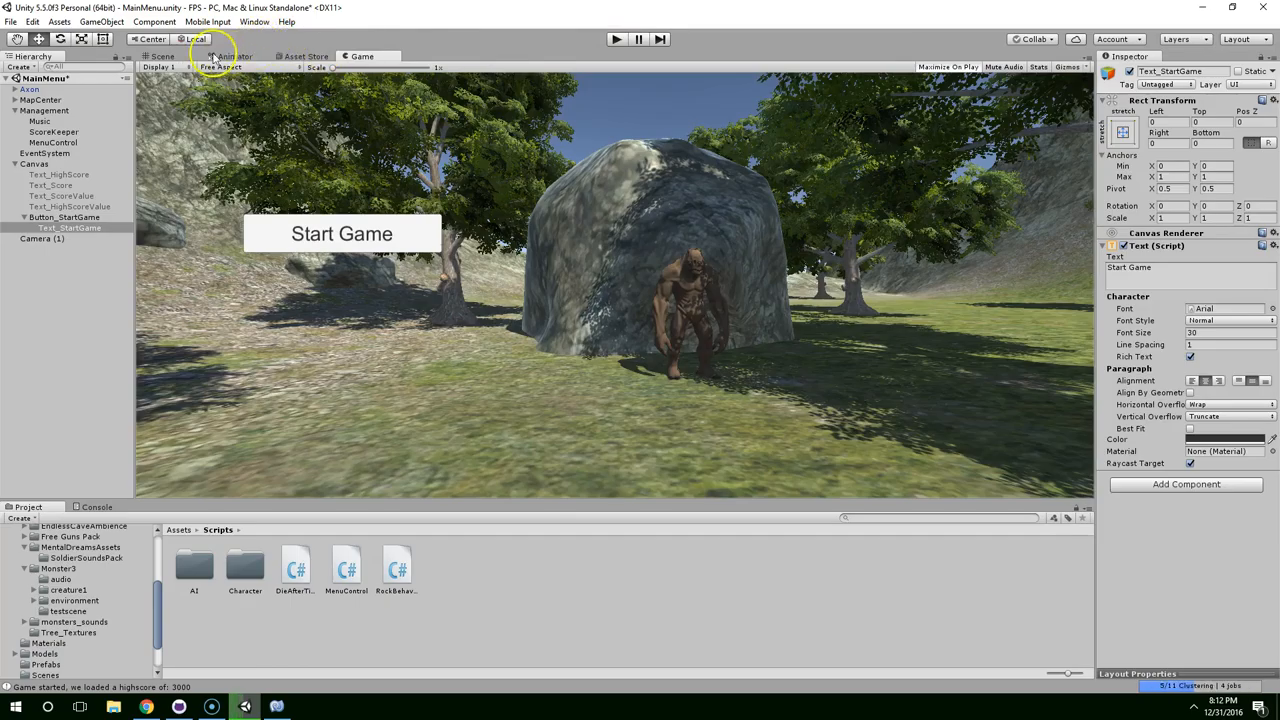
left_click(162, 56)
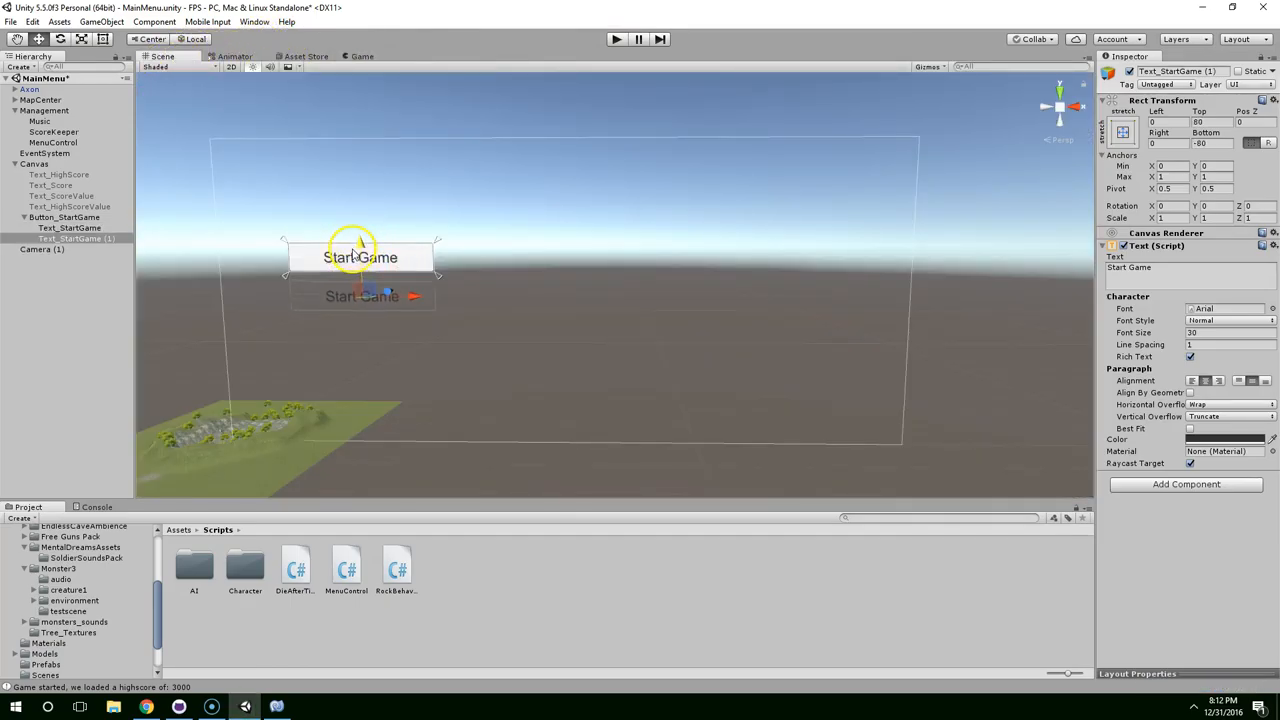
left_click(64, 217)
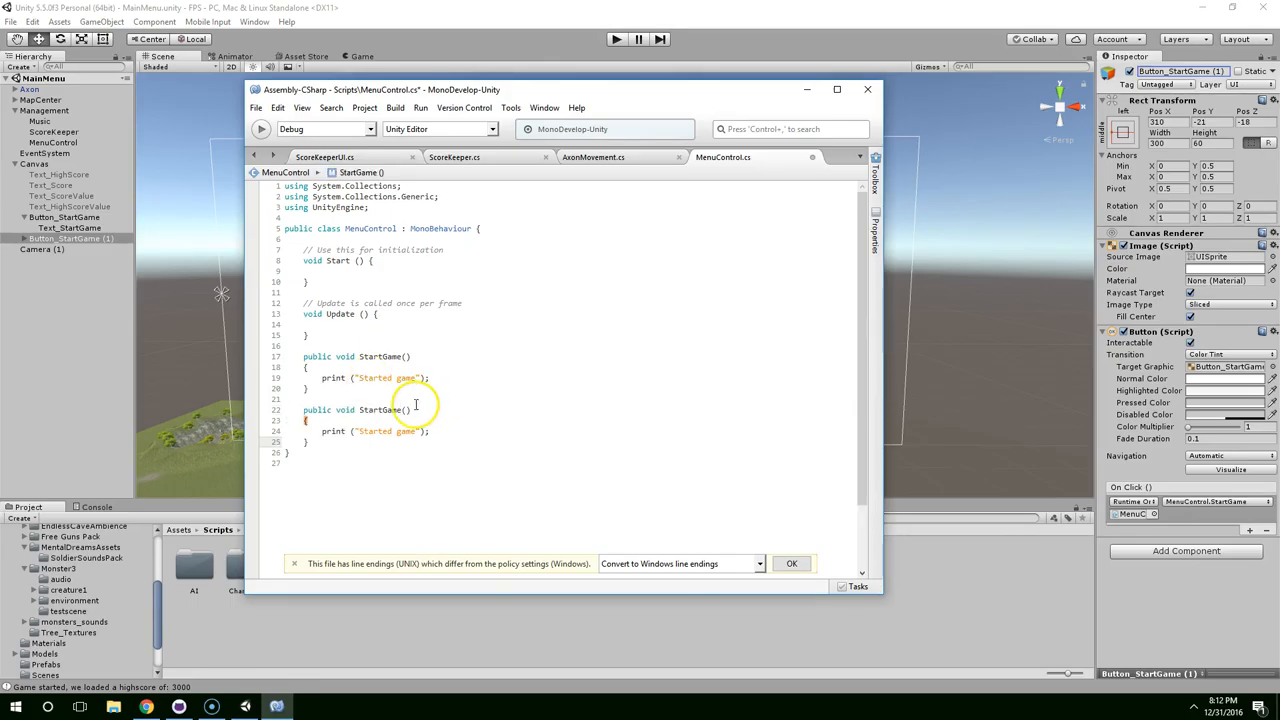
Step: Rename the copied StartGame method to Quit and change its print message to Quit
type("Quit")
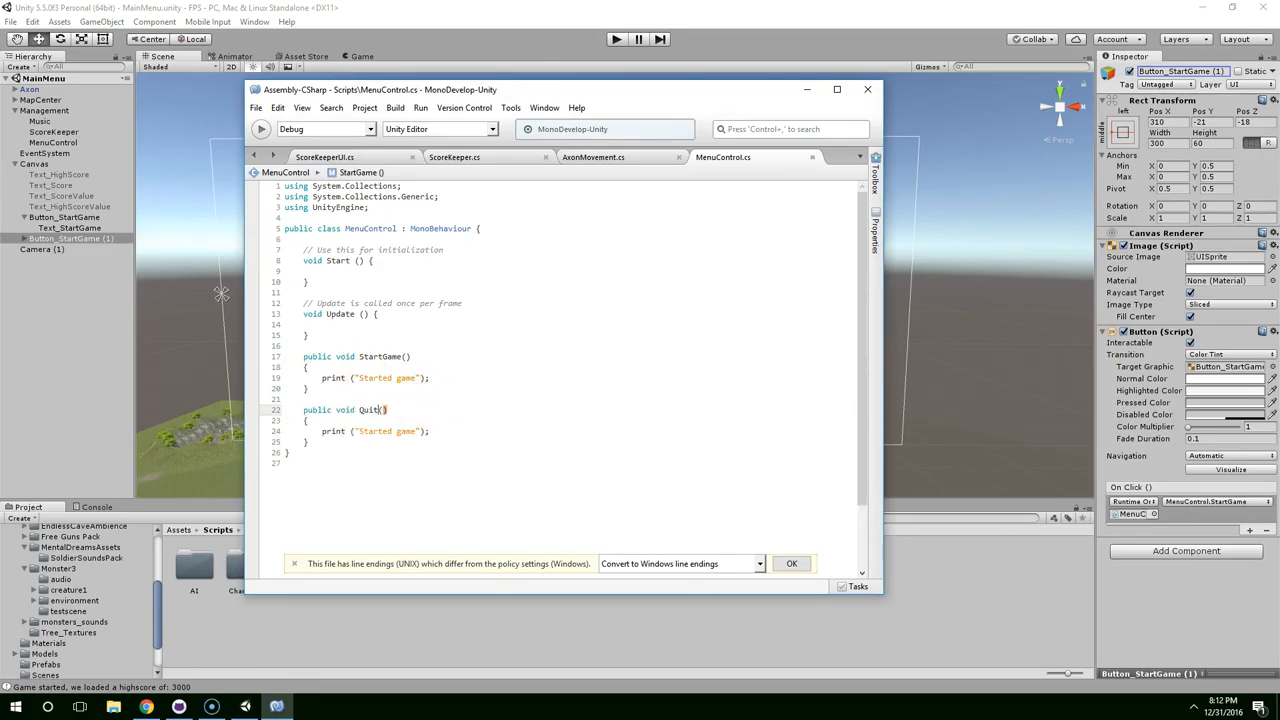
double_click(375, 431)
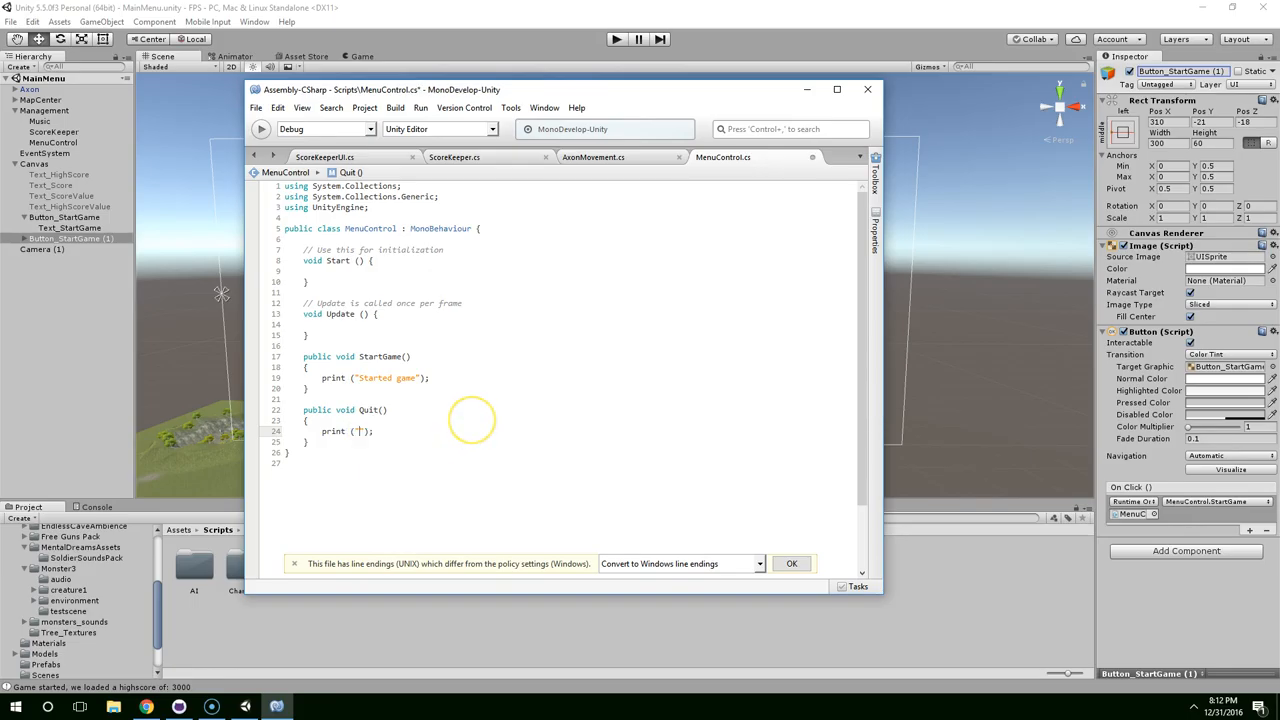
type("Quit")
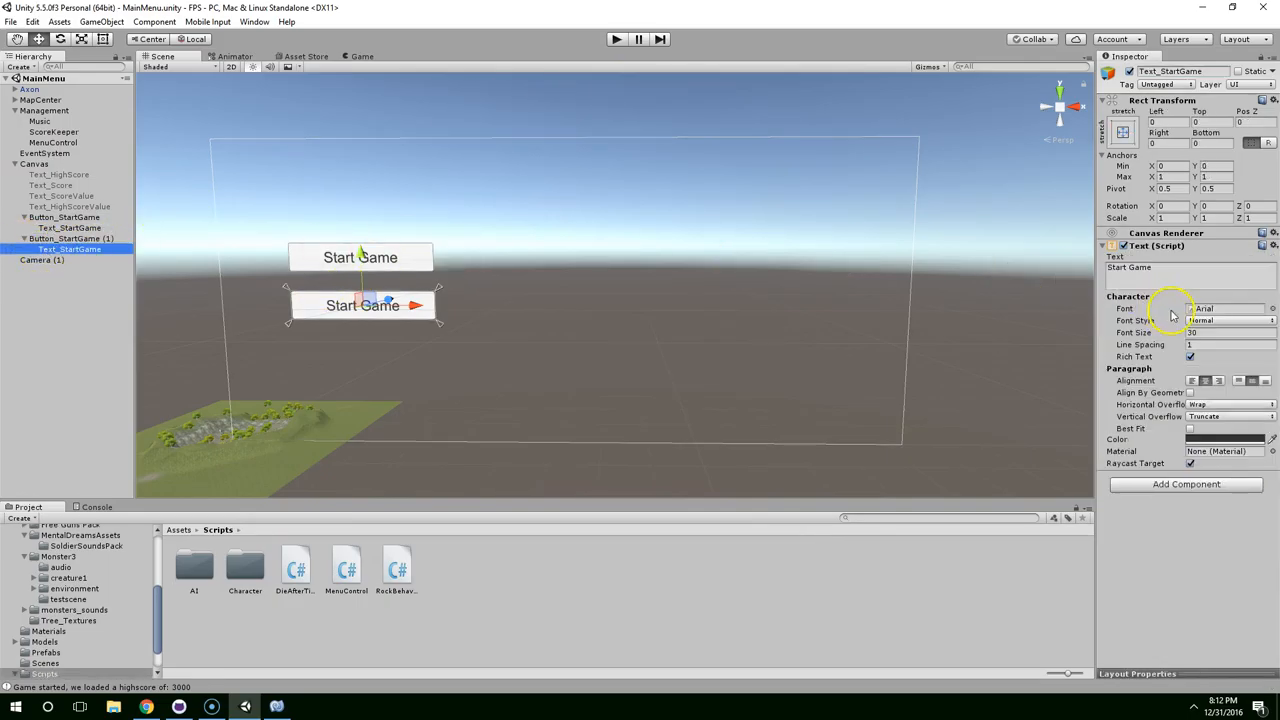
Step: Label the duplicated button Quit and set its On Click function to MenuControl > Quit()
type("Quit")
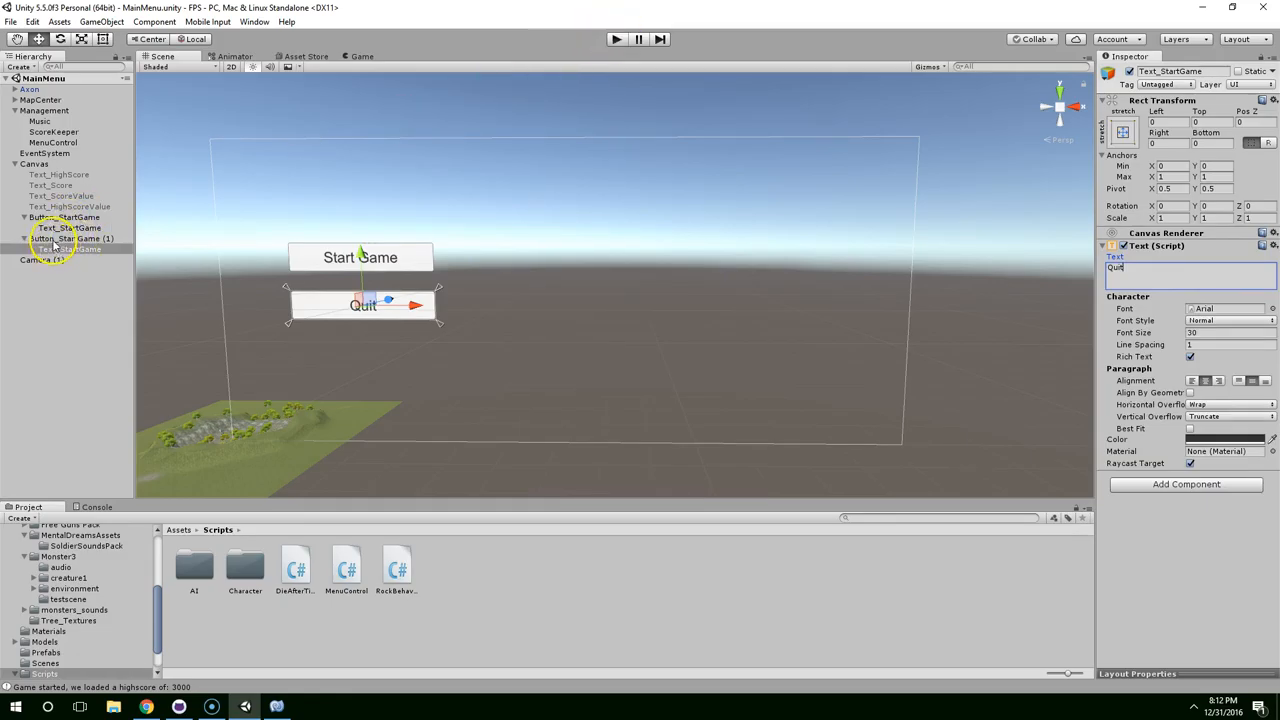
left_click(72, 238)
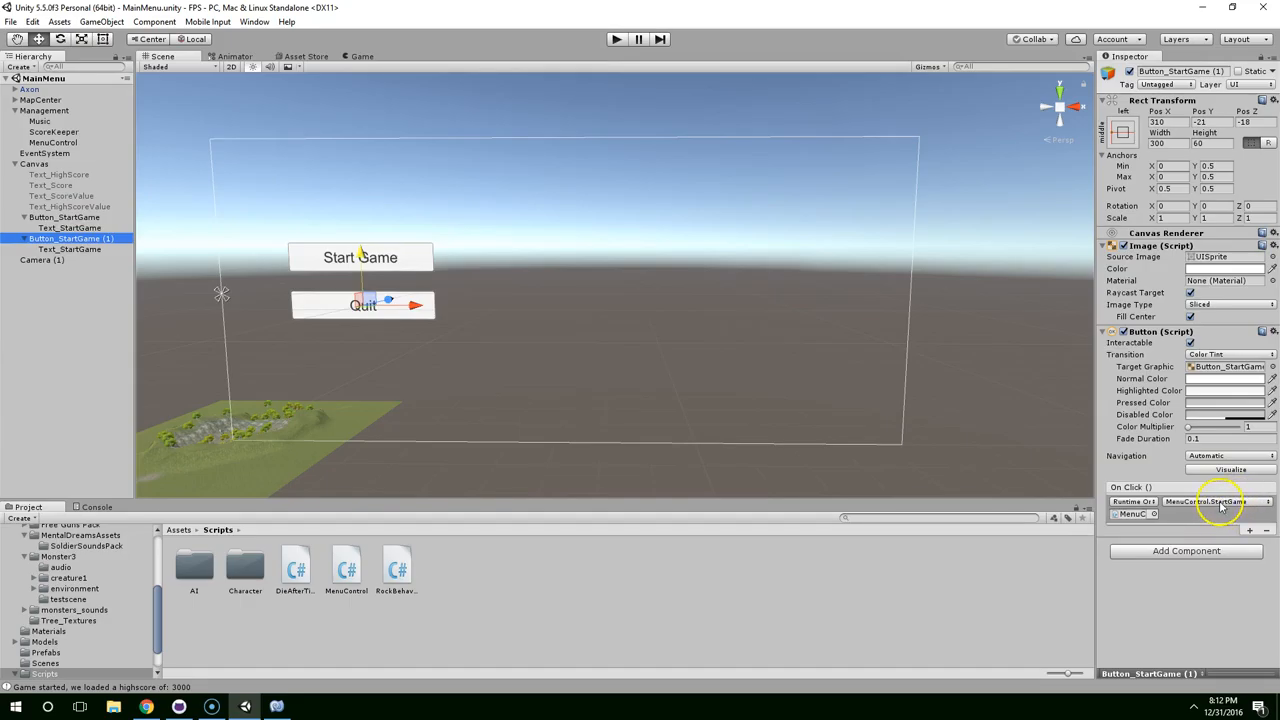
left_click(1205, 501)
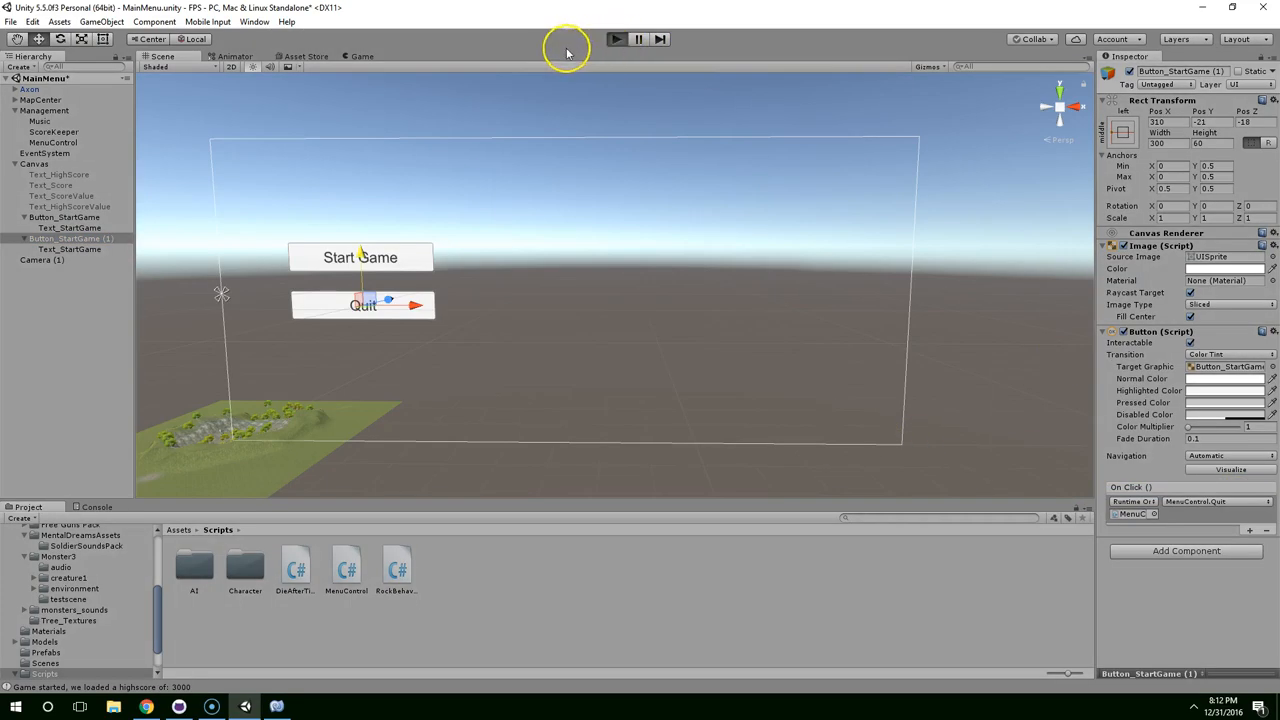
Step: Run the menu, confirm the Quit button logs 'Quit', then exit Play mode
left_click(615, 38)
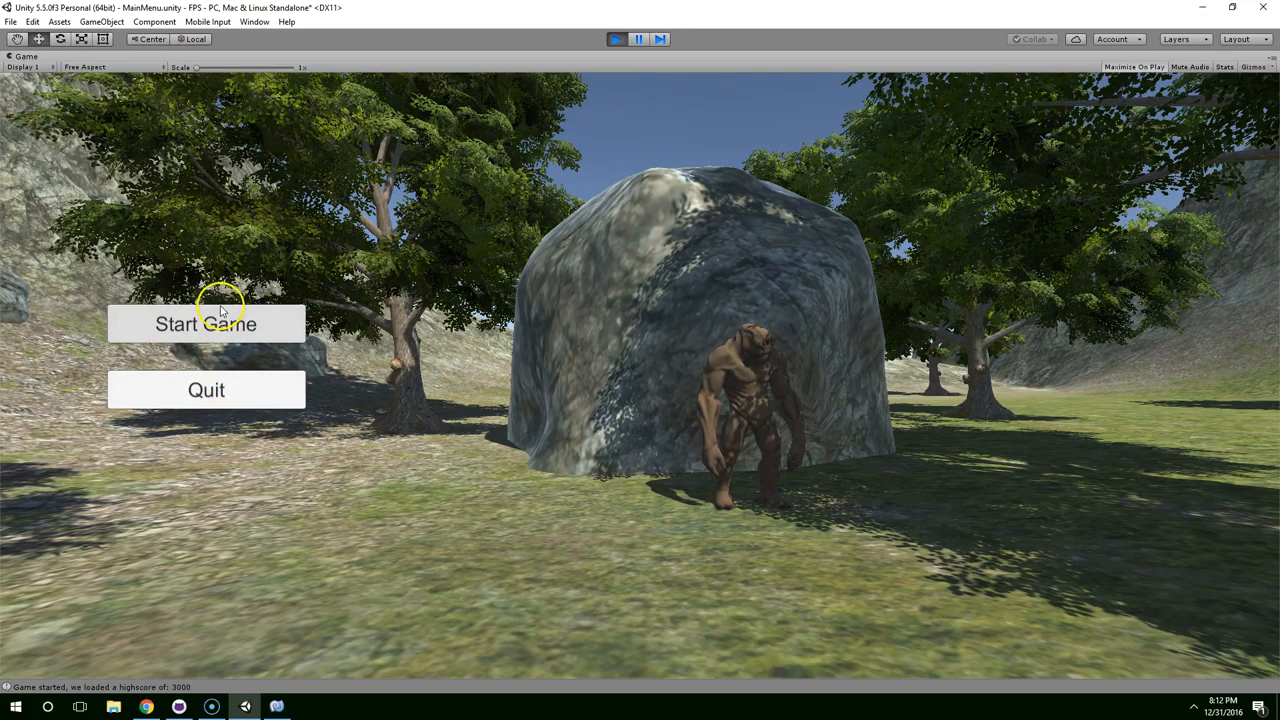
left_click(206, 323)
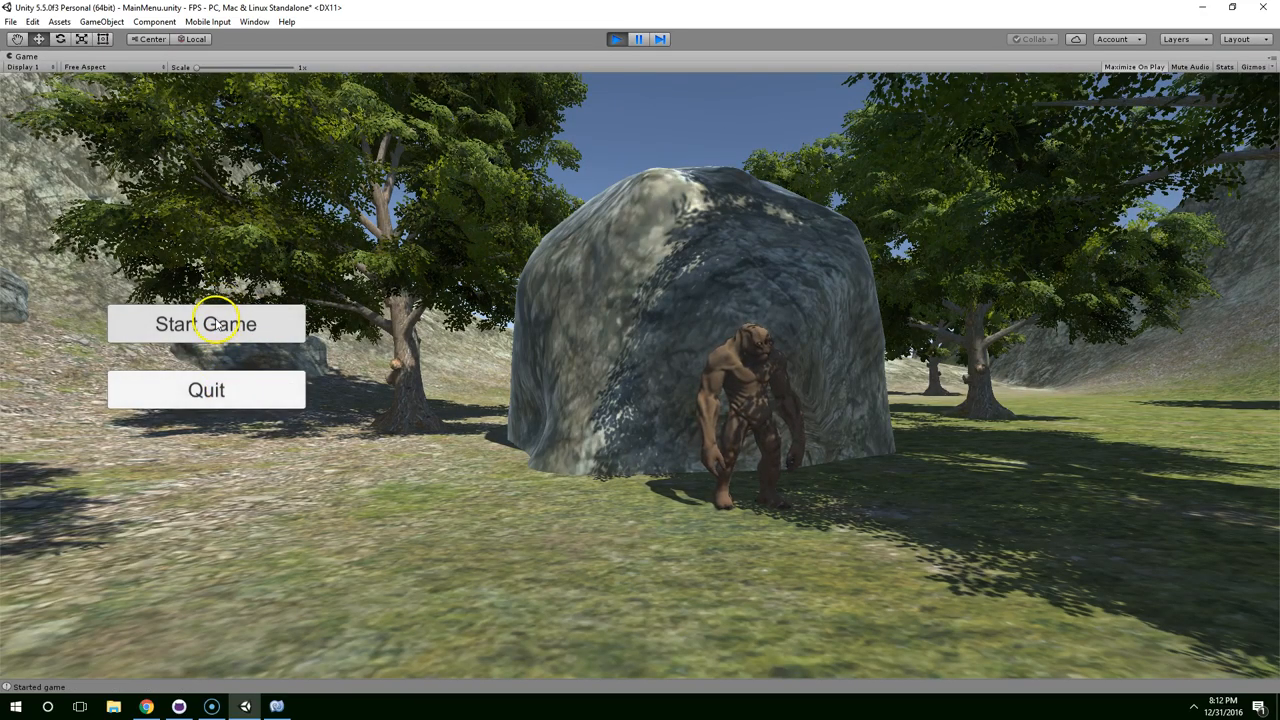
mouse_move(117, 477)
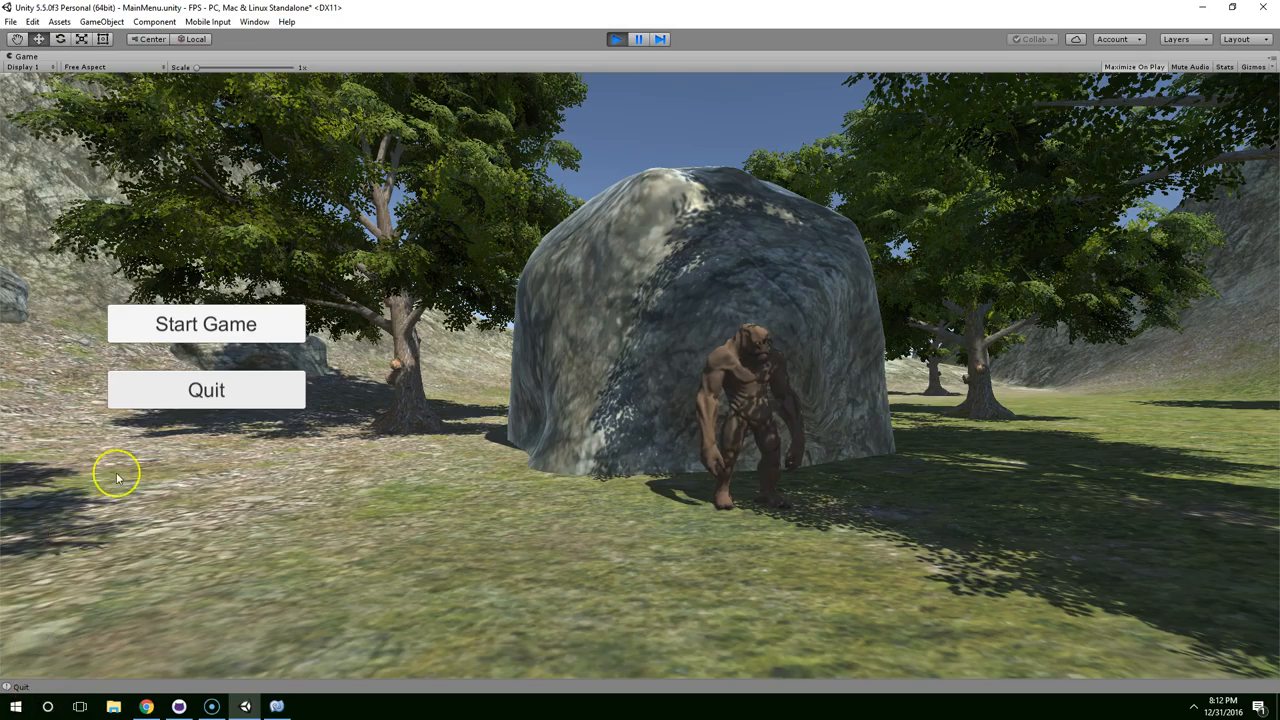
left_click(616, 39)
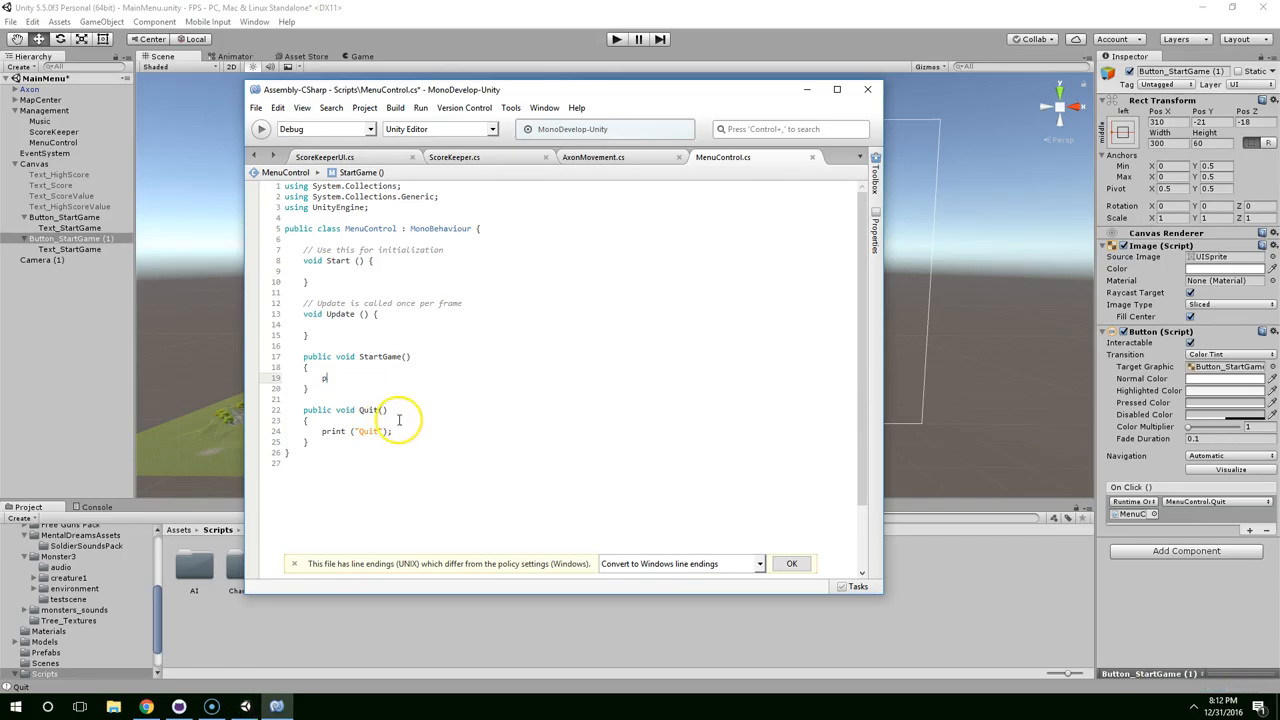
Step: Add Application.Quit() to Quit, import UnityEngine.SceneManagement, and make StartGame call SceneManager.LoadScene(1)
type("Ap")
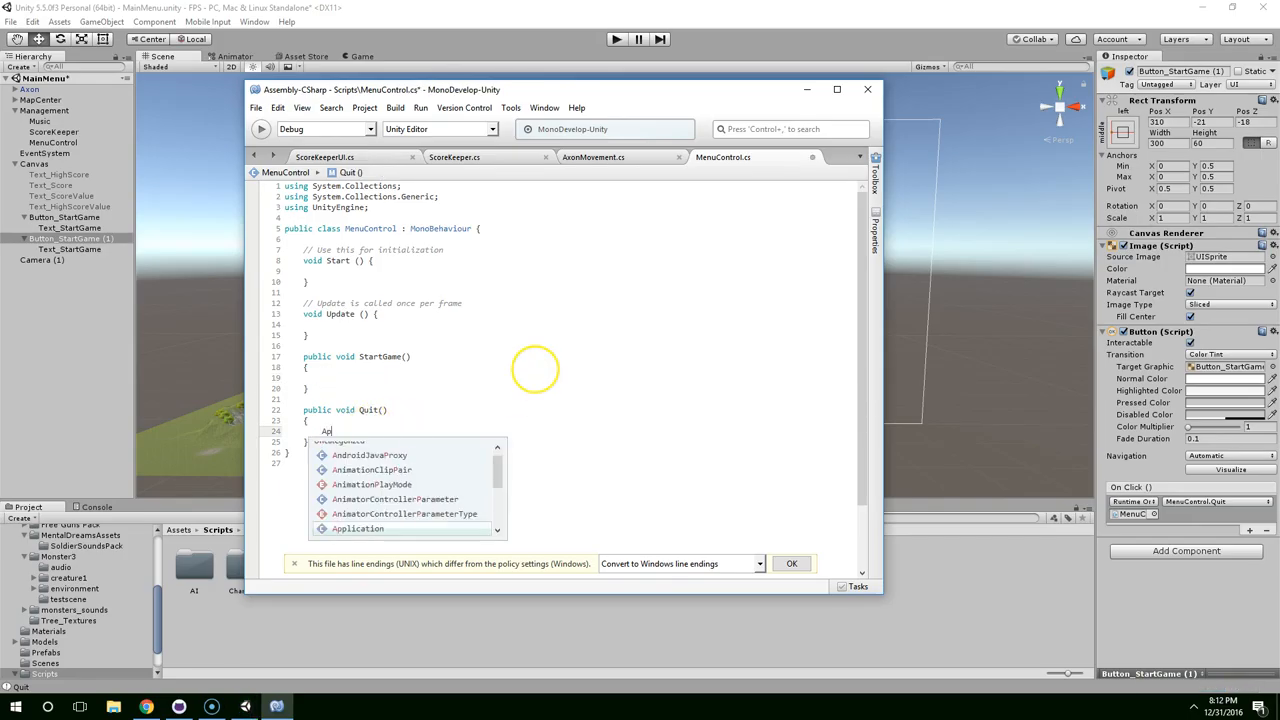
type("plication.Quit(")
type("using UnityEdit")
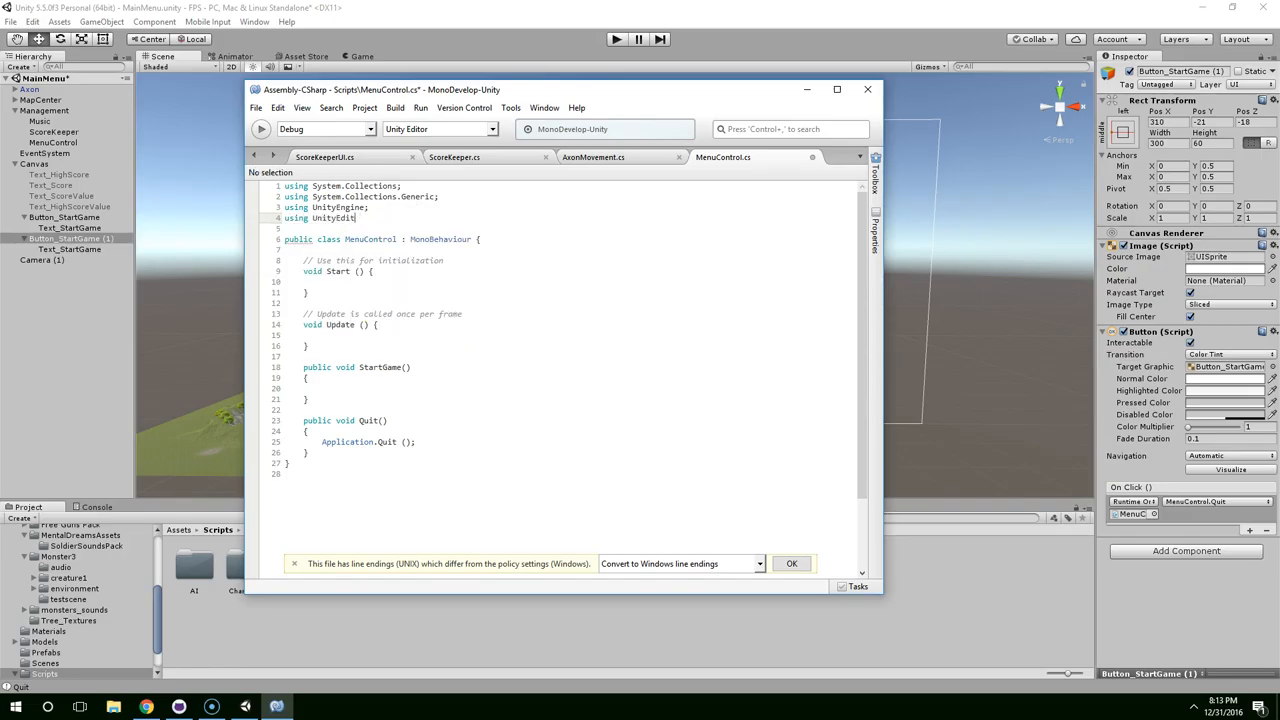
type(".")
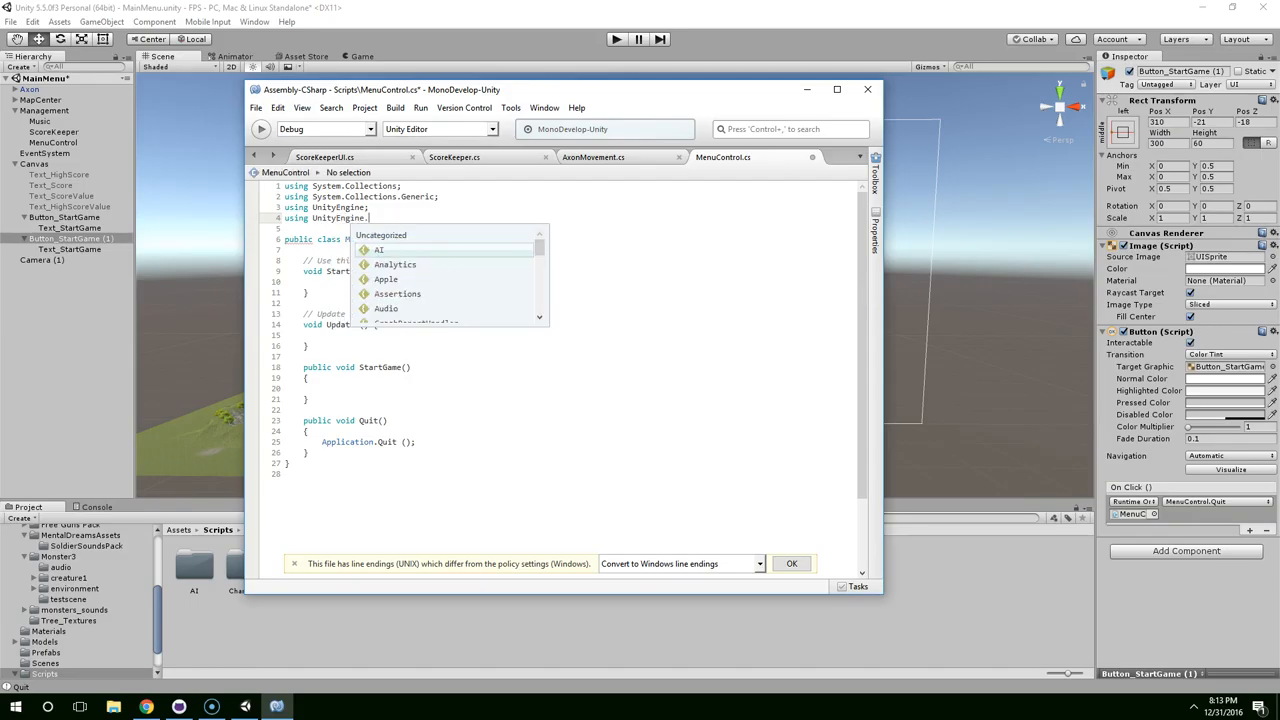
type("SceneManagement;")
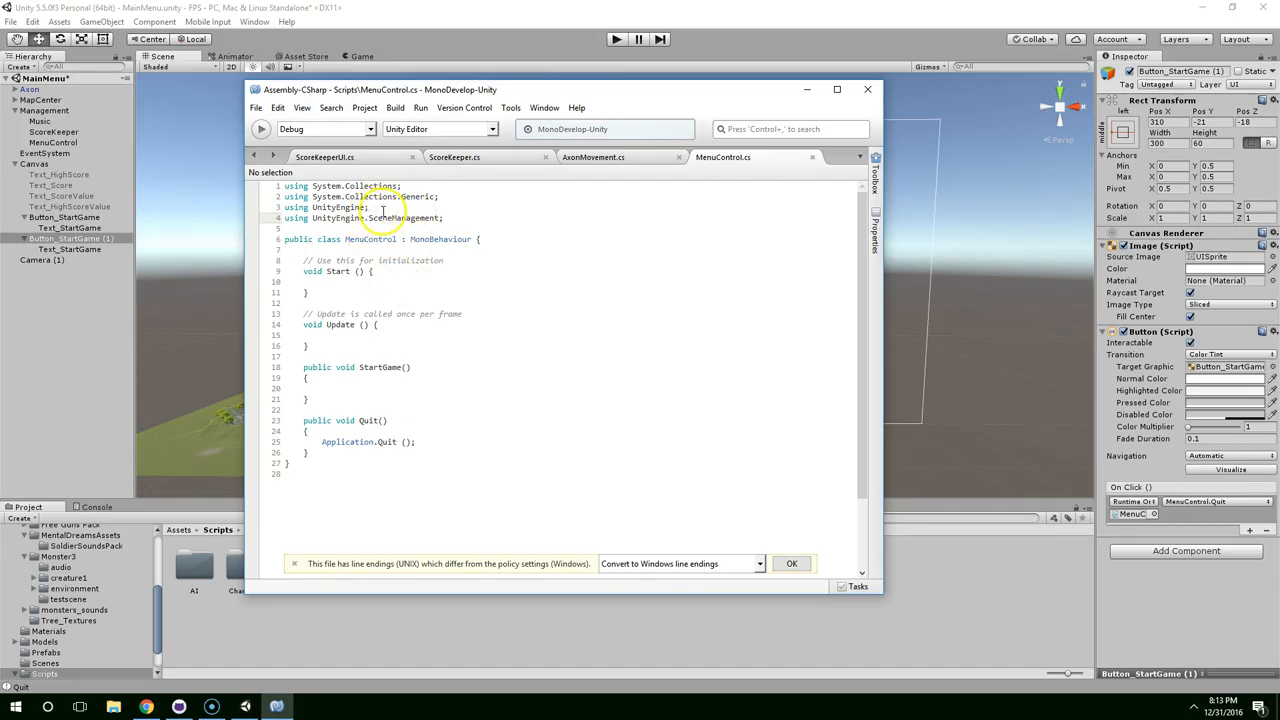
left_click(417, 377)
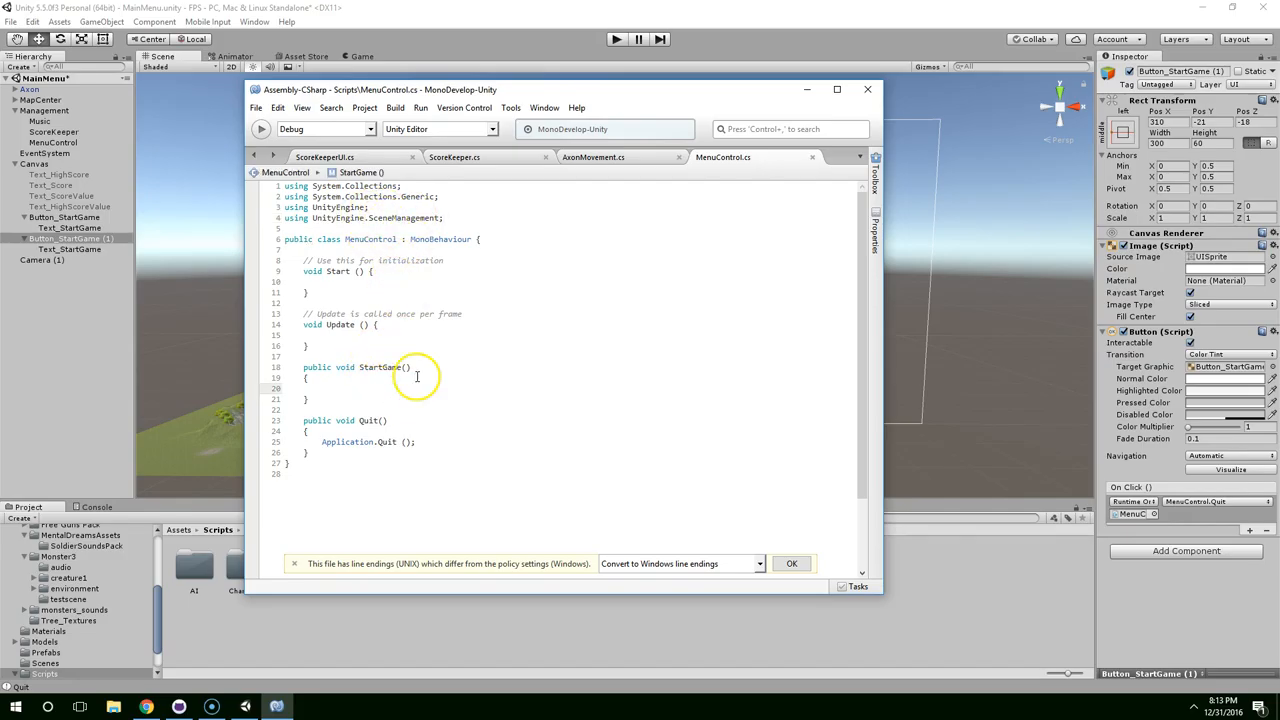
type("SceneManager.loadScene(")
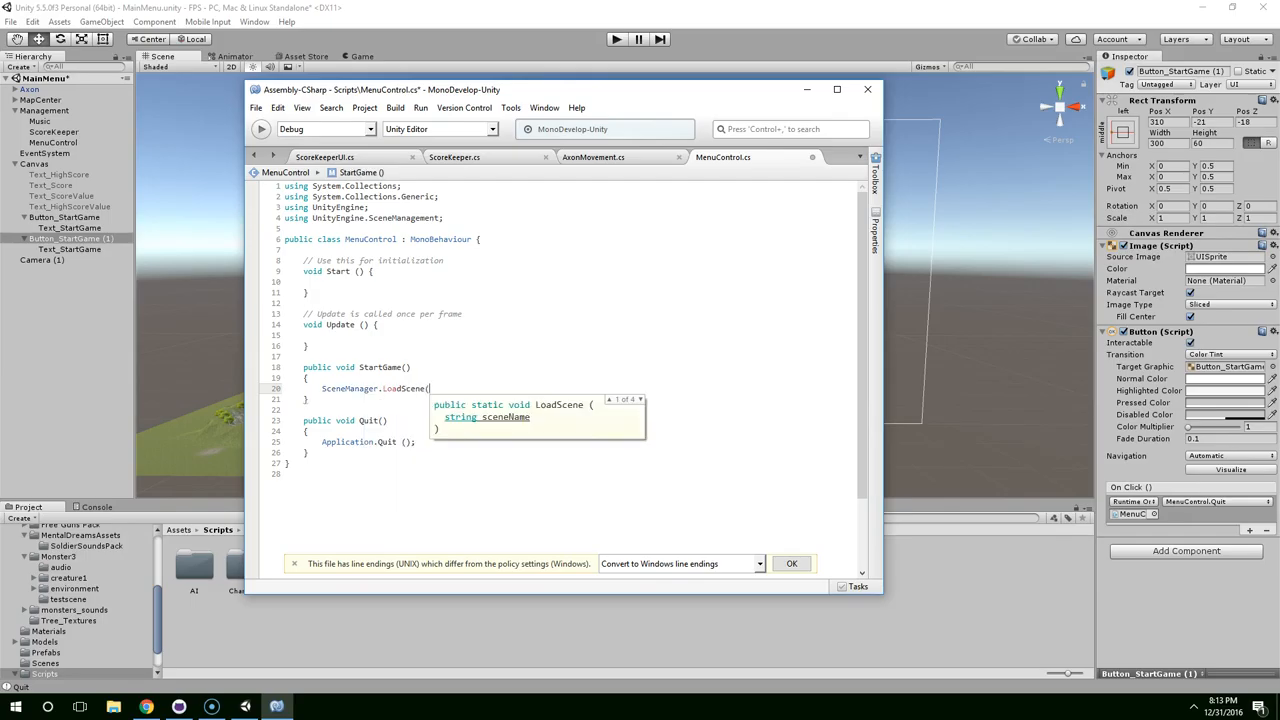
type("1)")
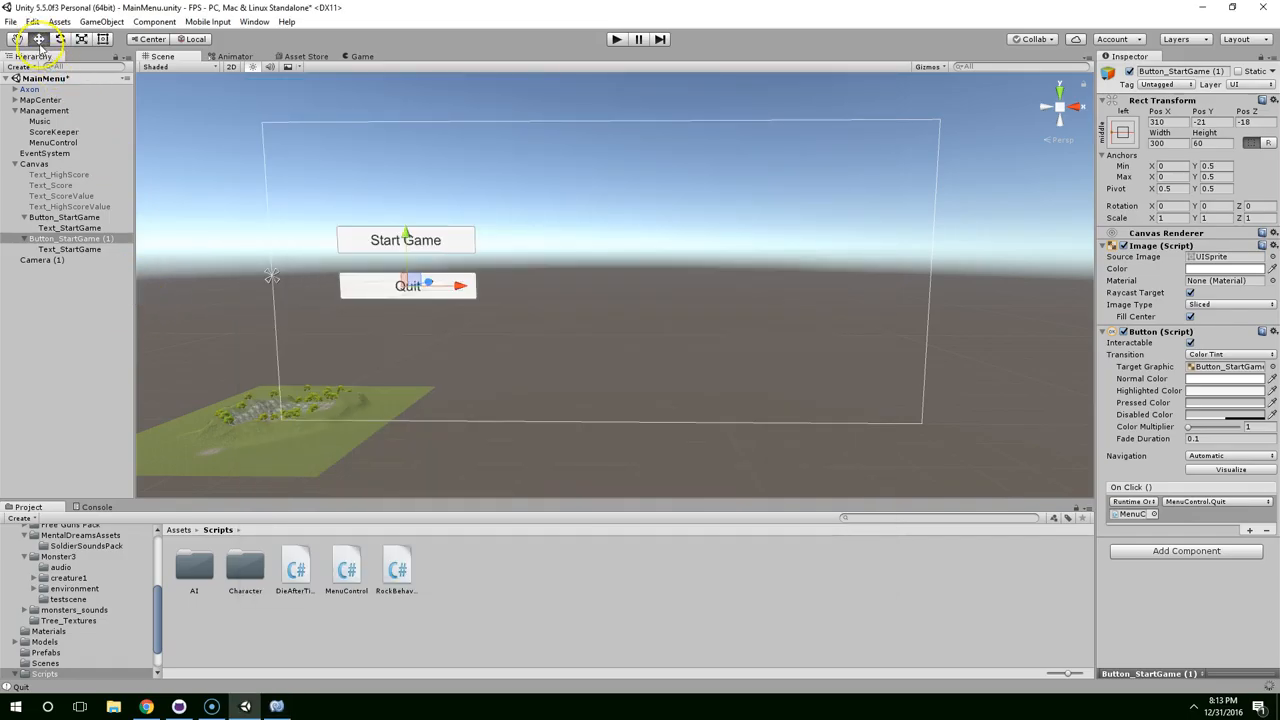
Step: Add the open MainMenu scene to the Build Settings scene list
left_click(33, 21)
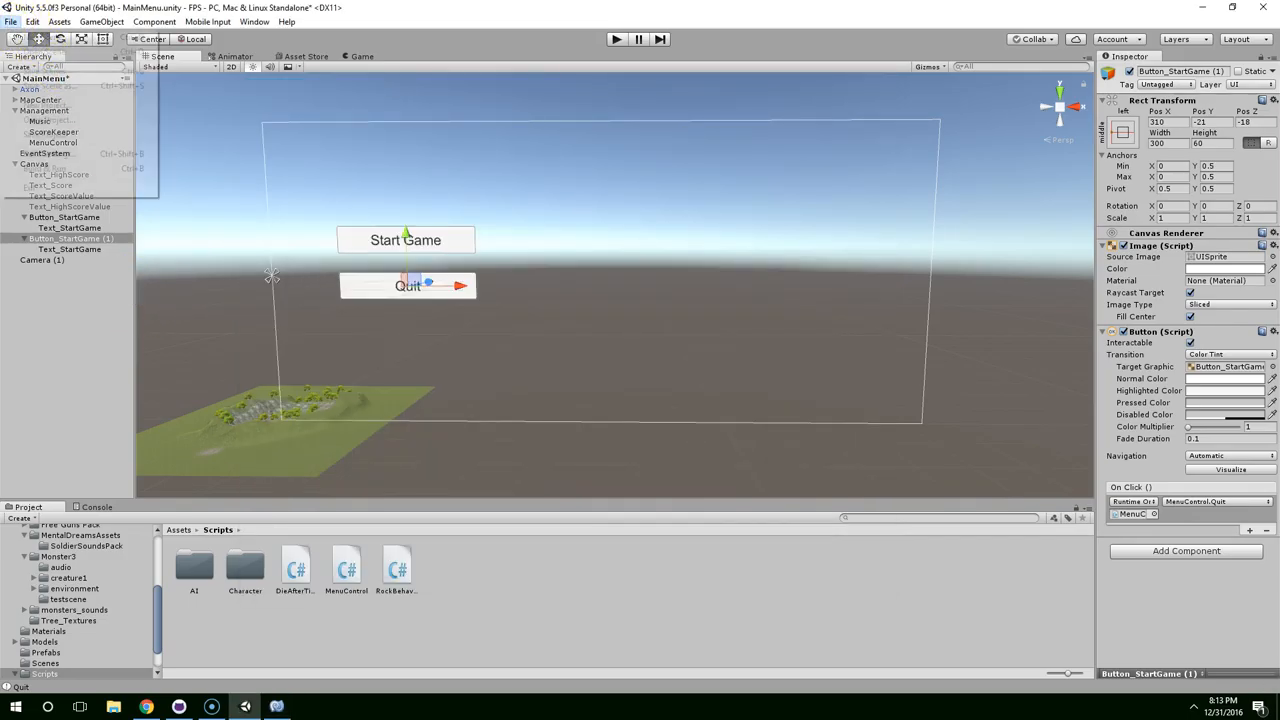
left_click(10, 21)
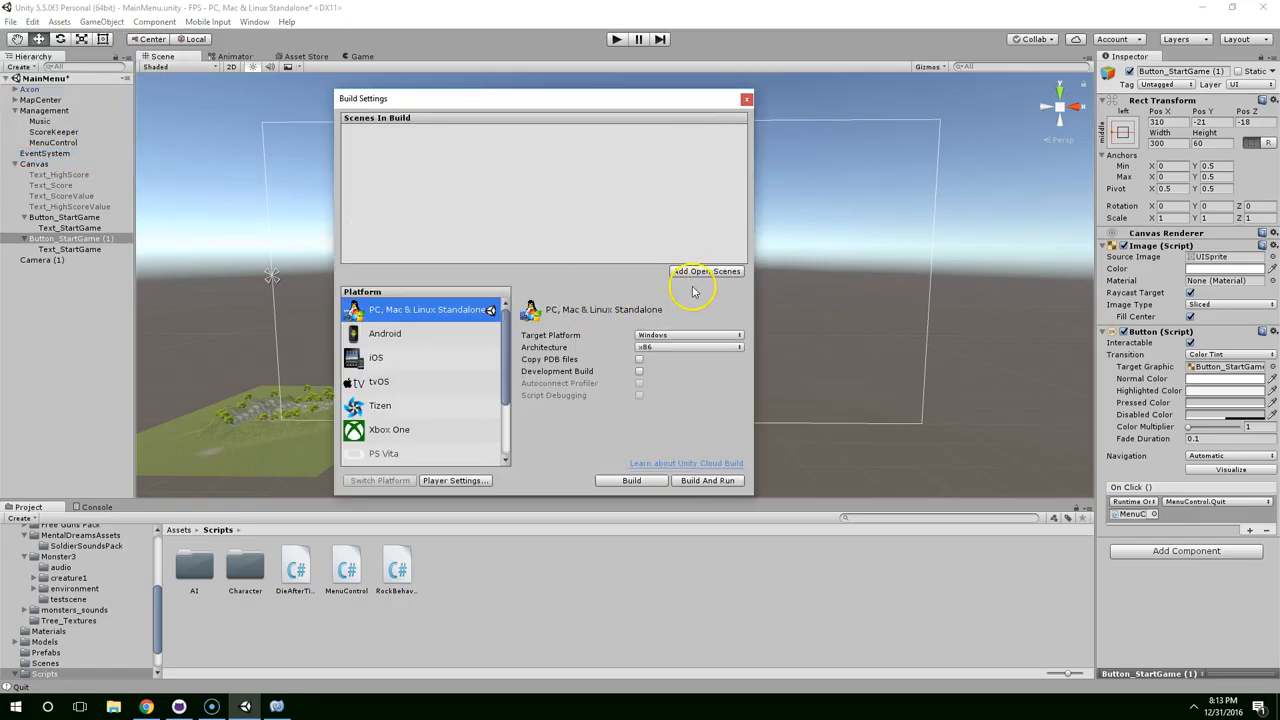
left_click(706, 271)
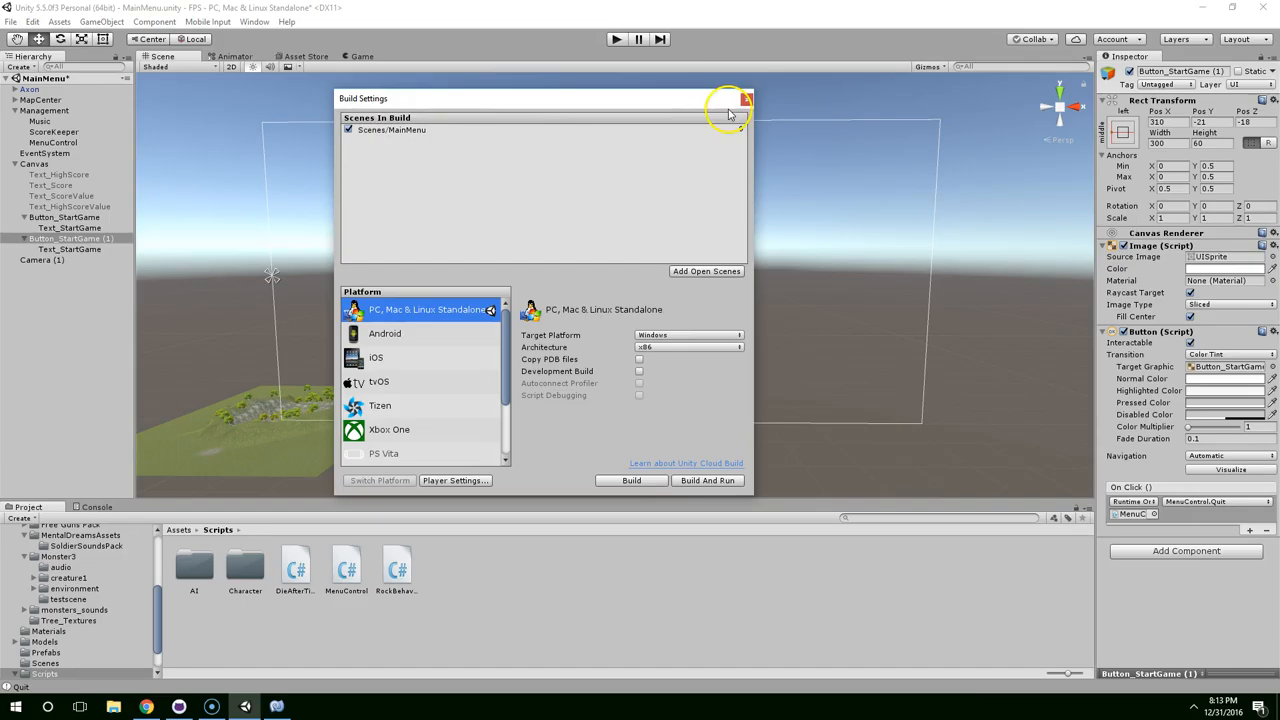
left_click(746, 99)
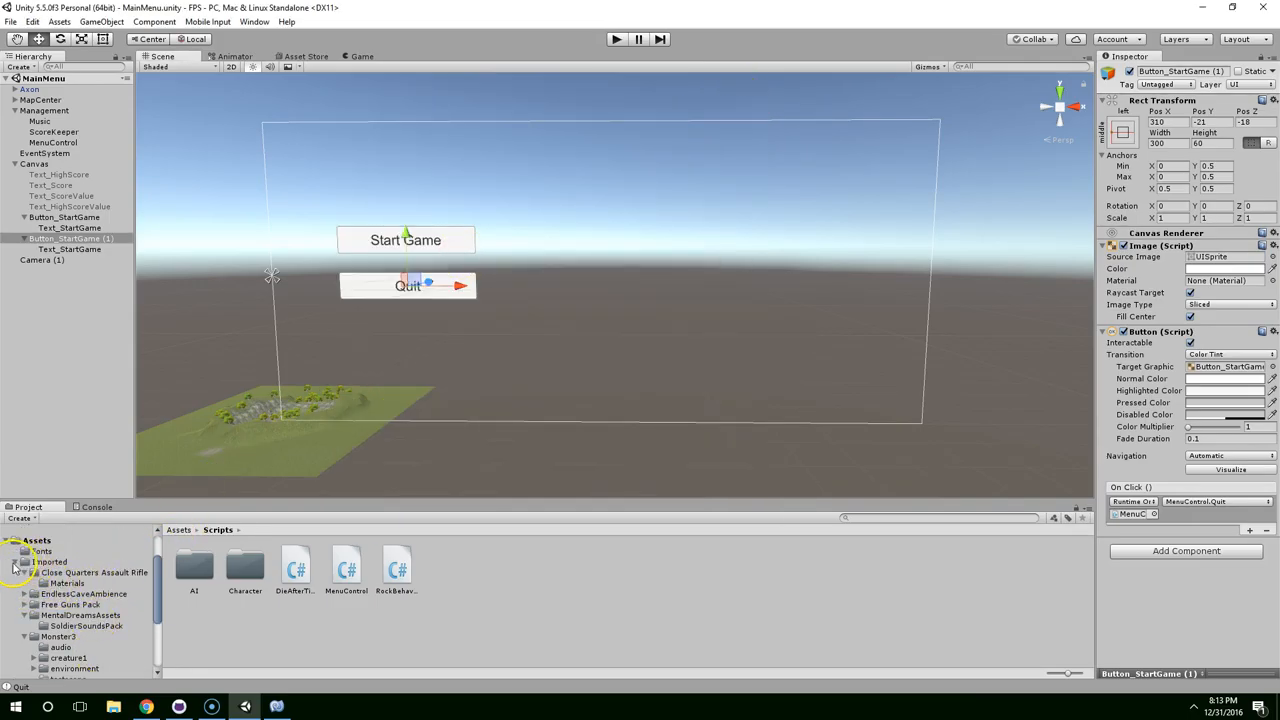
Step: Open scene b from the Scenes folder and add it to Build Settings as index 1
left_click(45, 628)
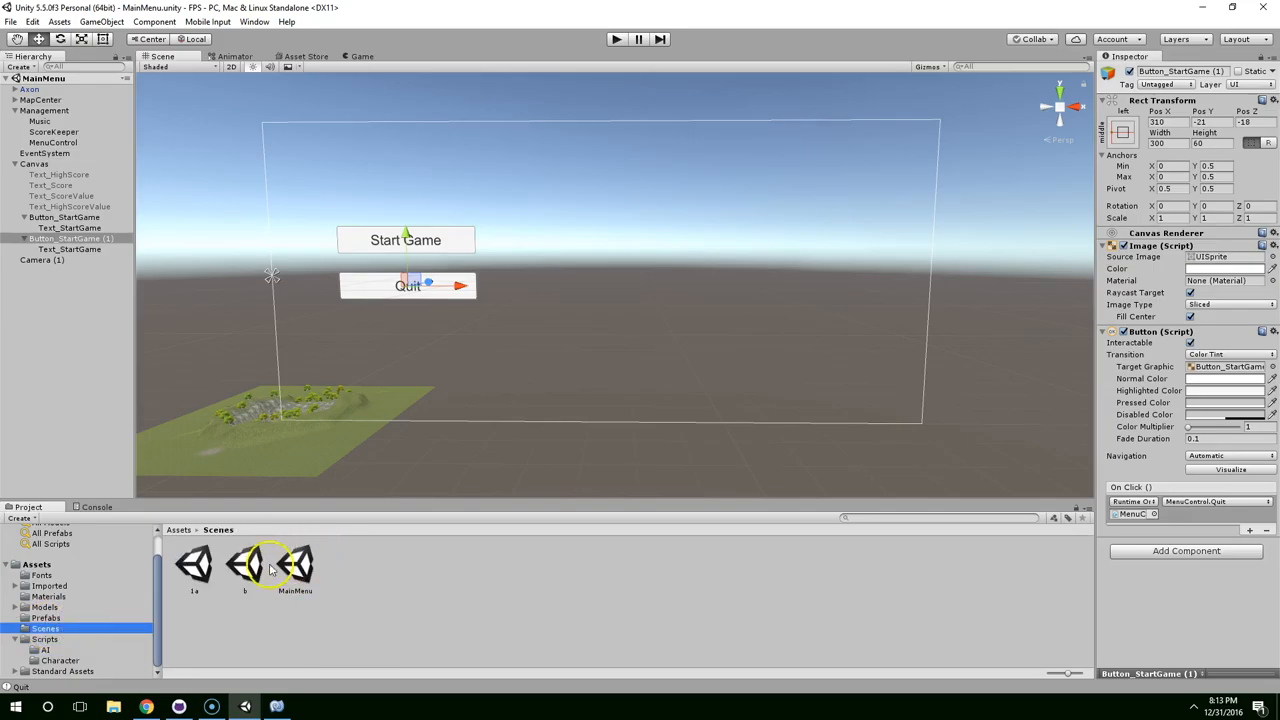
double_click(244, 565)
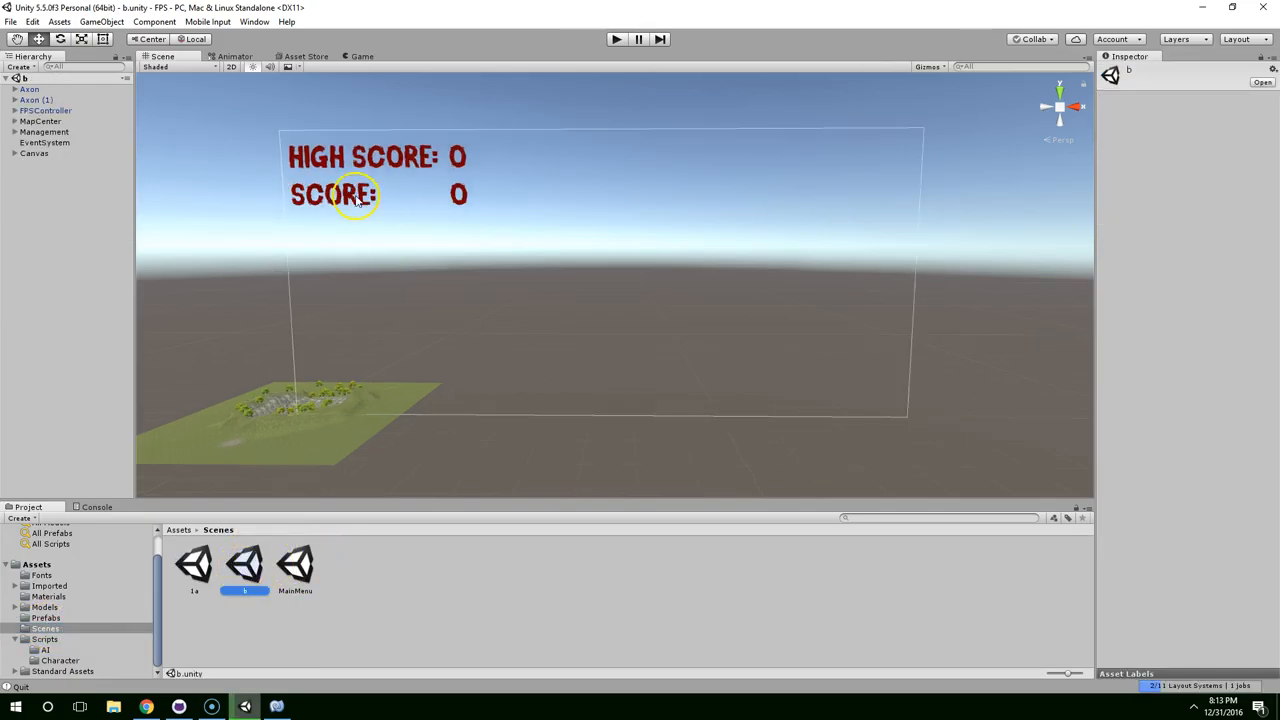
left_click(11, 21)
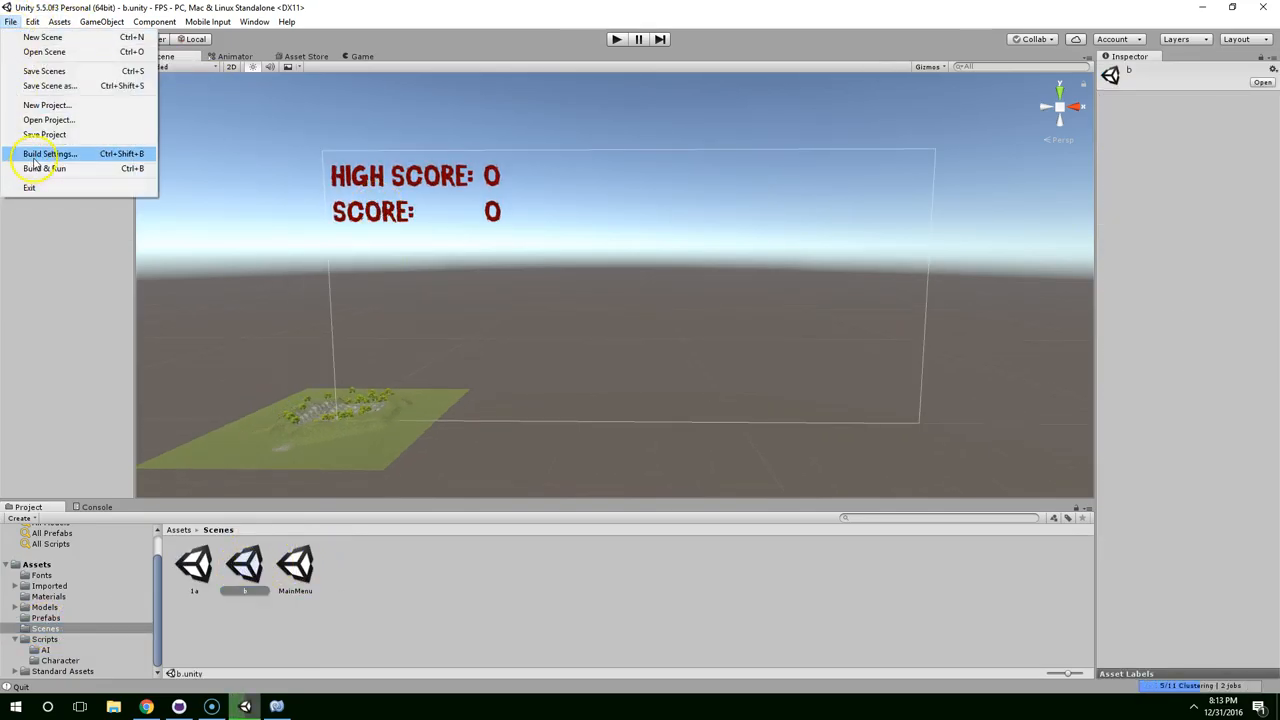
left_click(49, 153)
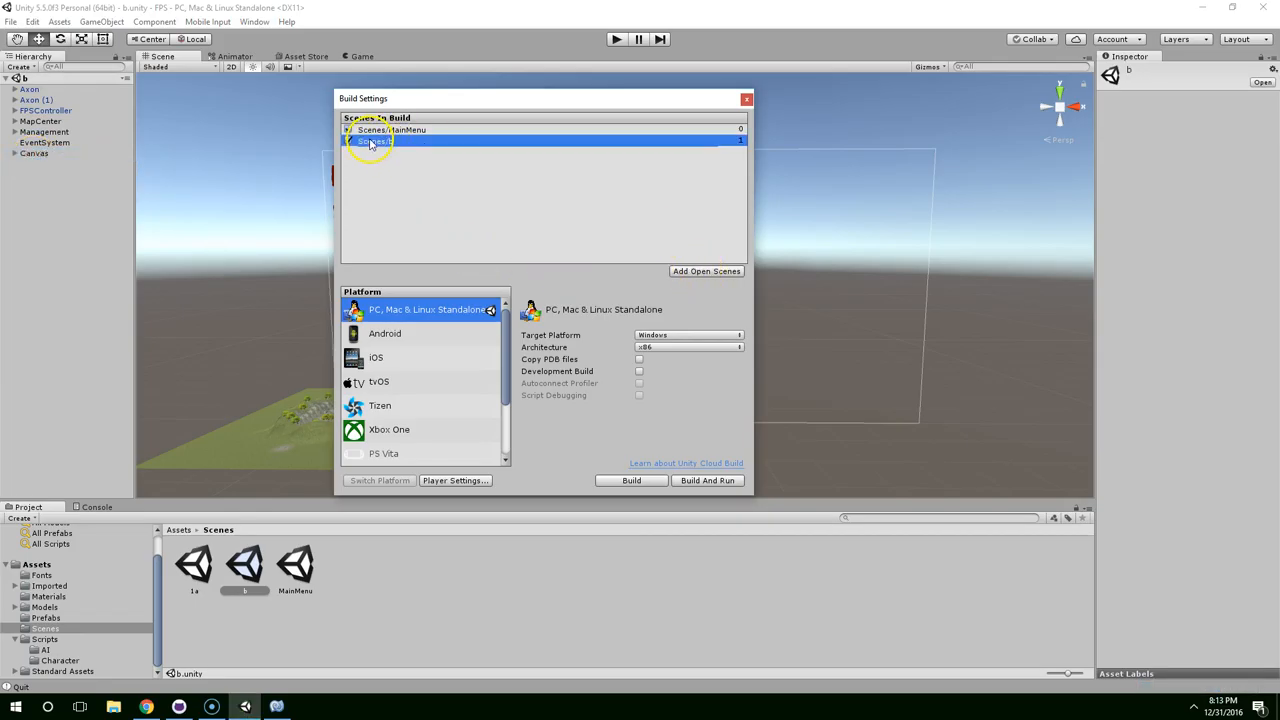
left_click(348, 141)
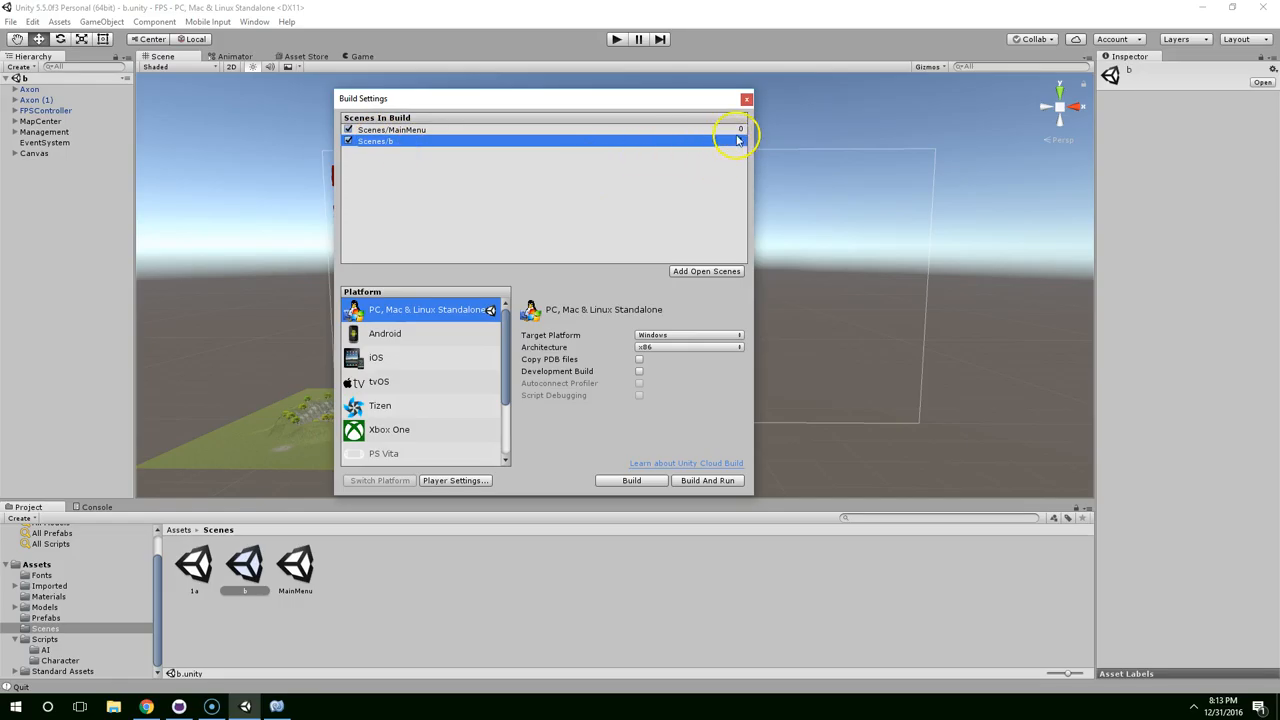
left_click(275, 707)
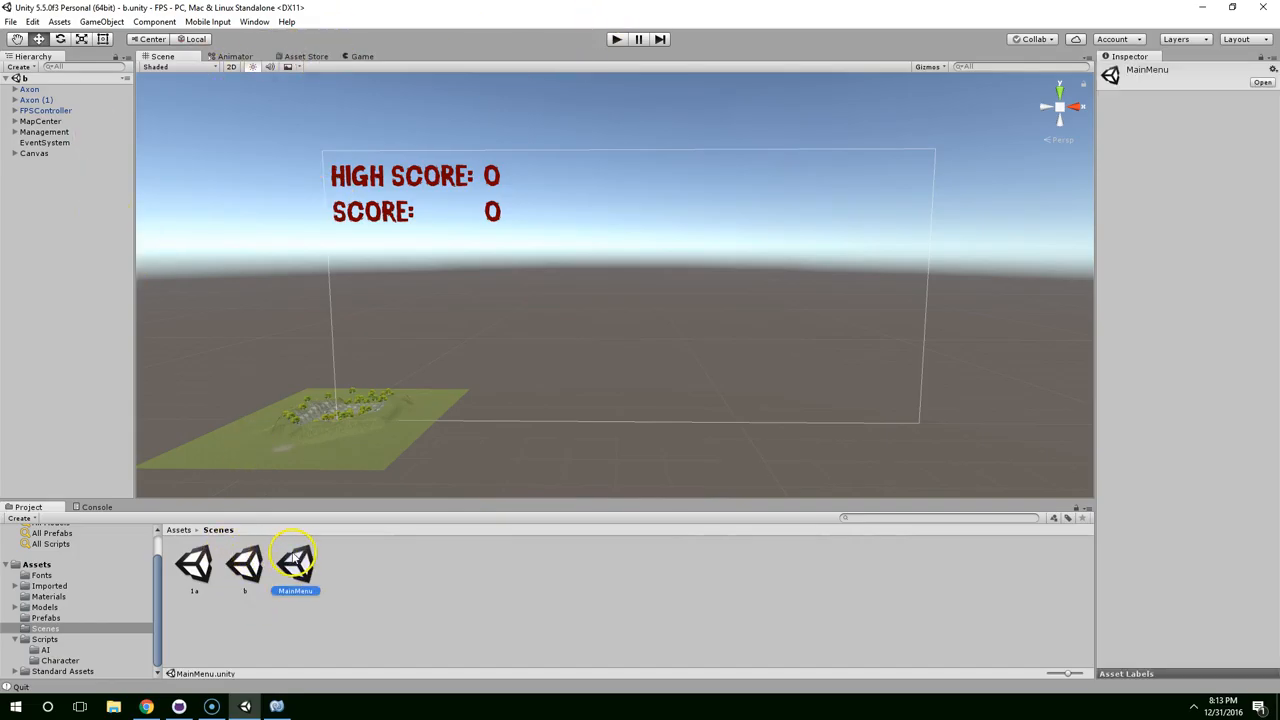
Step: Reopen MainMenu, play, and confirm Start Game loads scene b with its score display
double_click(295, 565)
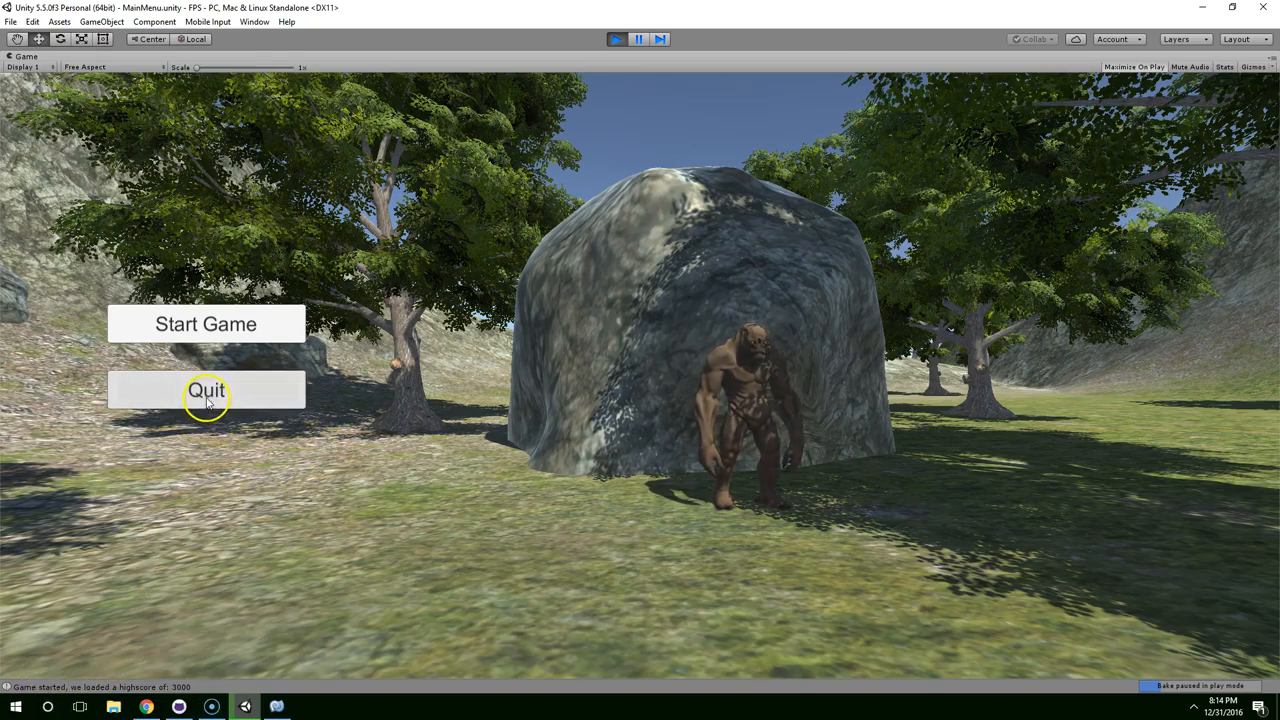
mouse_move(810, 220)
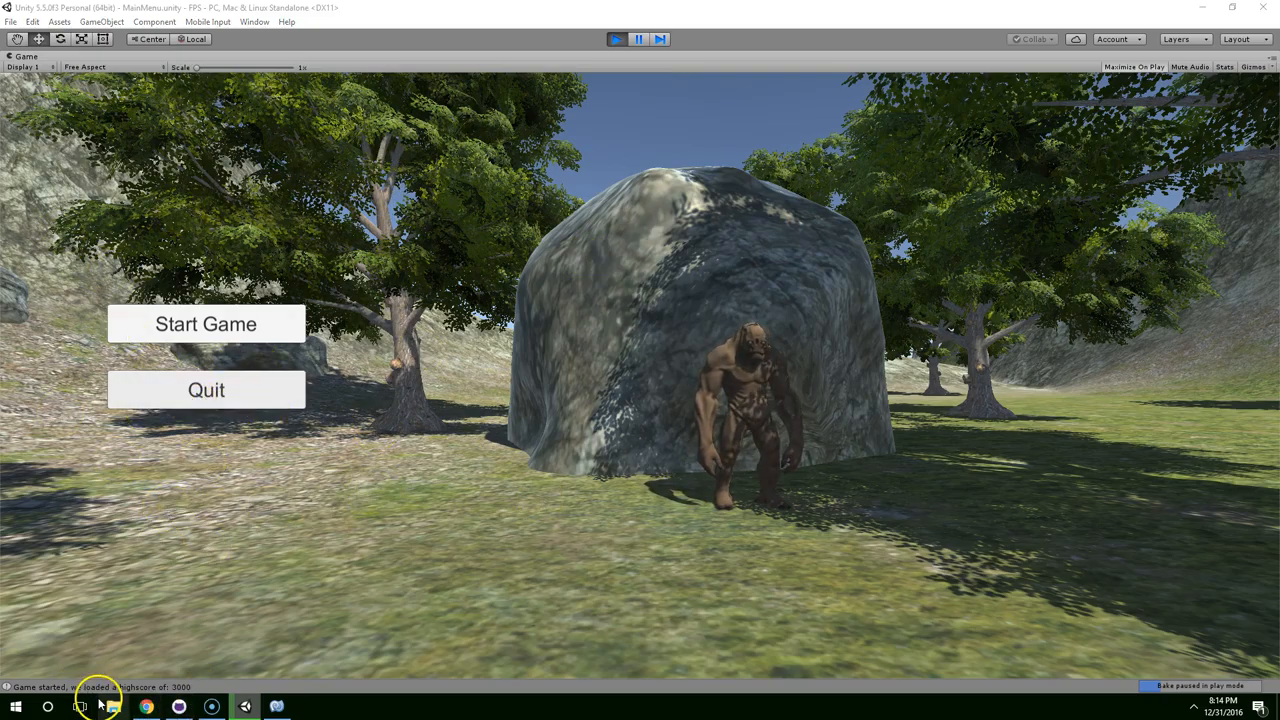
mouse_move(434, 287)
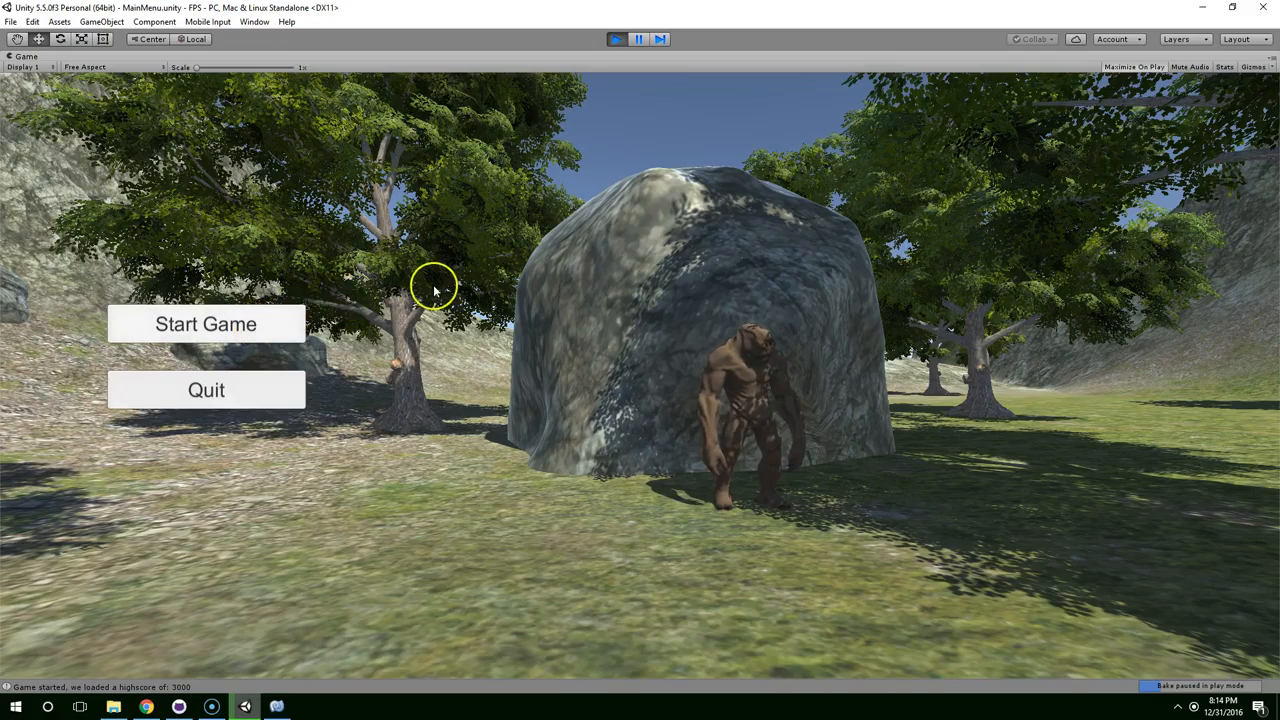
mouse_move(206, 324)
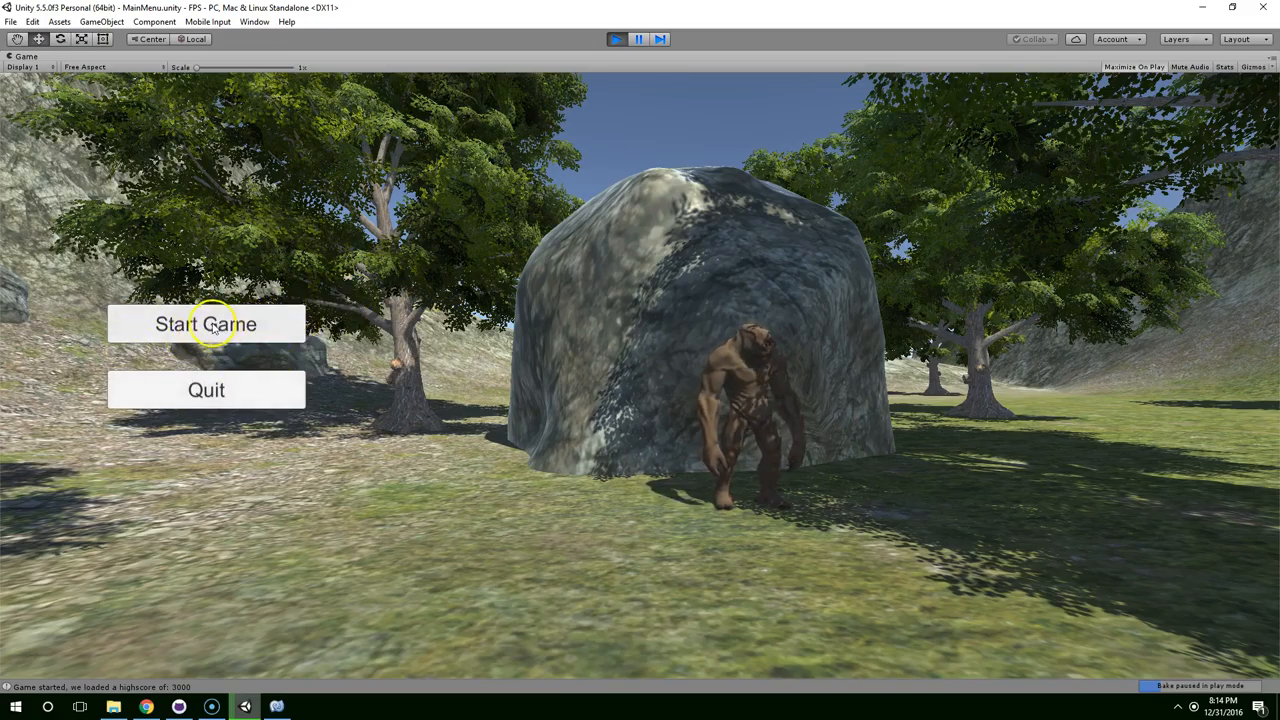
left_click(206, 324)
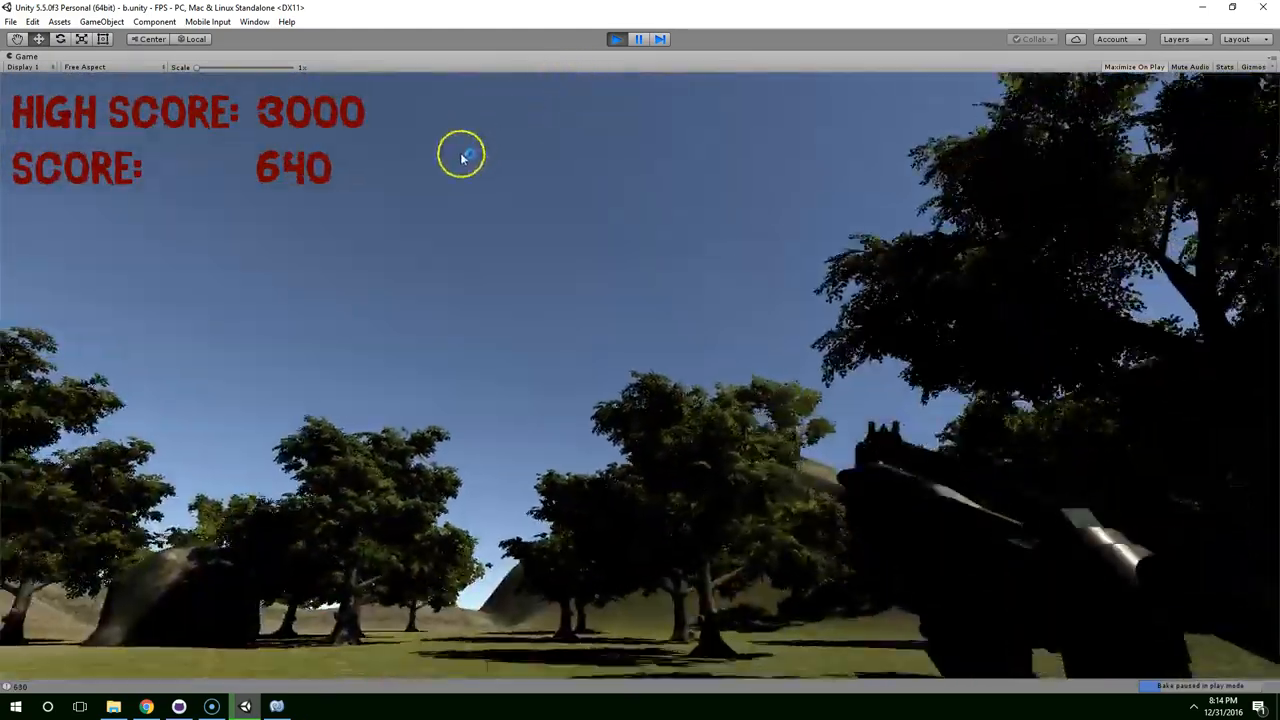
left_click(616, 39)
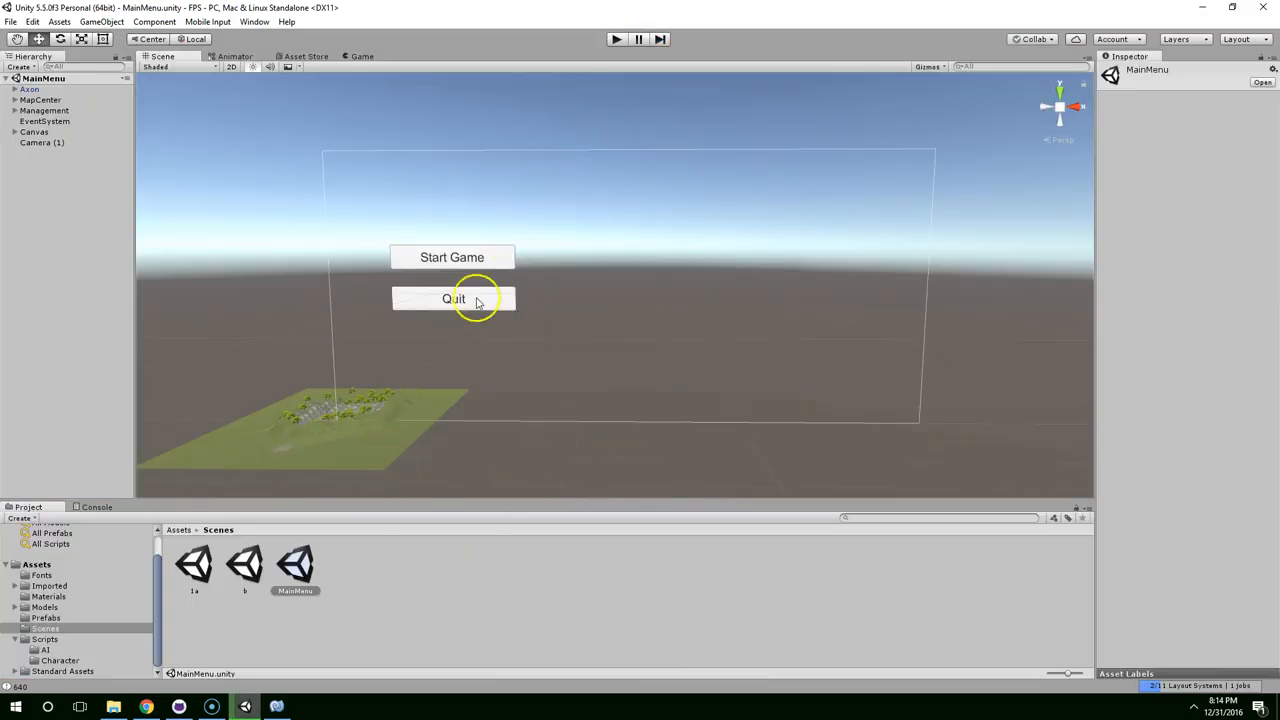